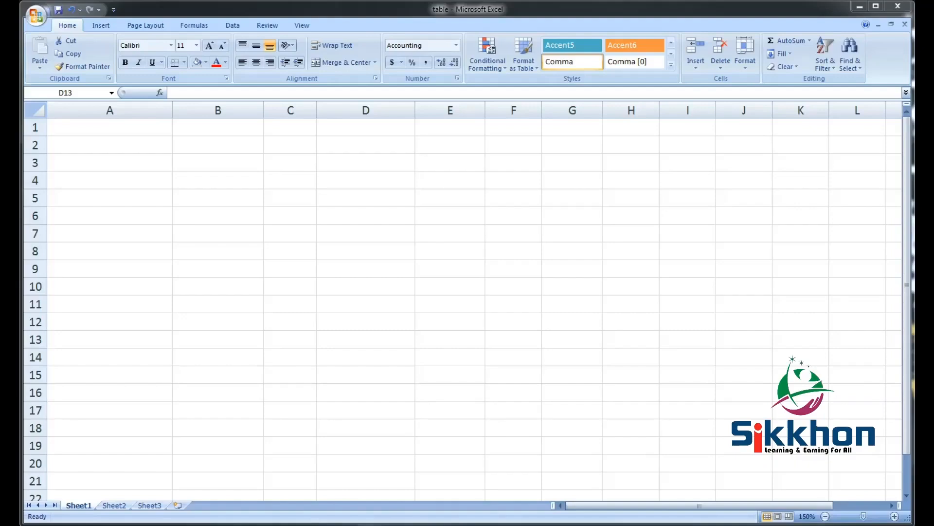
pyautogui.moveTo(587, 314)
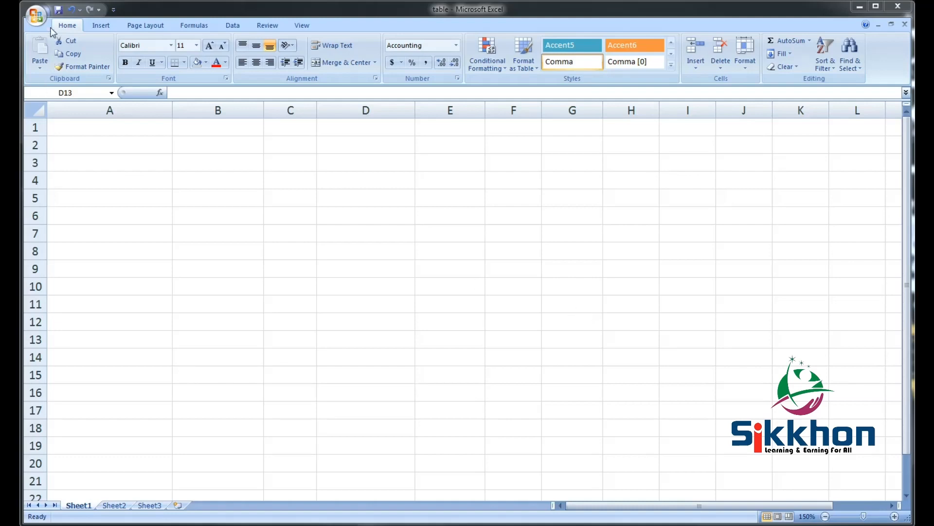
# Select the empty range A4:E13 on the blank worksheet for the invoice table
pyautogui.click(36, 16)
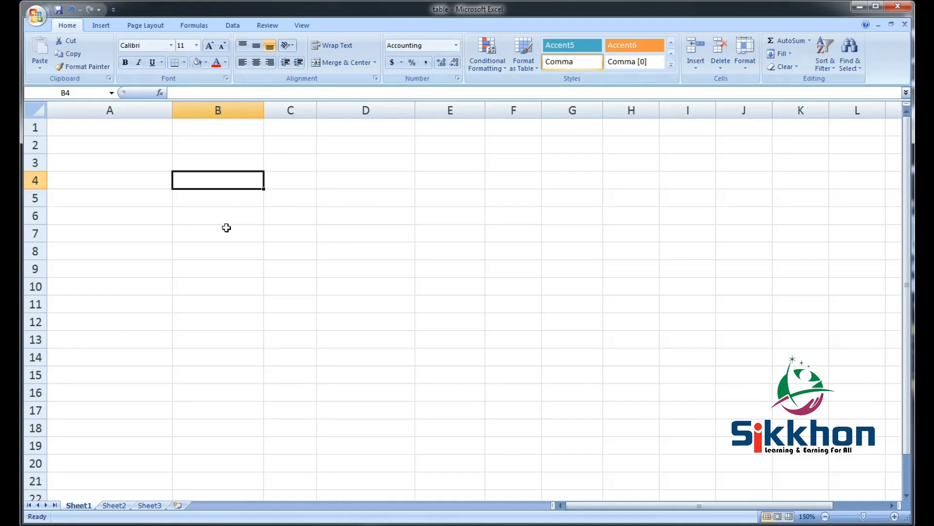
pyautogui.moveTo(241, 262)
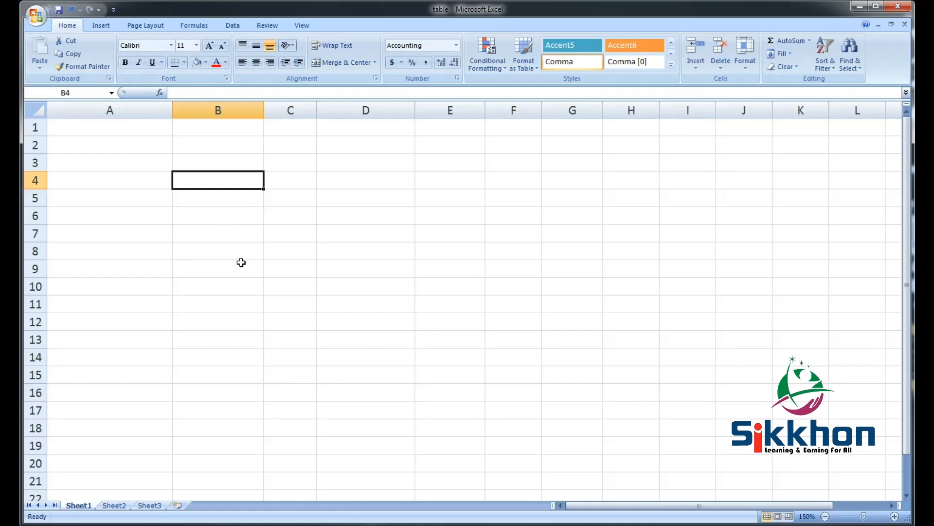
pyautogui.moveTo(209, 236)
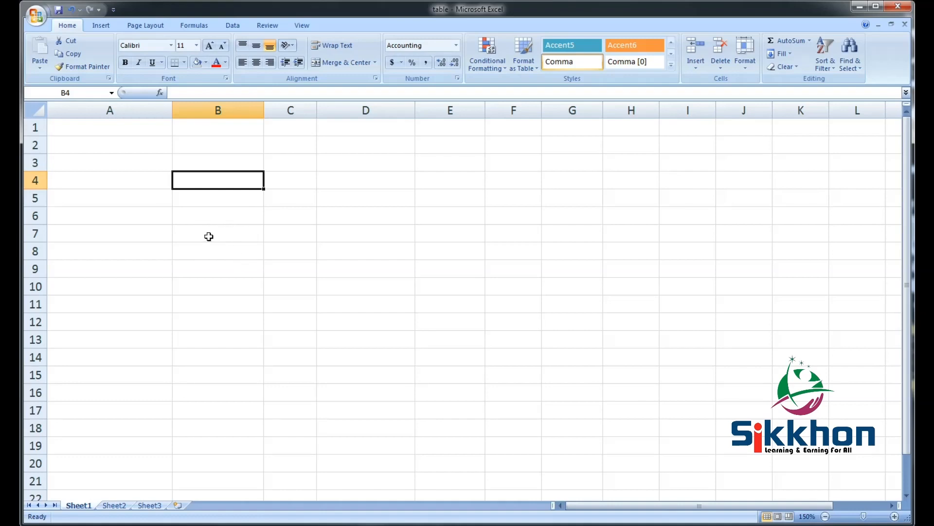
pyautogui.moveTo(208, 232)
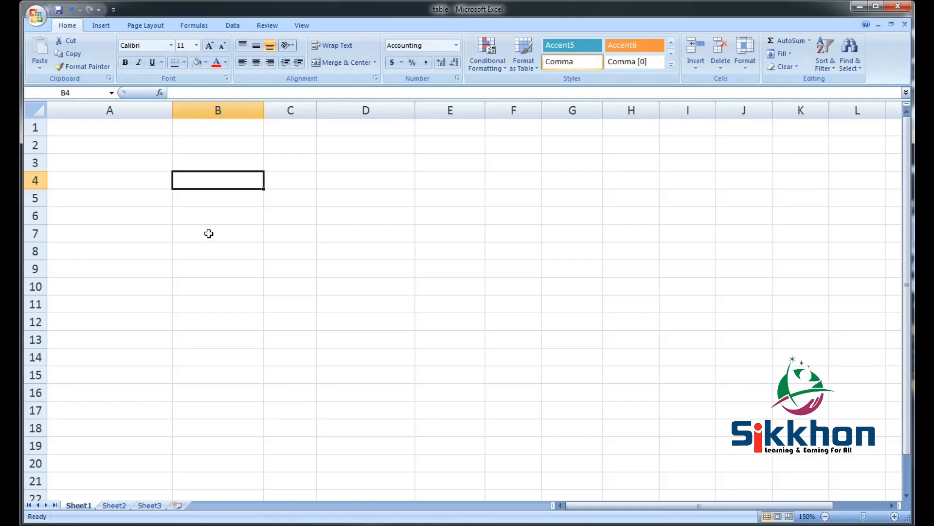
pyautogui.moveTo(130, 179)
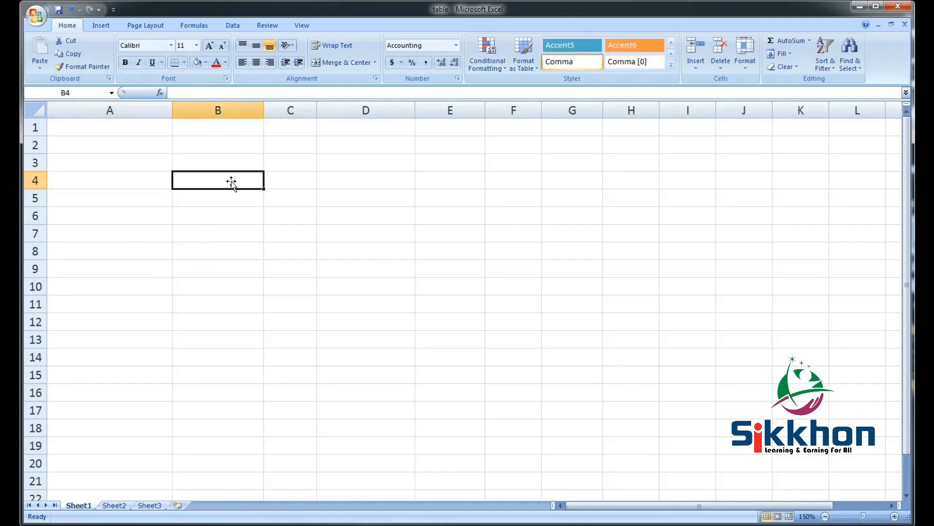
pyautogui.click(365, 180)
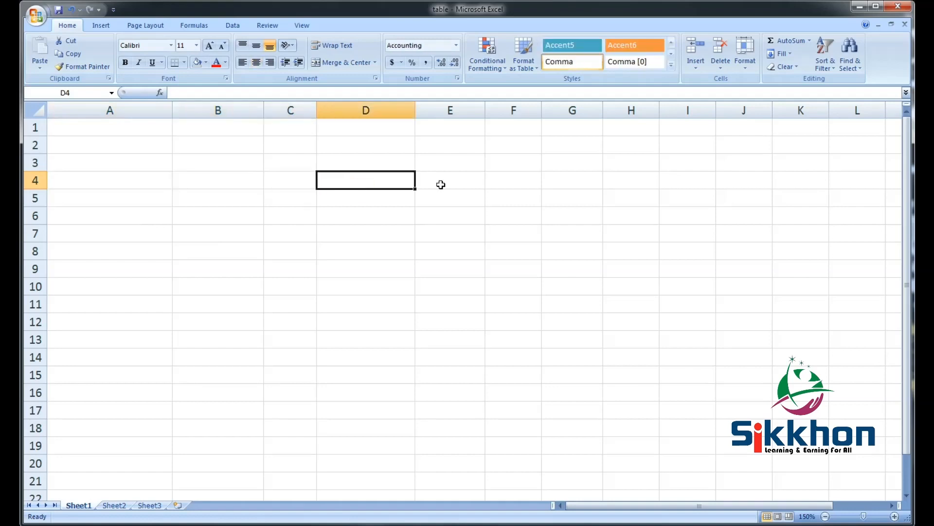
pyautogui.click(449, 180)
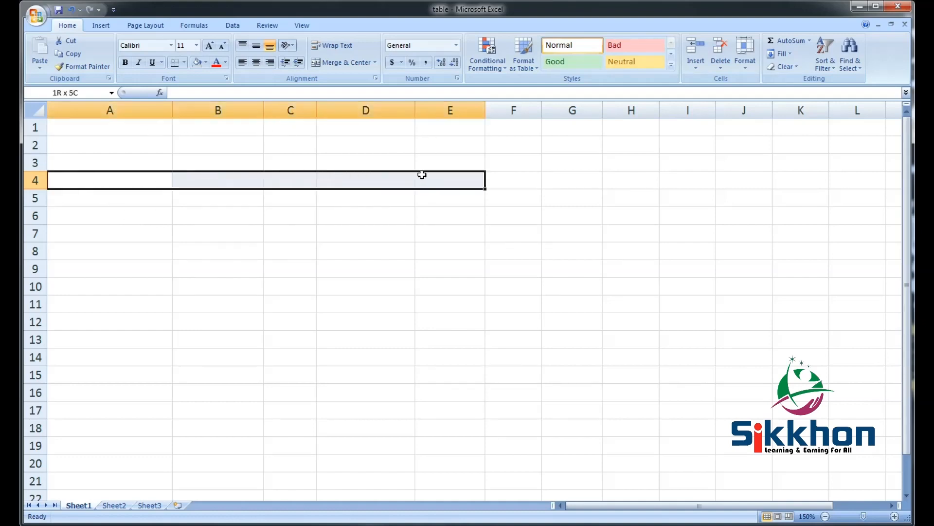
pyautogui.moveTo(421, 175); pyautogui.dragTo(437, 345)
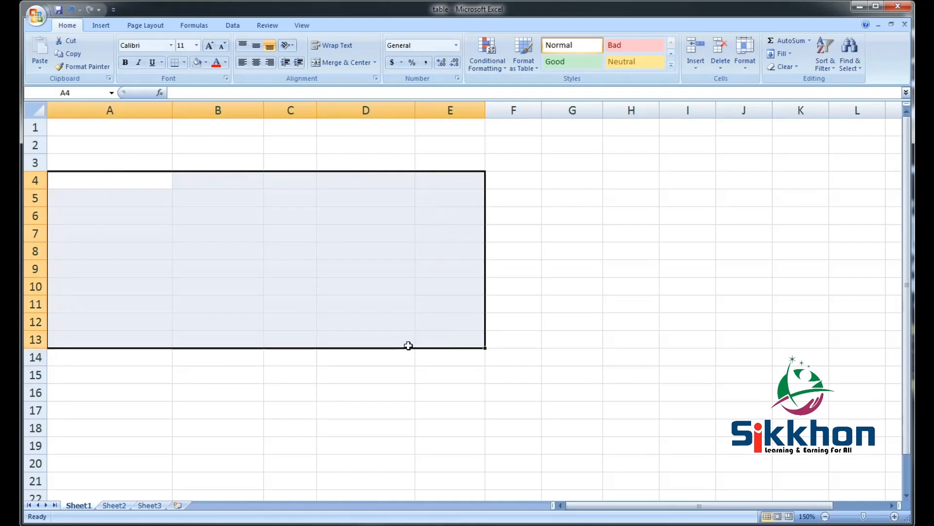
pyautogui.moveTo(411, 347)
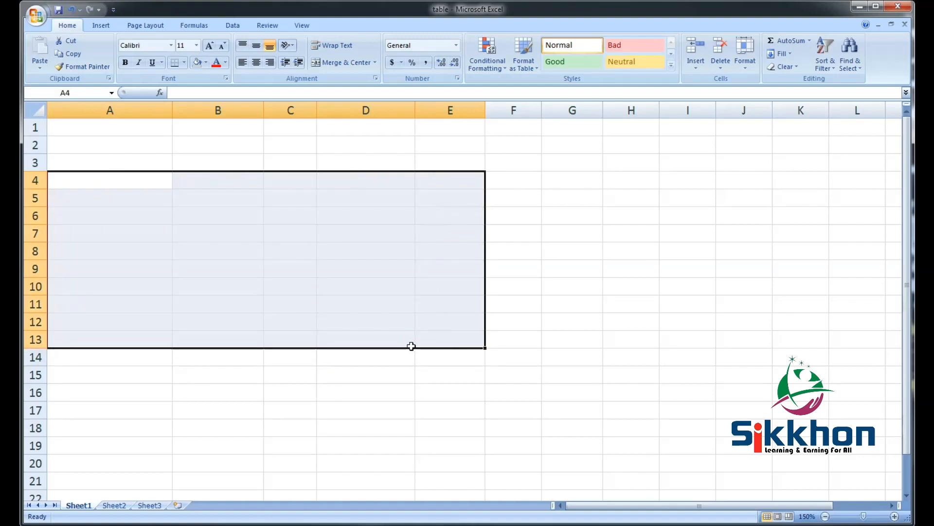
pyautogui.moveTo(430, 333)
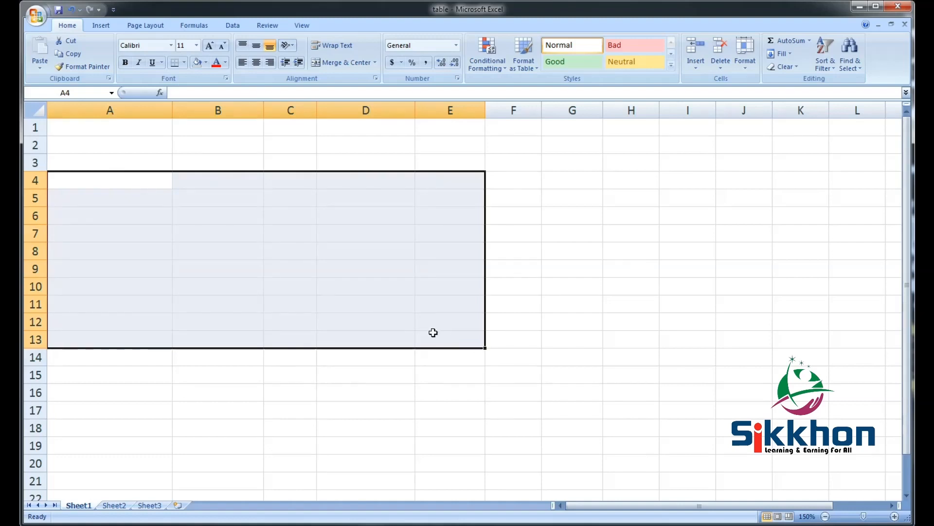
pyautogui.moveTo(433, 331)
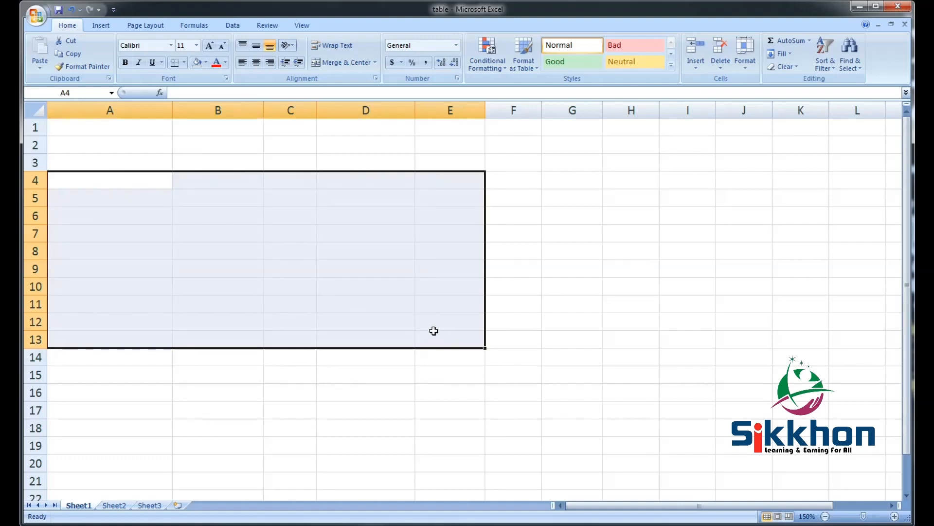
pyautogui.moveTo(288, 186)
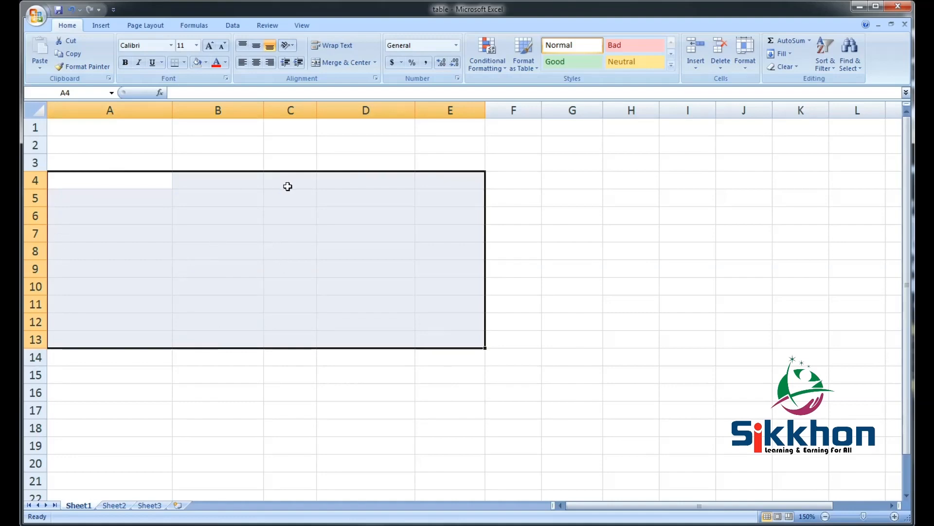
pyautogui.moveTo(354, 231)
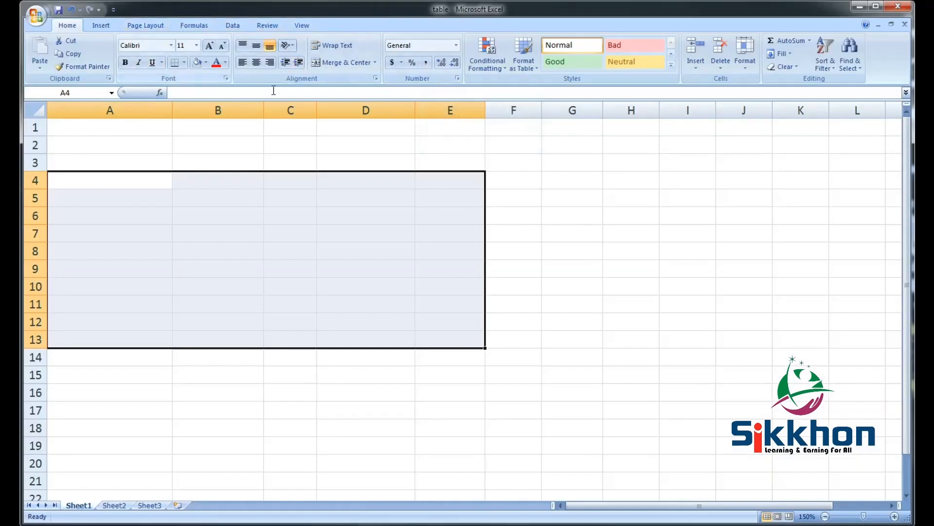
pyautogui.moveTo(524, 57)
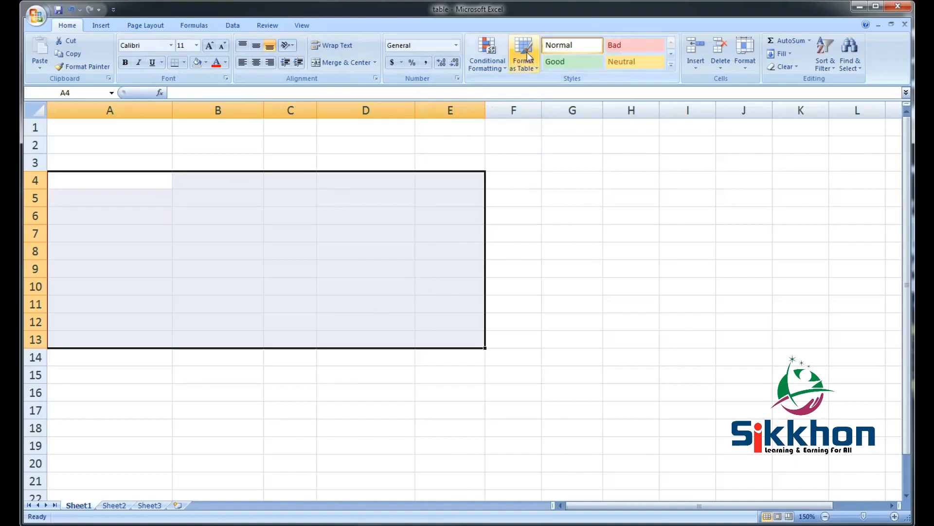
# Choose a blue banded style from the Format as Table gallery for A4:E13
pyautogui.click(524, 54)
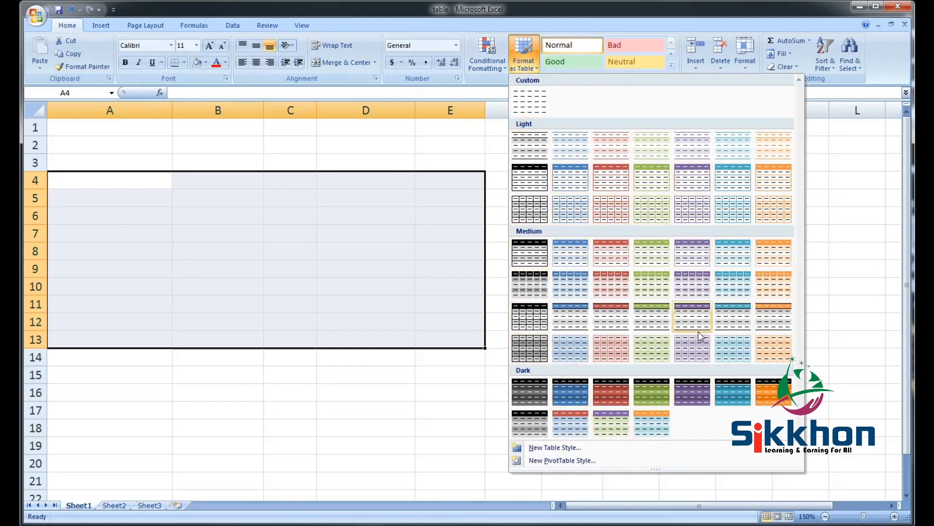
pyautogui.moveTo(570, 252)
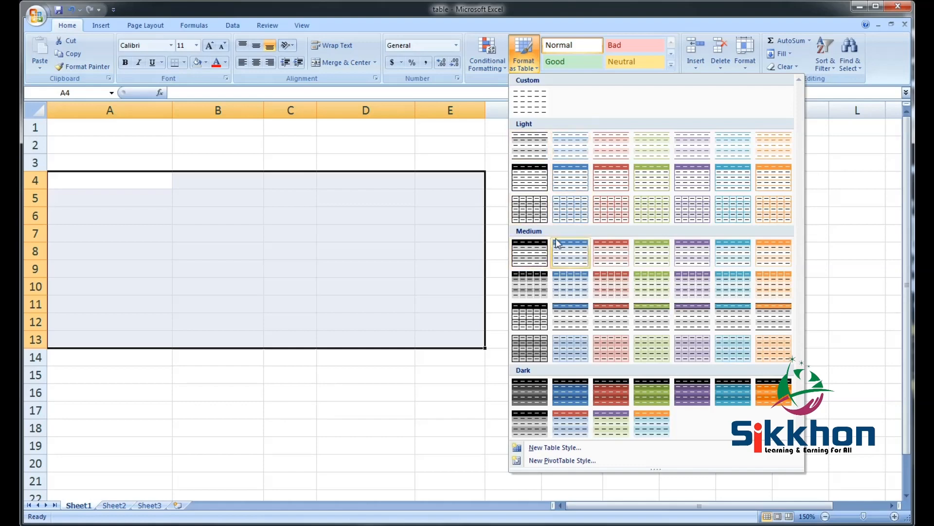
pyautogui.moveTo(610, 147)
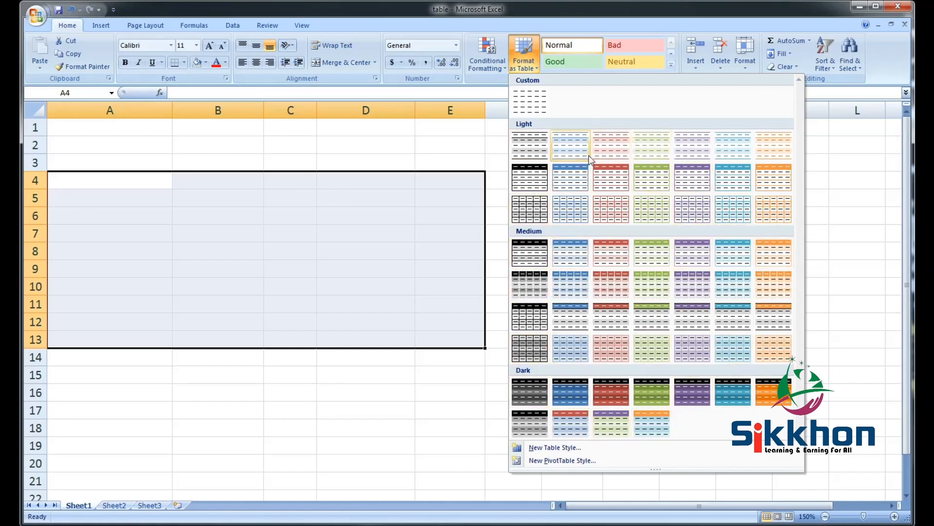
pyautogui.moveTo(570, 283)
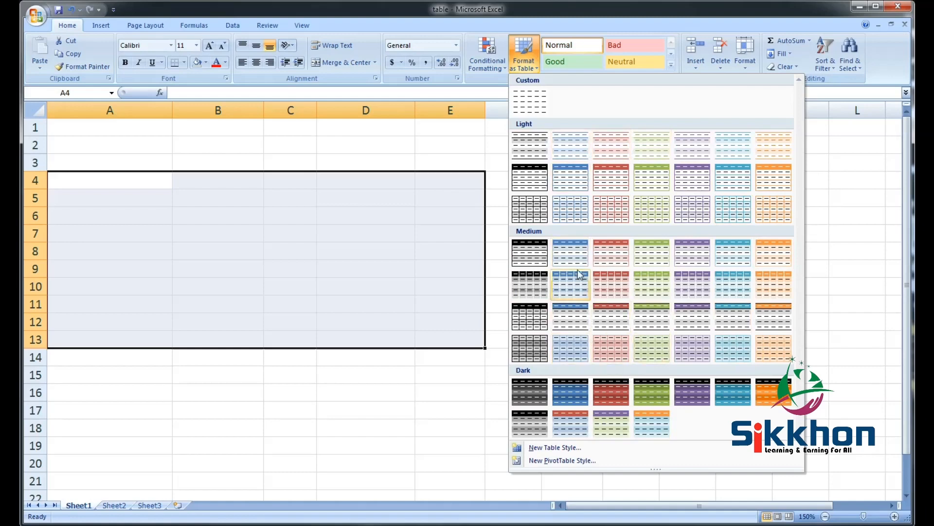
pyautogui.moveTo(569, 176)
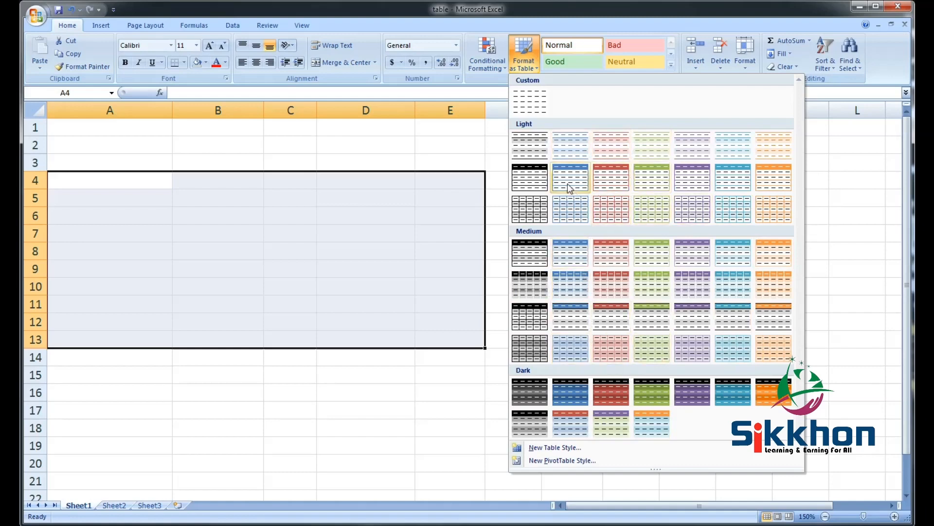
pyautogui.click(570, 176)
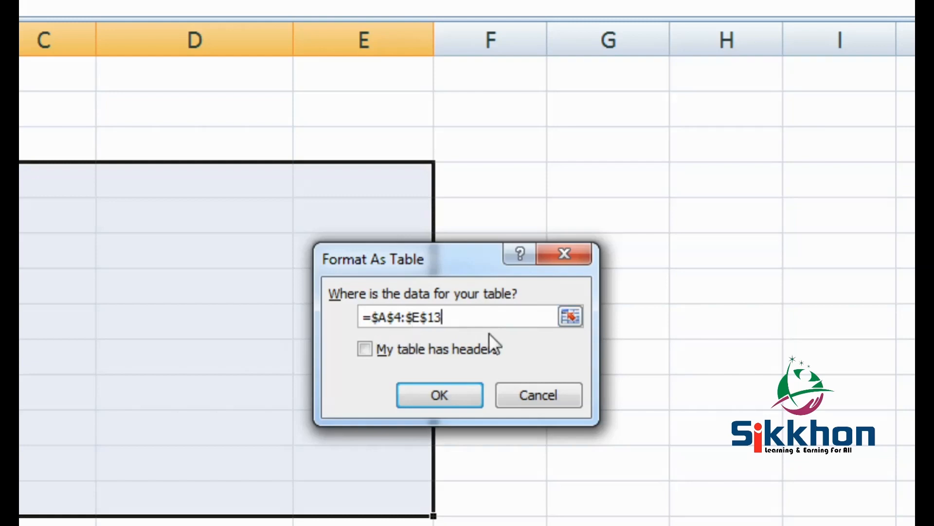
# Keep =$A$4:$E$13 as the table range and mark its first row as headers
pyautogui.click(402, 325)
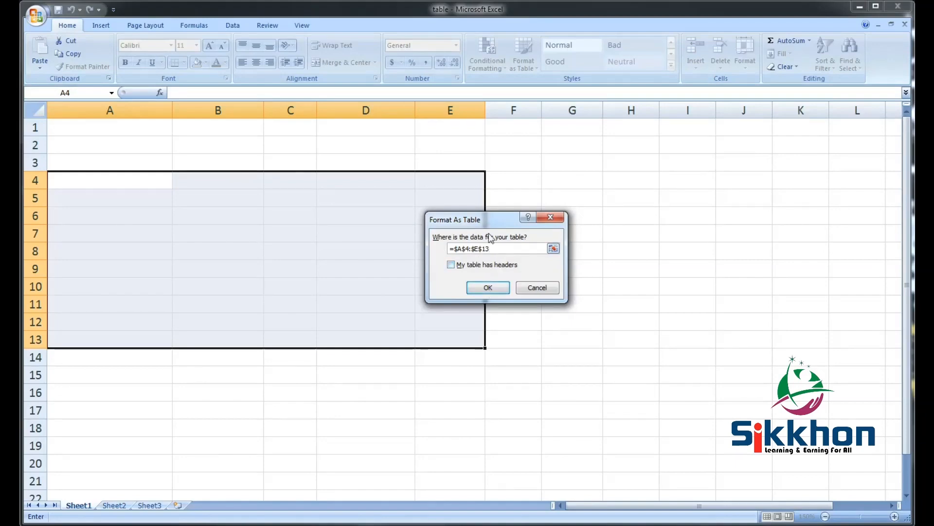
pyautogui.moveTo(455, 219); pyautogui.dragTo(465, 247)
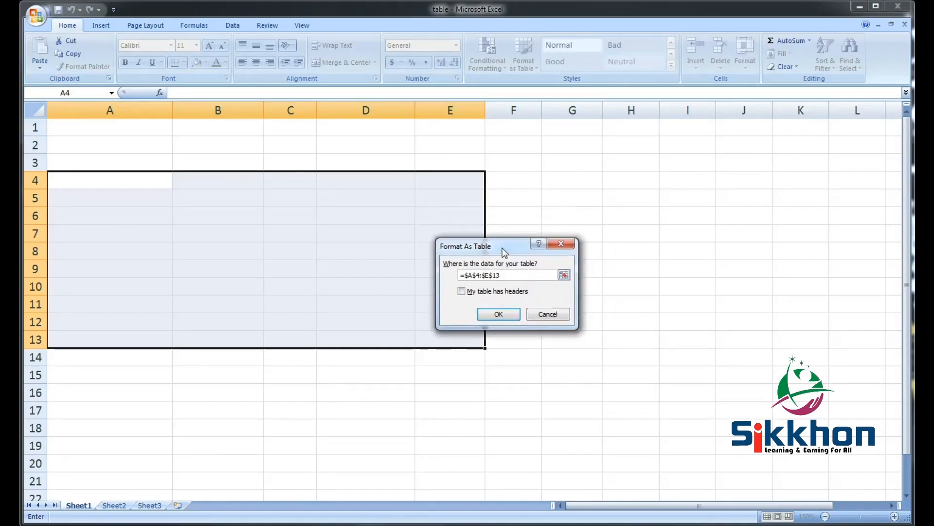
pyautogui.moveTo(514, 305)
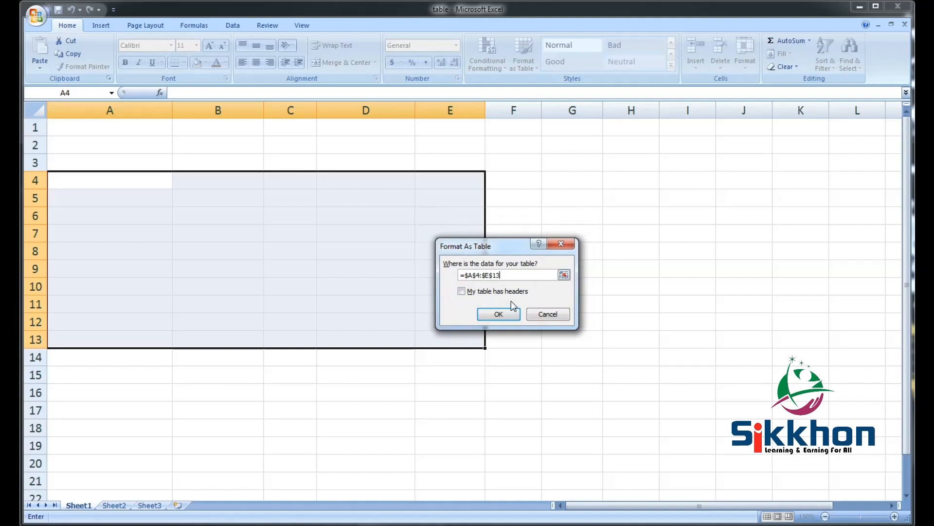
pyautogui.click(461, 291)
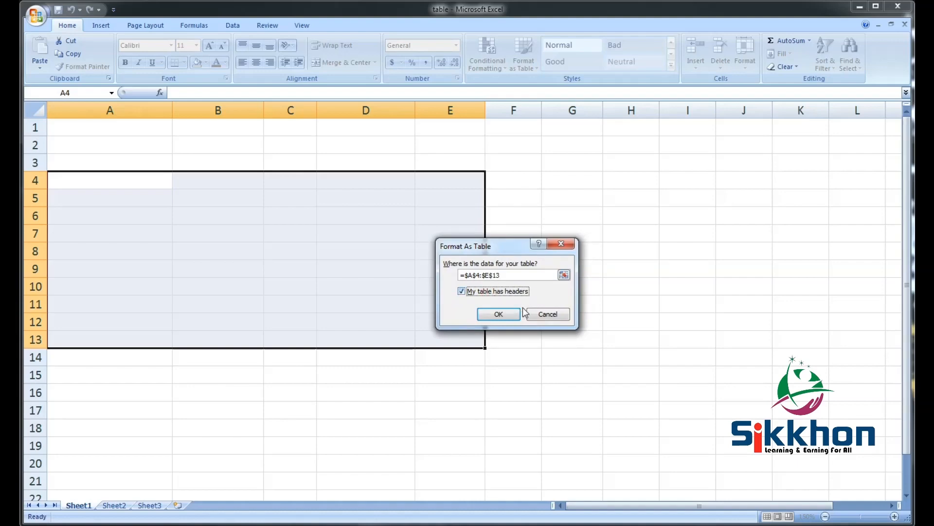
# Create the blue banded table with headers Column1 to Column5 and reopen the styles gallery
pyautogui.click(498, 315)
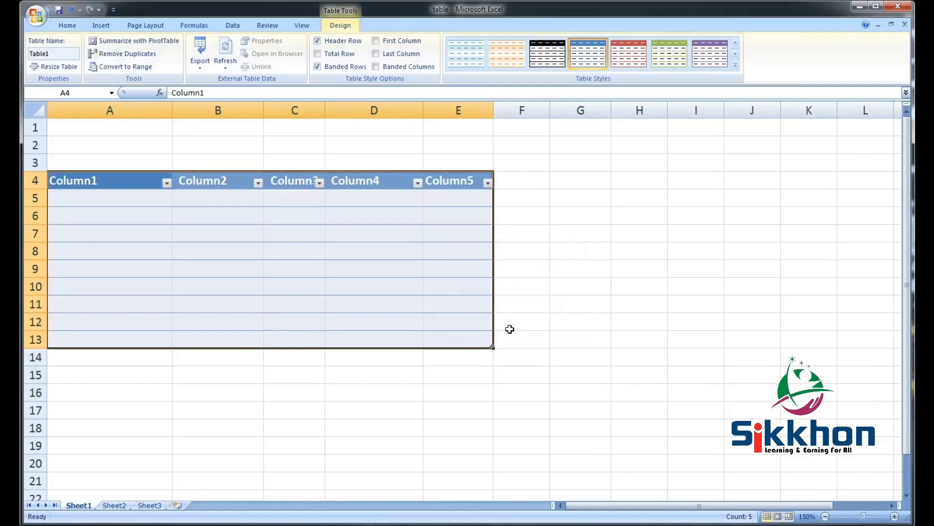
pyautogui.moveTo(517, 283)
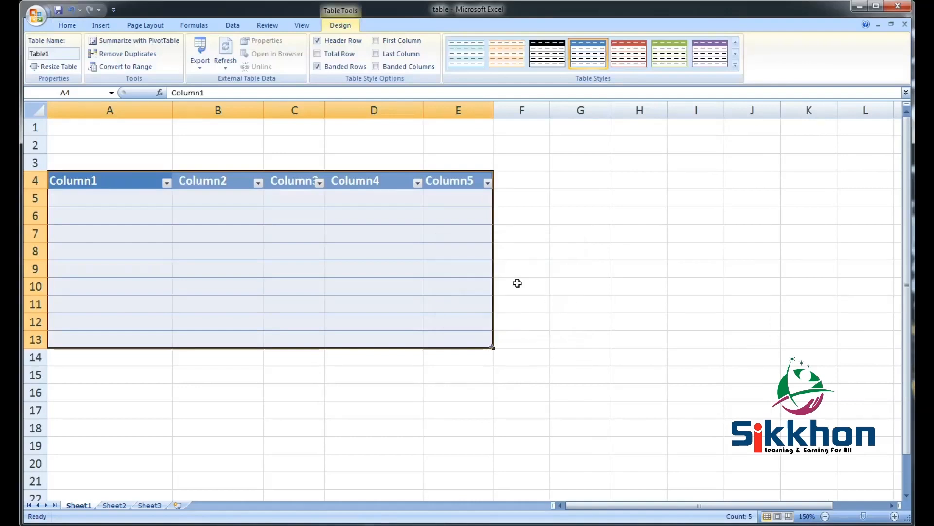
pyautogui.moveTo(294, 195)
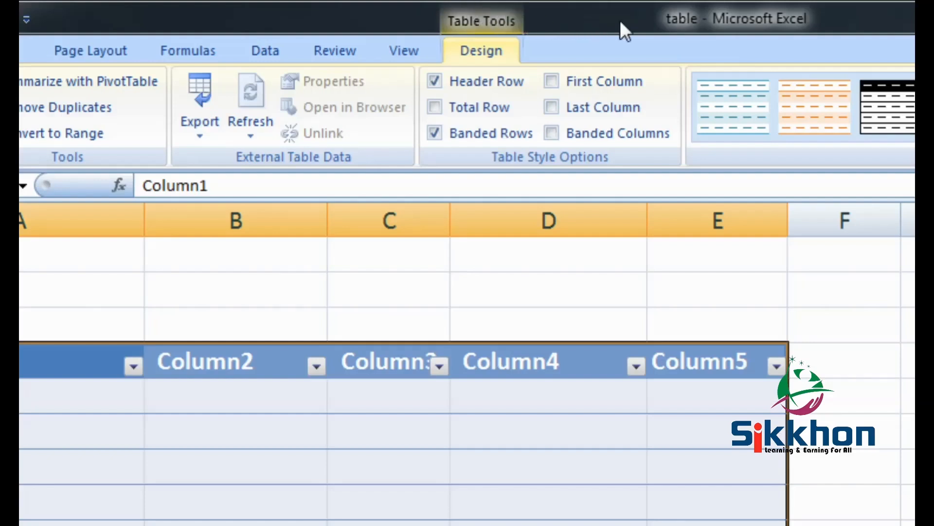
pyautogui.moveTo(664, 32)
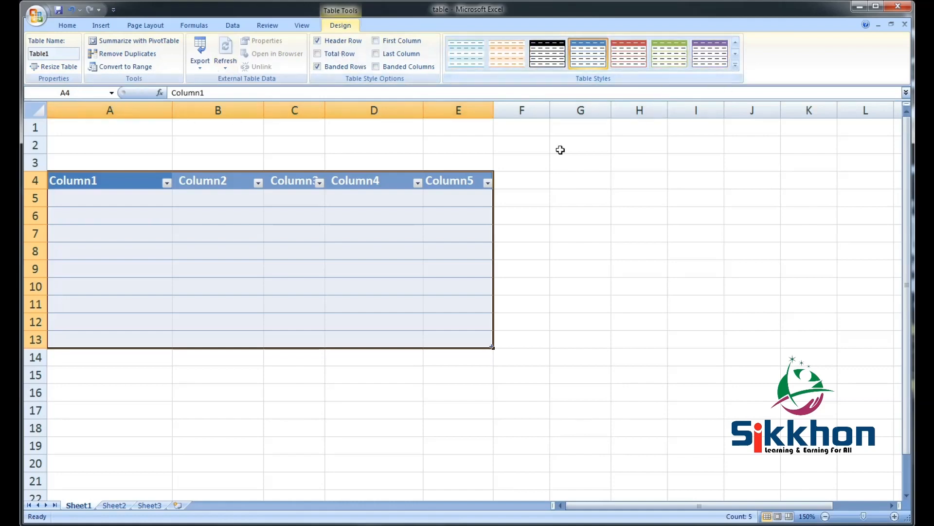
pyautogui.moveTo(380, 128)
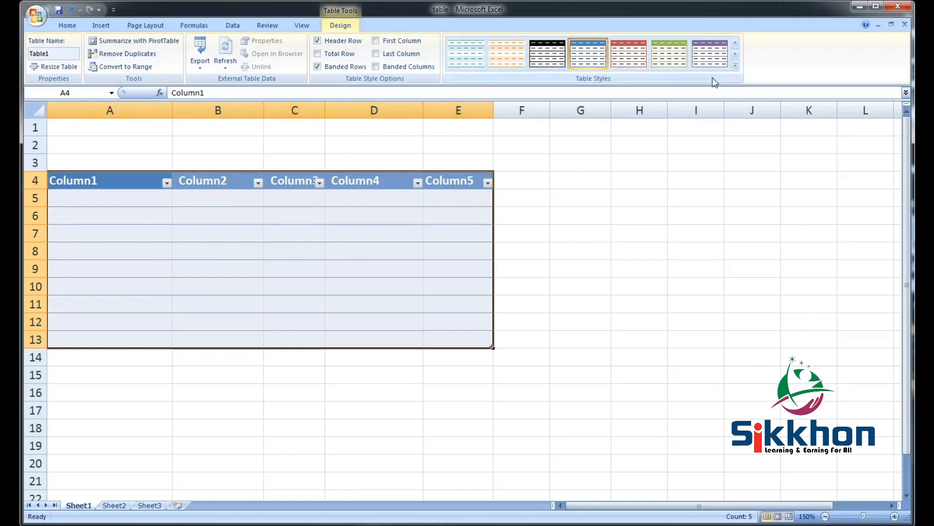
pyautogui.moveTo(729, 79)
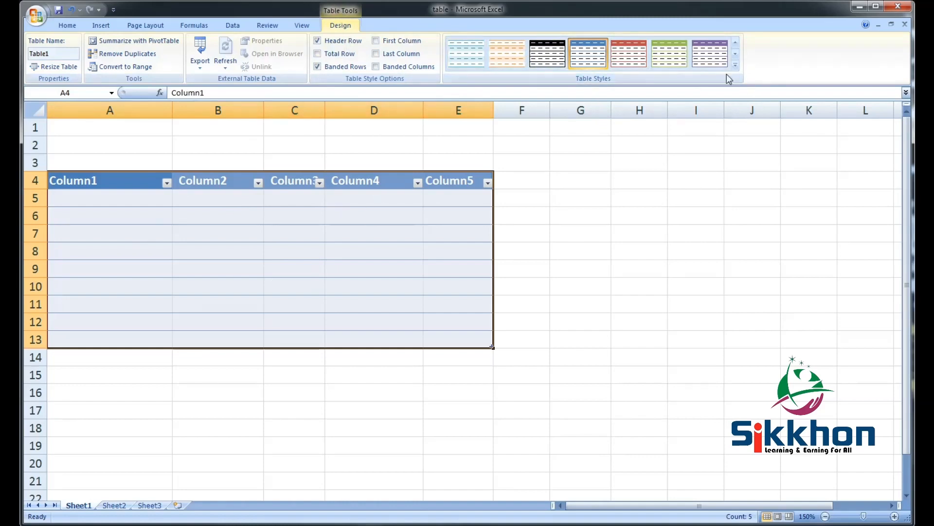
pyautogui.click(735, 65)
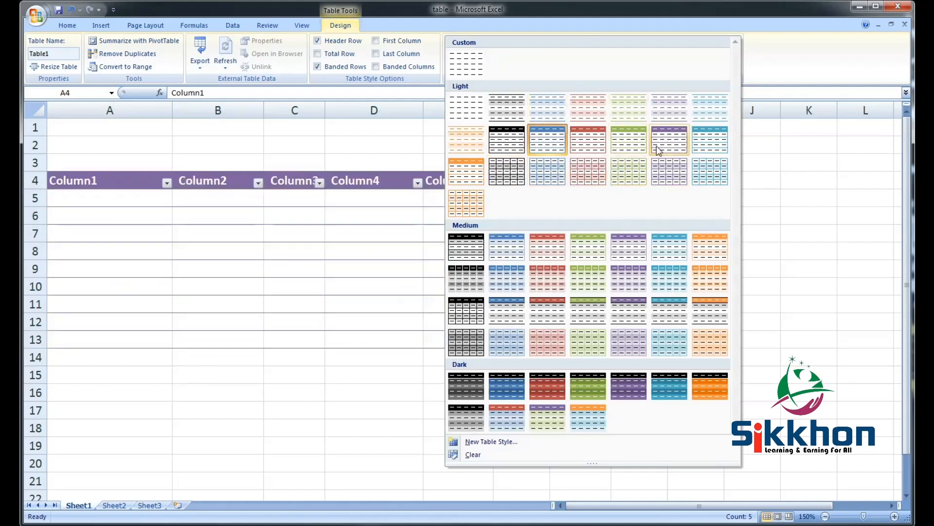
# Apply the red Light table style and check it by selecting cells inside and outside the table
pyautogui.click(546, 246)
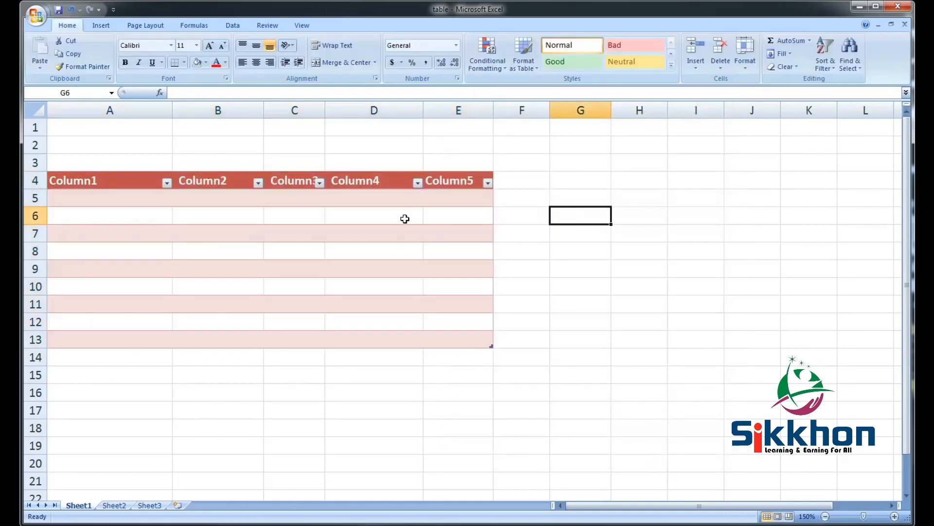
pyautogui.moveTo(315, 180)
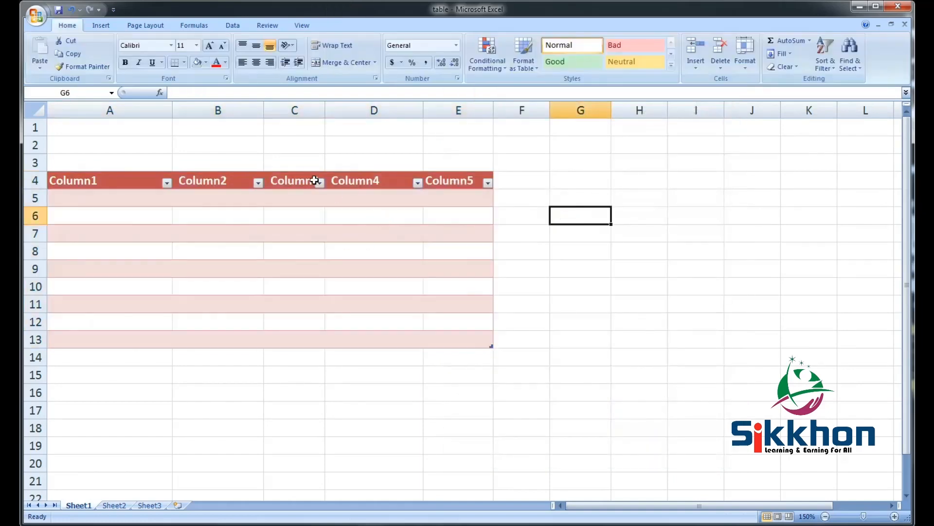
pyautogui.click(355, 180)
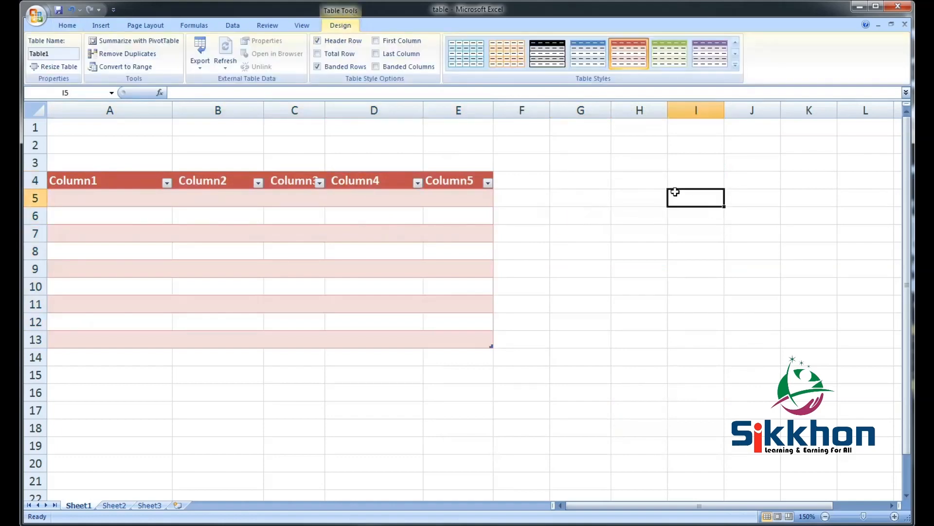
pyautogui.click(67, 25)
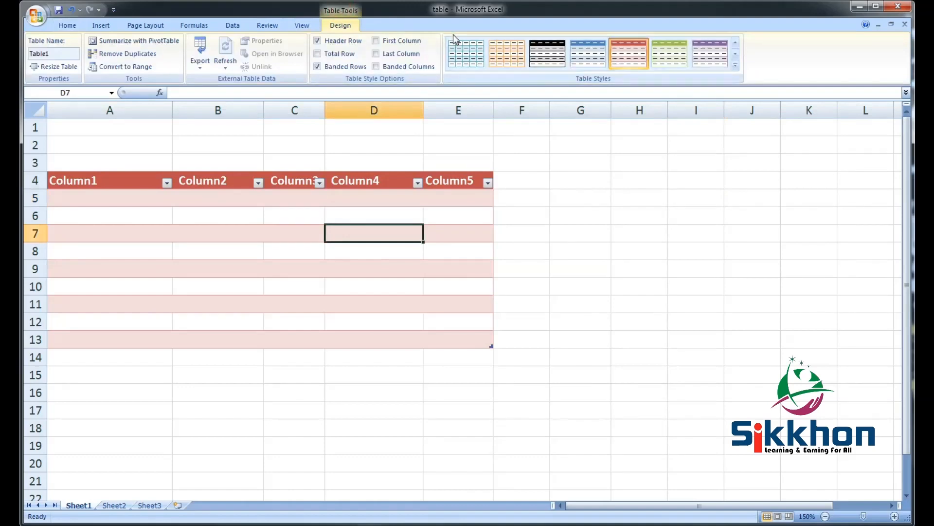
pyautogui.click(68, 25)
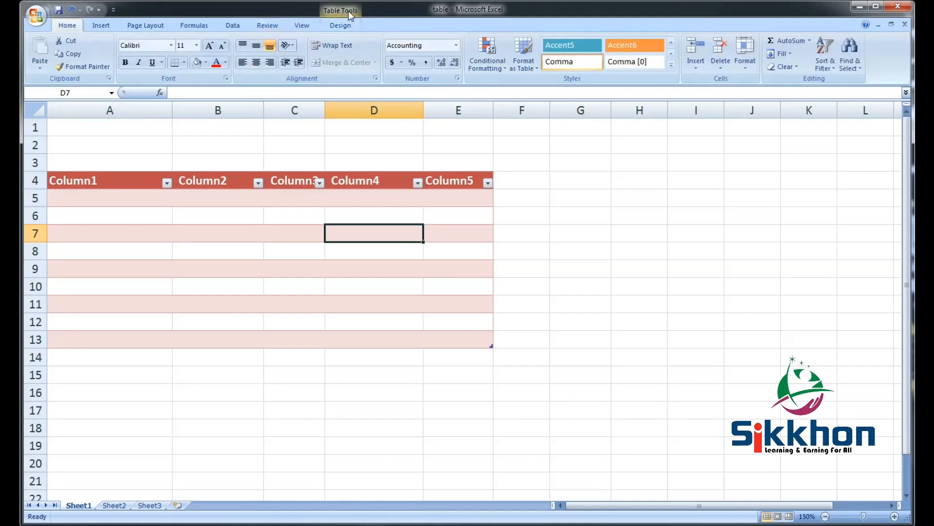
pyautogui.click(341, 26)
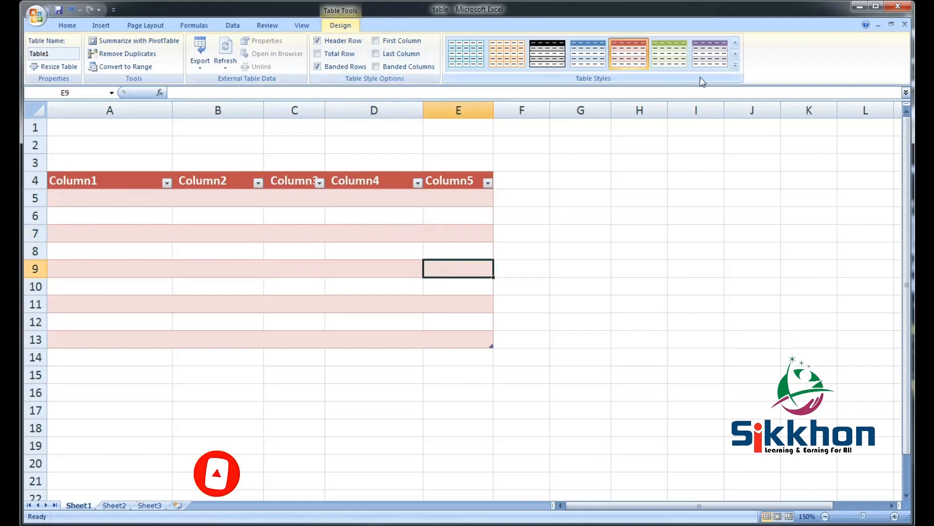
pyautogui.click(735, 66)
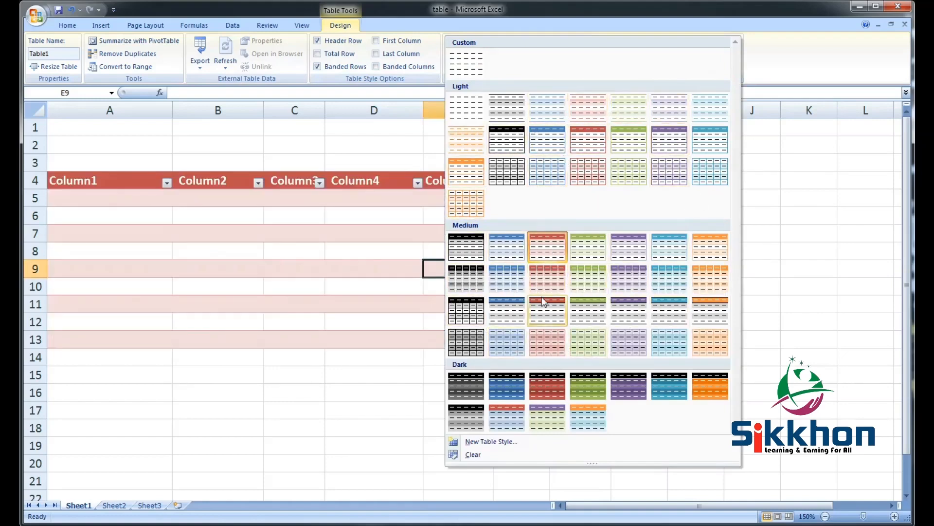
pyautogui.moveTo(586, 171)
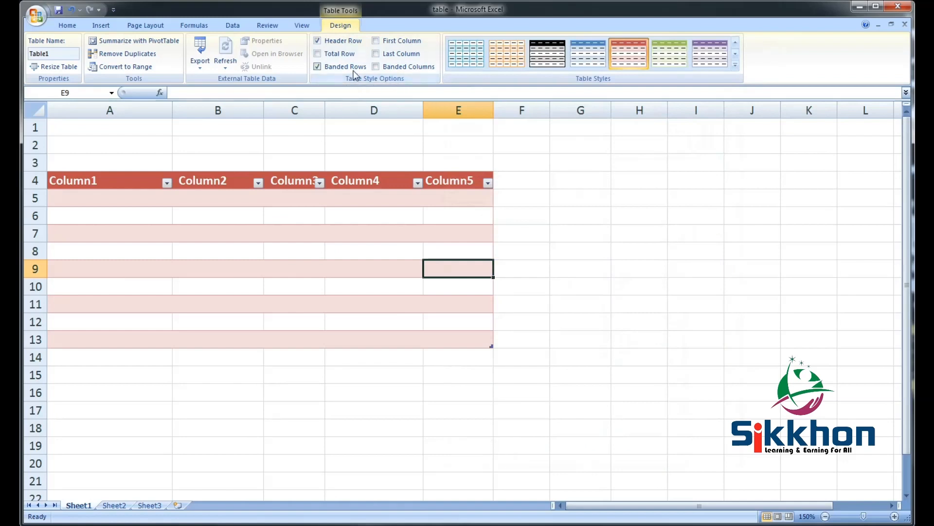
pyautogui.moveTo(322, 41)
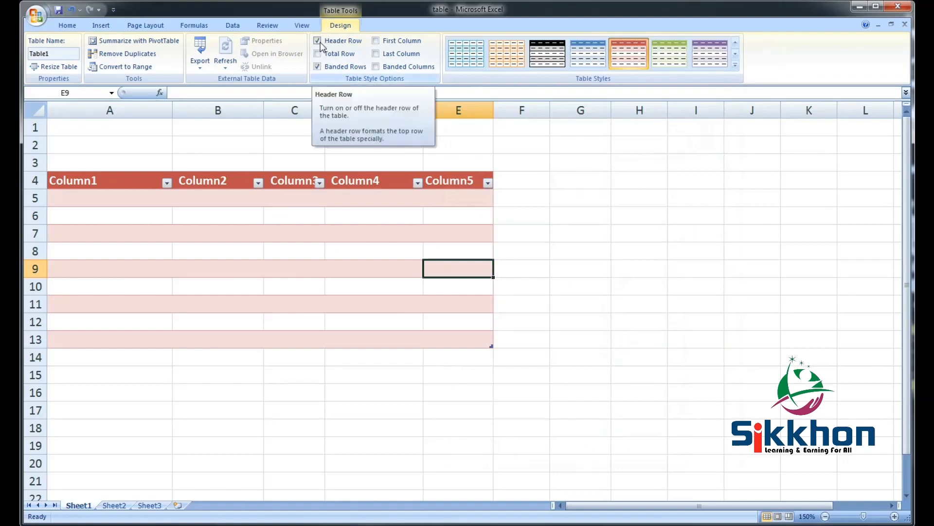
pyautogui.click(318, 40)
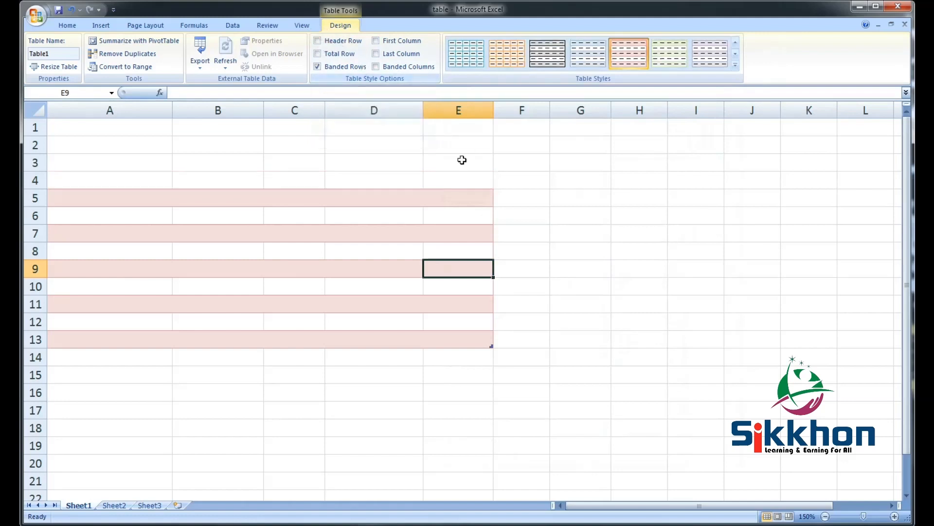
pyautogui.moveTo(107, 187)
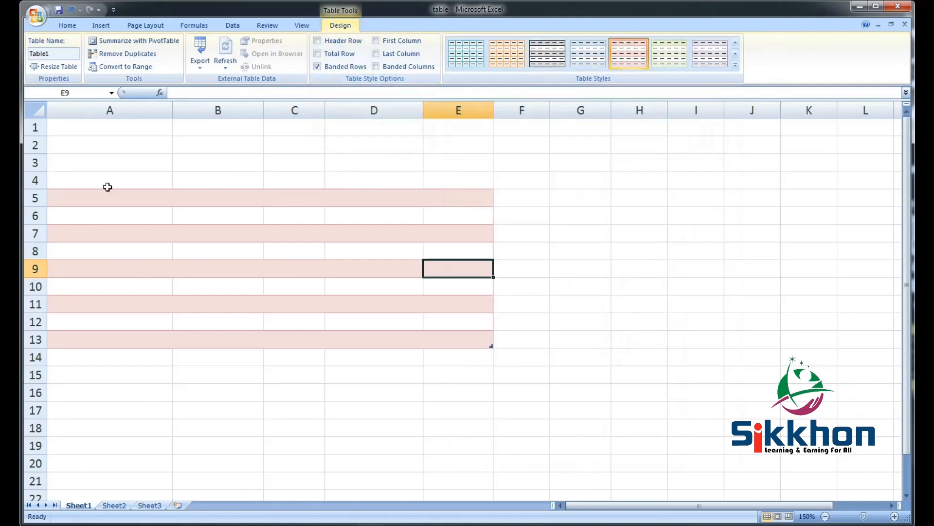
pyautogui.click(317, 41)
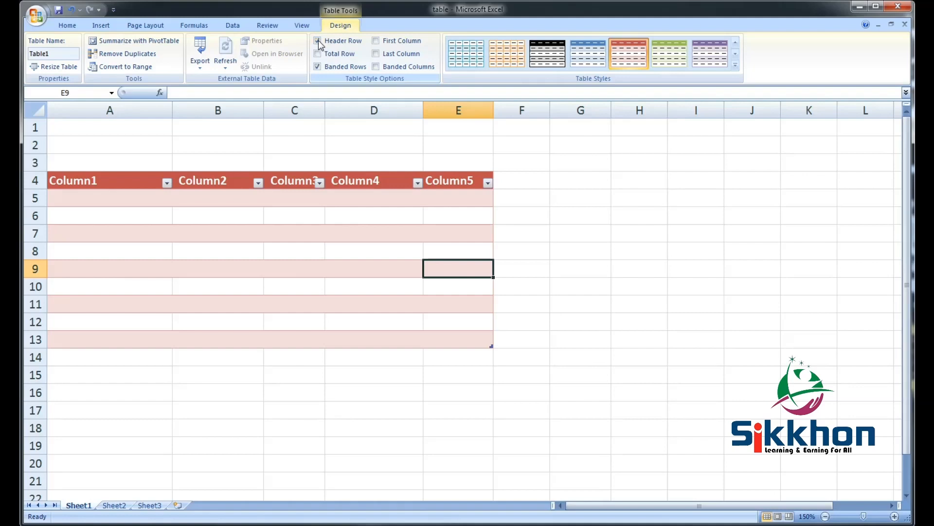
pyautogui.click(203, 181)
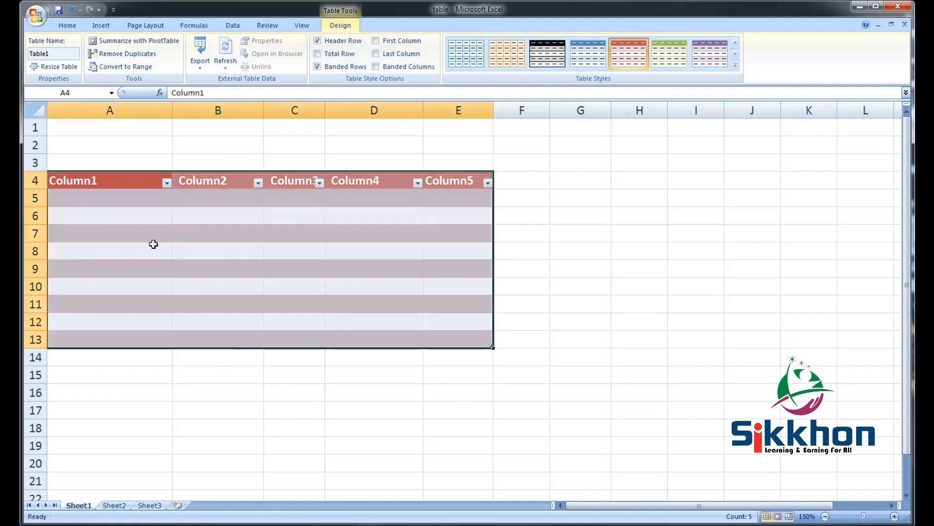
pyautogui.click(110, 215)
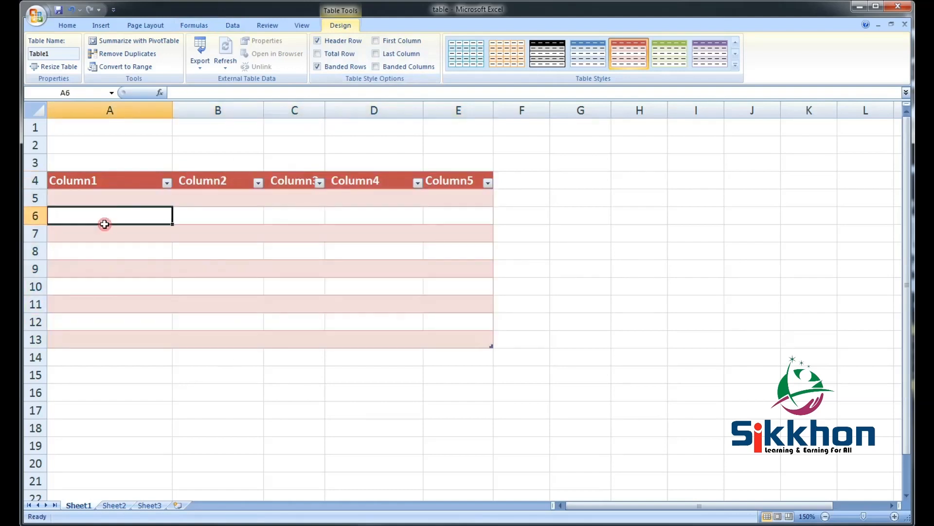
pyautogui.moveTo(324, 257)
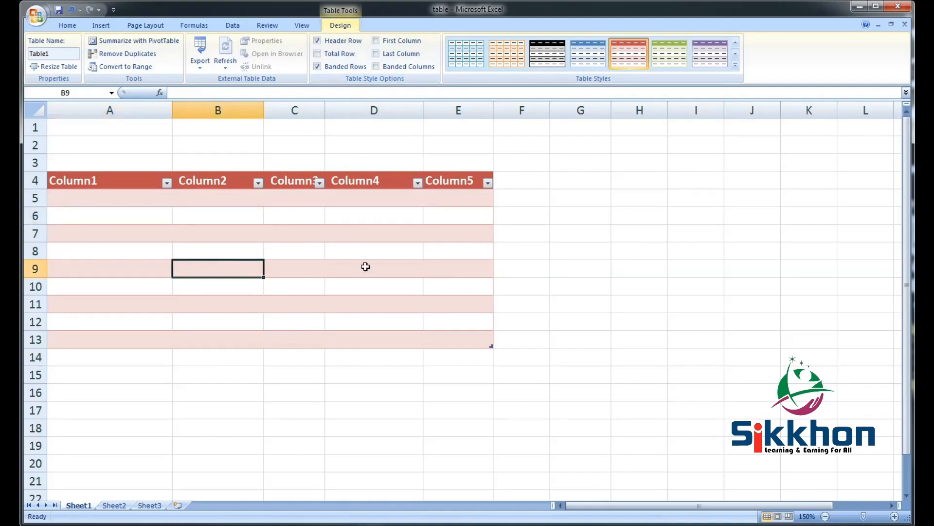
pyautogui.moveTo(460, 183)
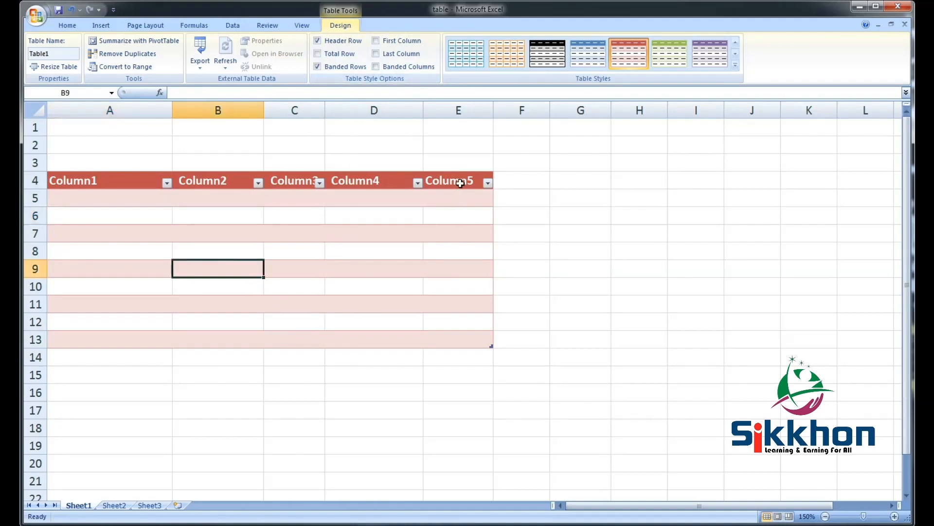
pyautogui.moveTo(470, 366)
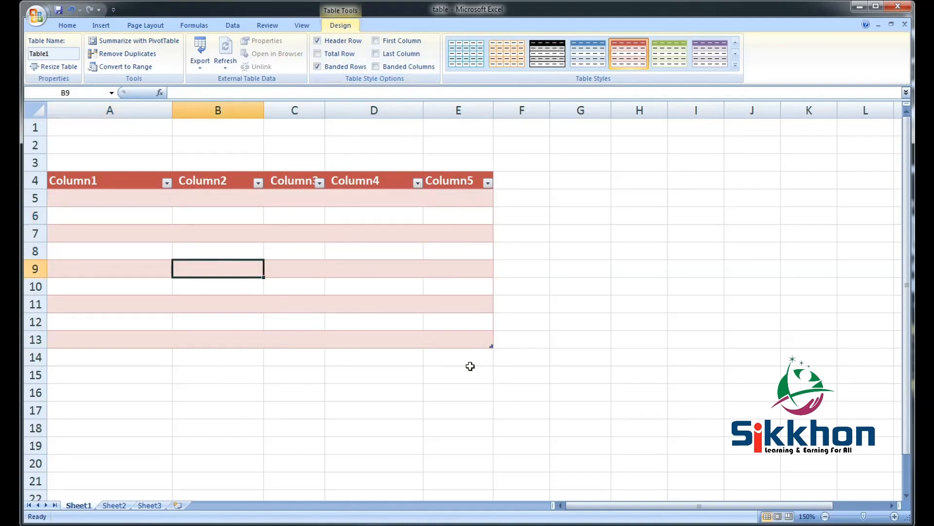
pyautogui.moveTo(318, 53)
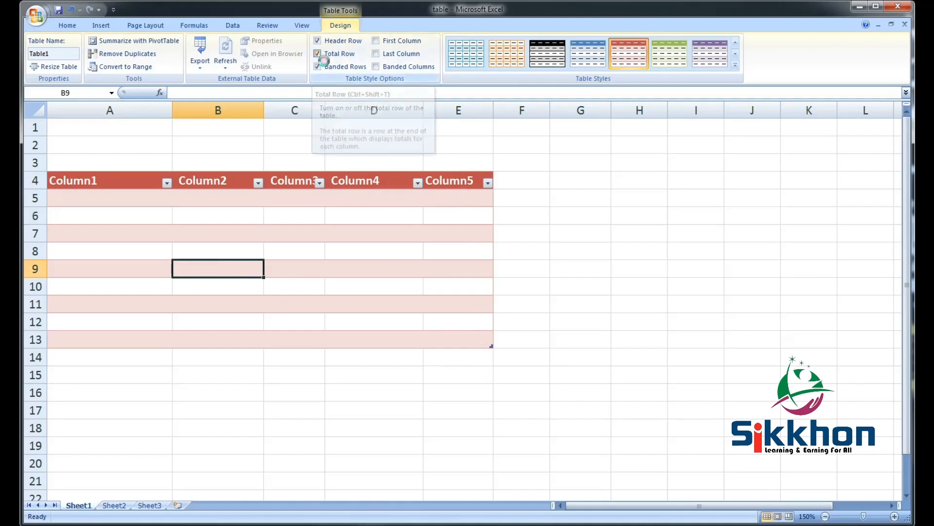
# Enable the Total Row, adding row 14 with 0 under Column5
pyautogui.click(317, 53)
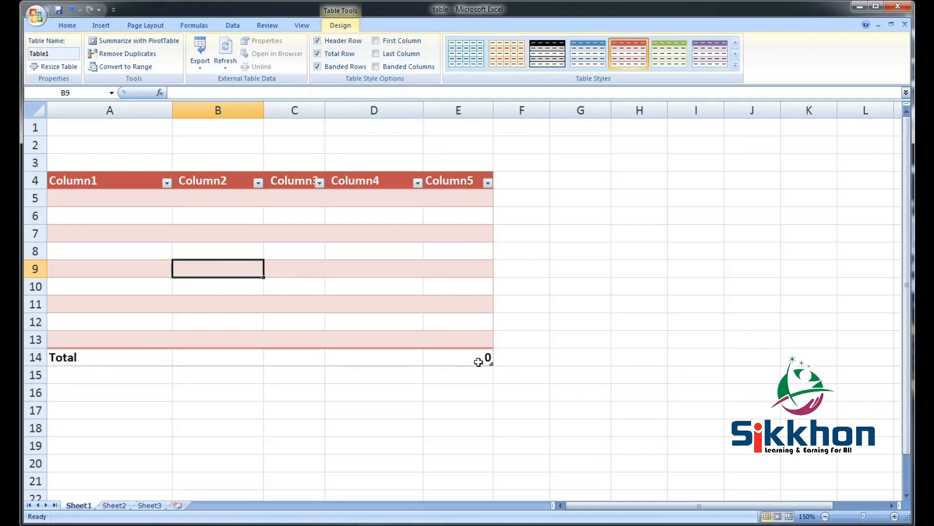
pyautogui.click(459, 357)
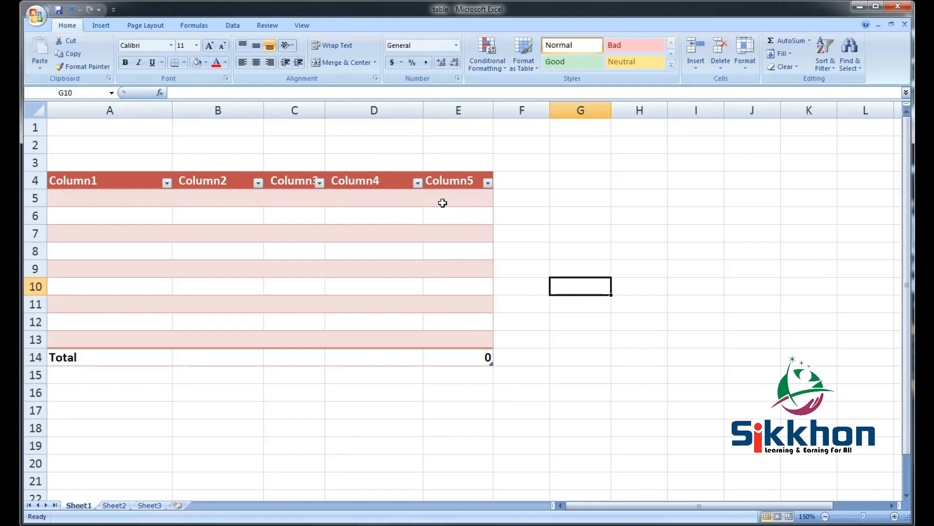
pyautogui.click(458, 197)
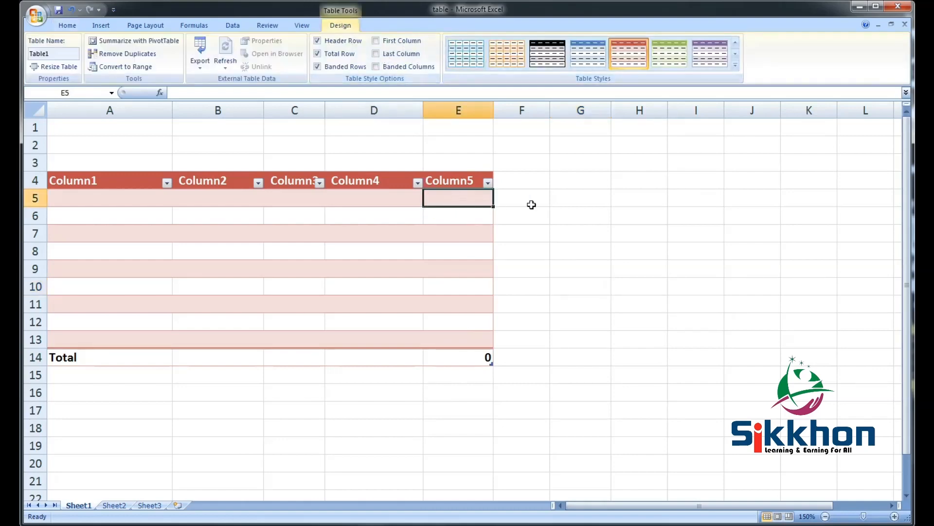
# Try first-column emphasis on the red table and switch it back off
pyautogui.click(736, 65)
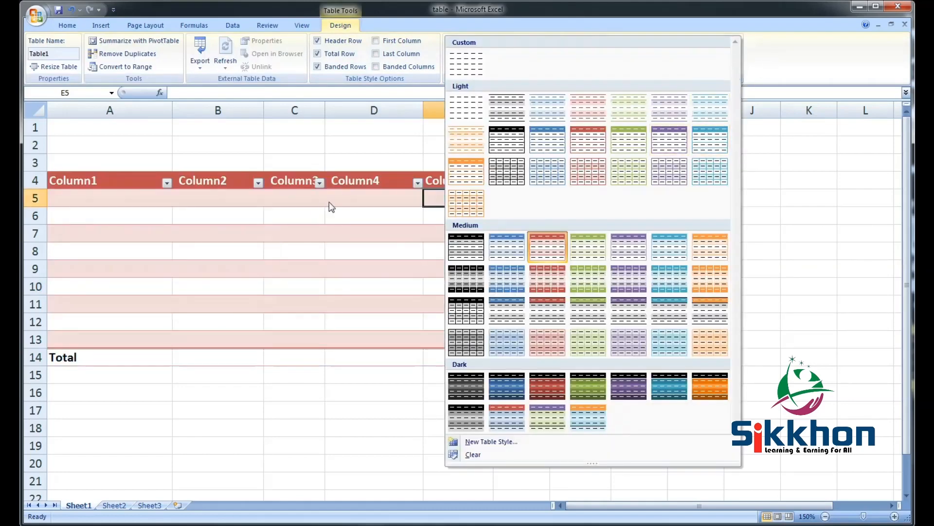
pyautogui.click(547, 246)
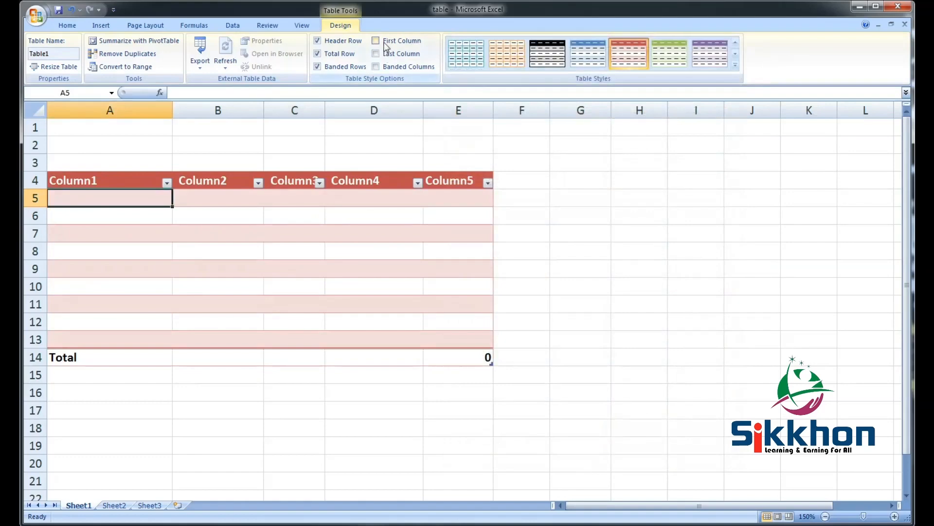
pyautogui.click(376, 40)
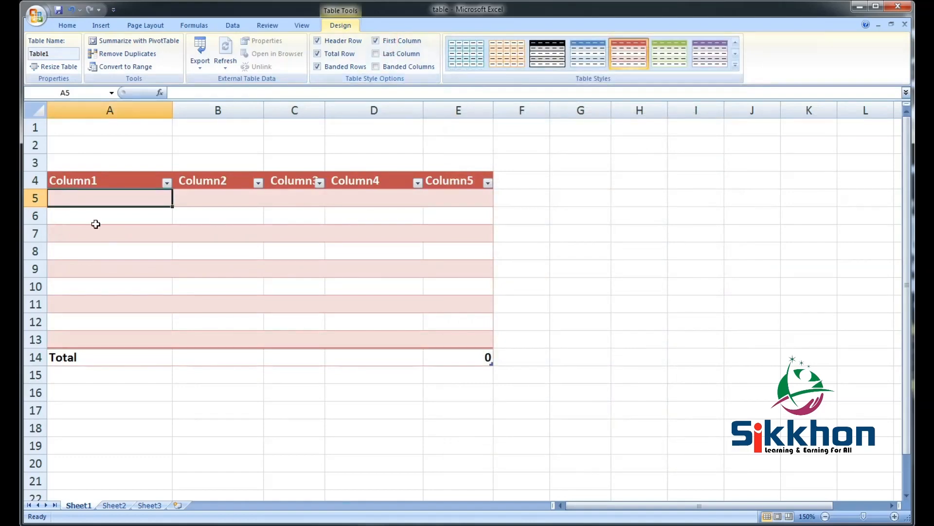
pyautogui.click(376, 41)
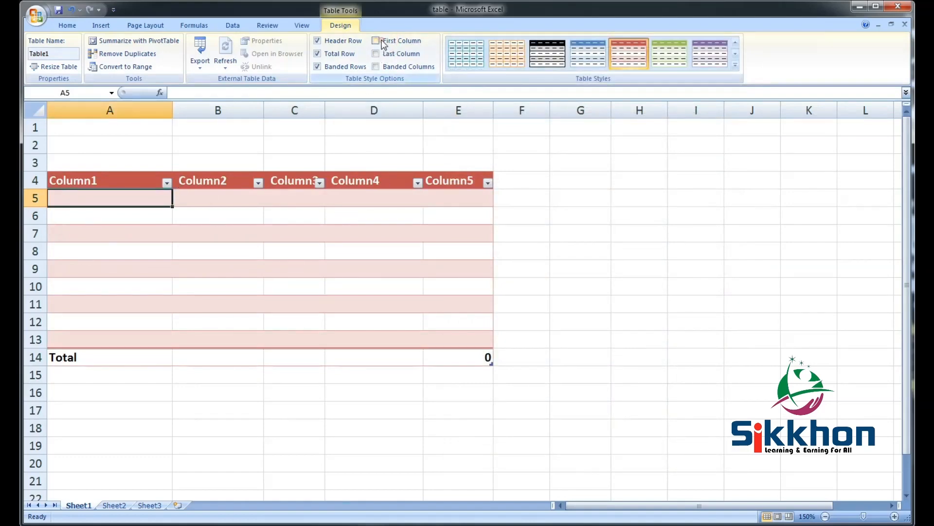
pyautogui.click(736, 64)
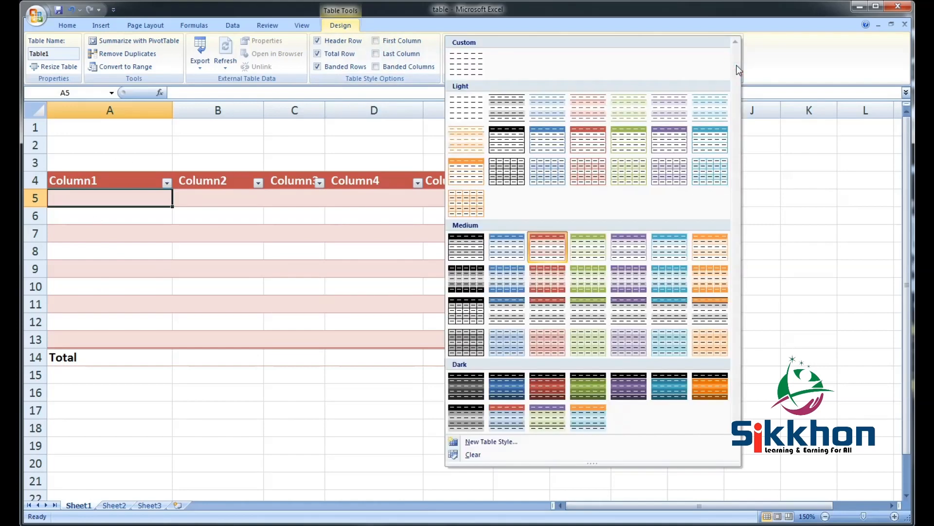
pyautogui.moveTo(546, 285)
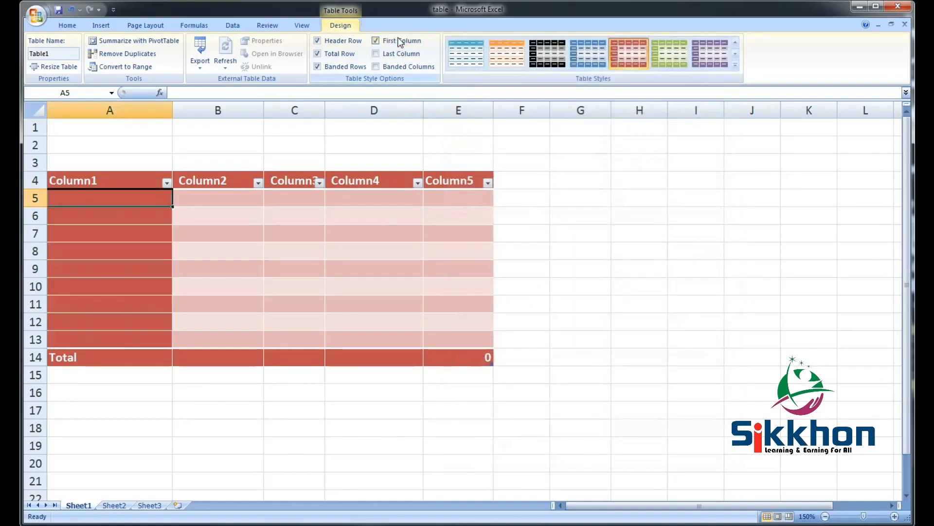
# Turn First Column and Last Column emphasis on, then off again, leaving plain banded rows
pyautogui.click(375, 41)
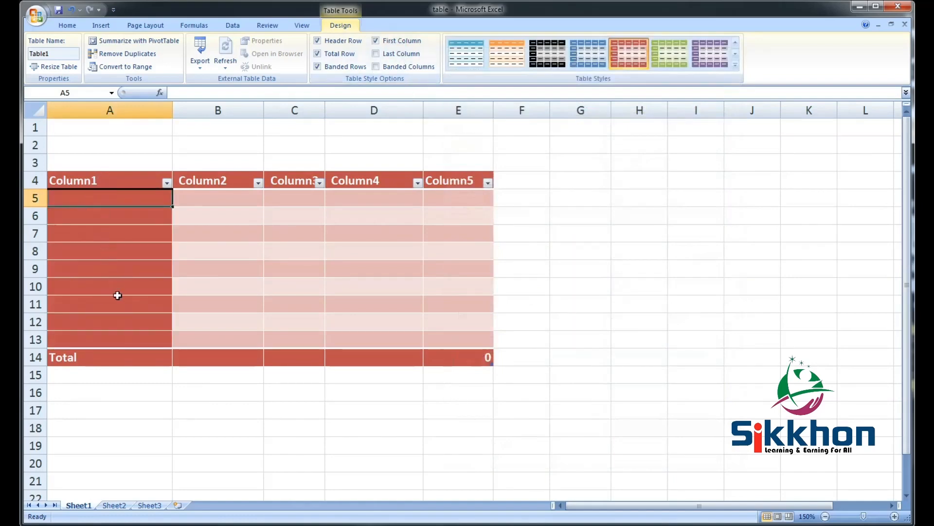
pyautogui.moveTo(209, 285)
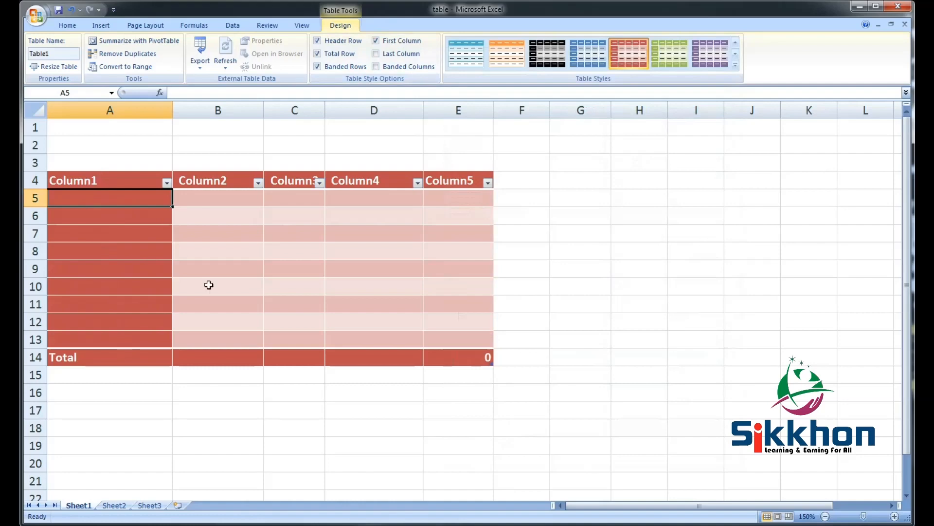
pyautogui.click(375, 52)
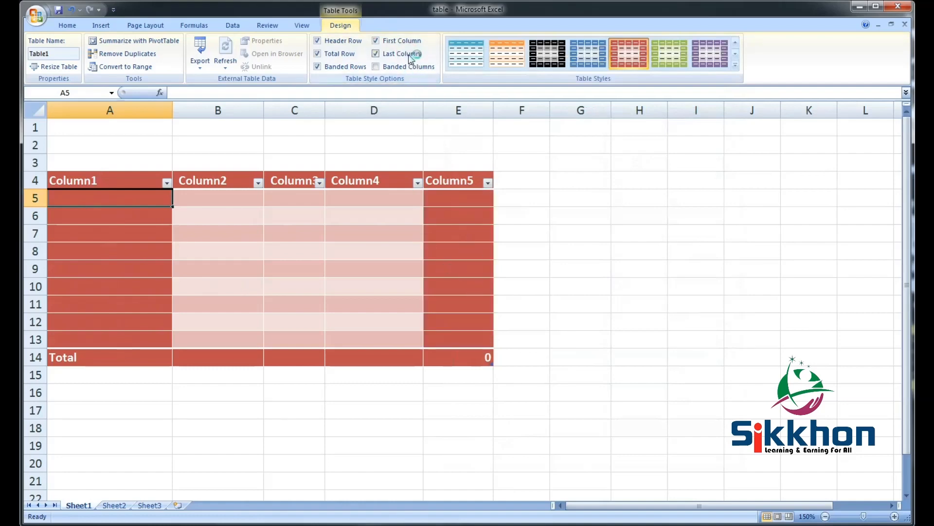
pyautogui.click(376, 41)
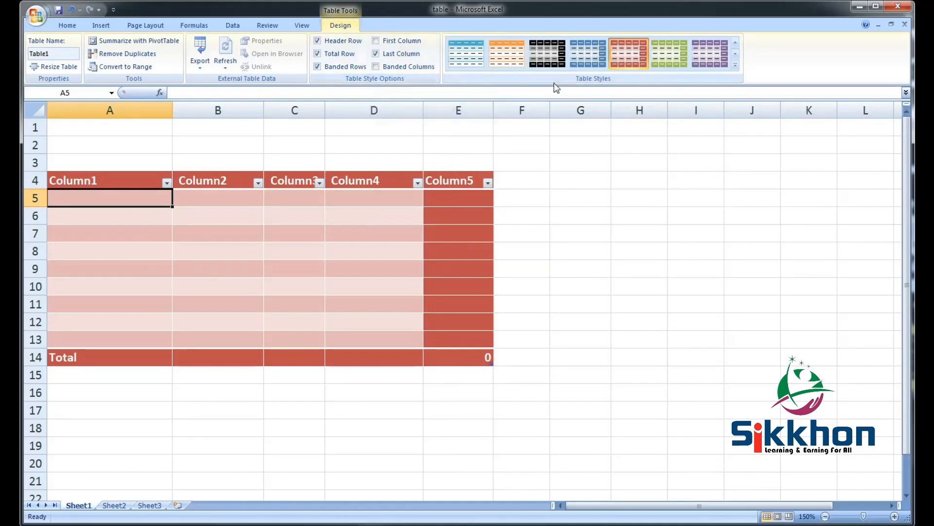
pyautogui.click(376, 53)
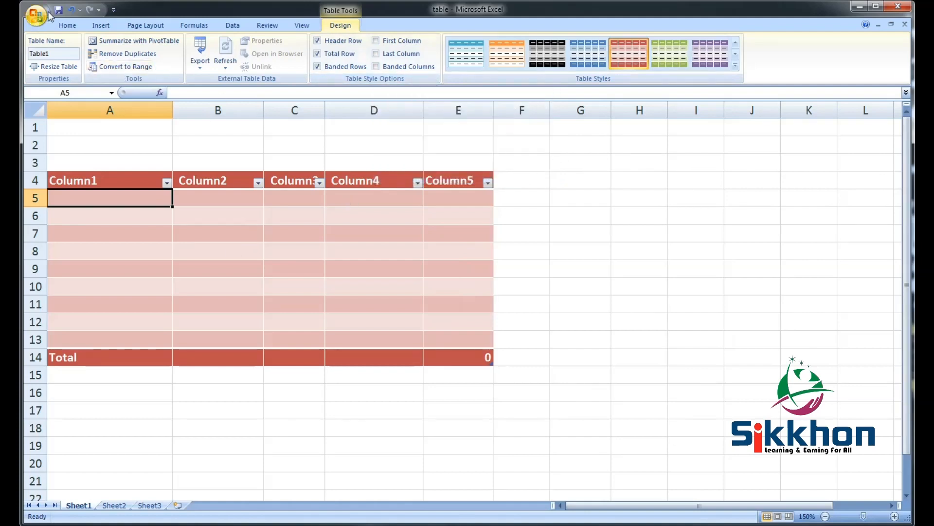
# From Print Preview, set the printer to Fax in the Print dialog and keep it
pyautogui.click(37, 15)
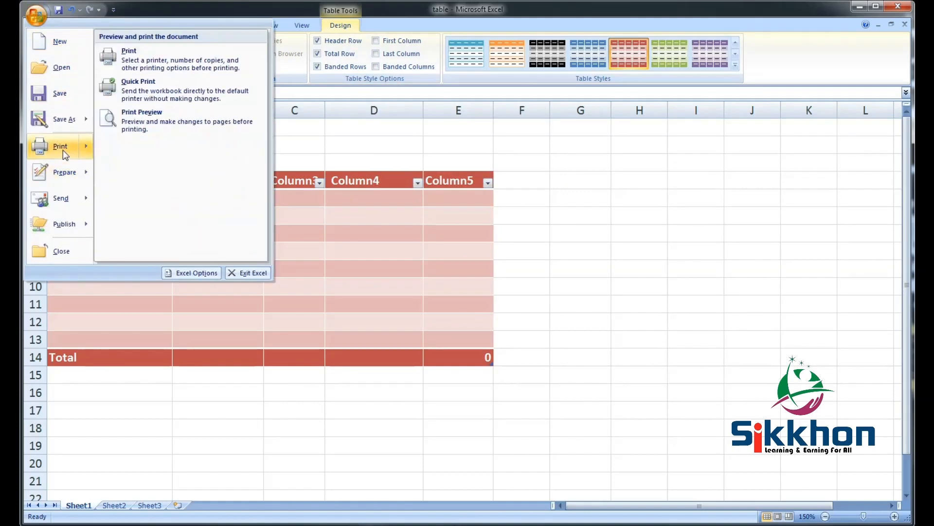
pyautogui.click(141, 121)
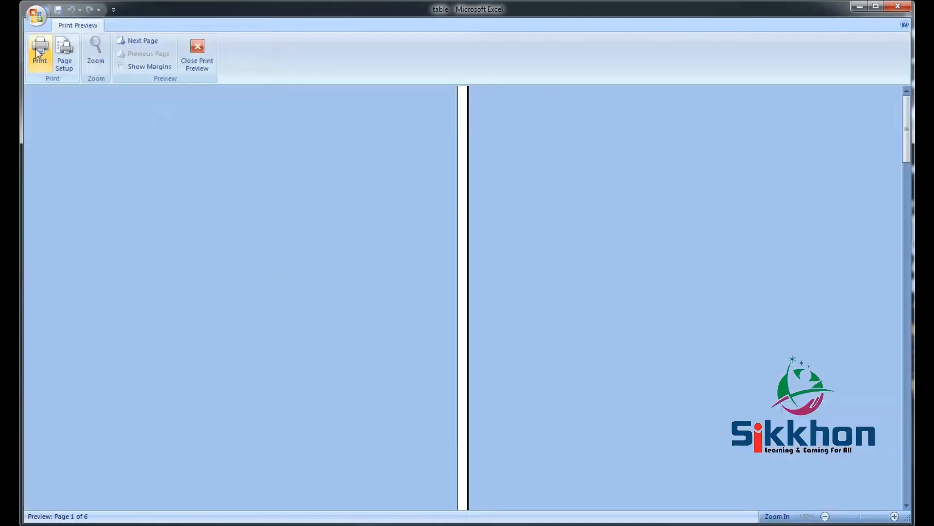
pyautogui.click(39, 54)
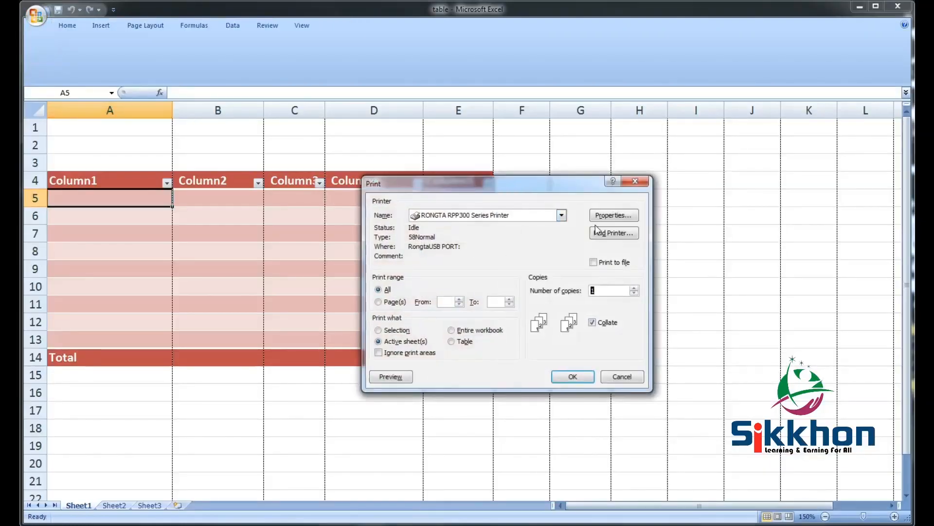
pyautogui.click(560, 215)
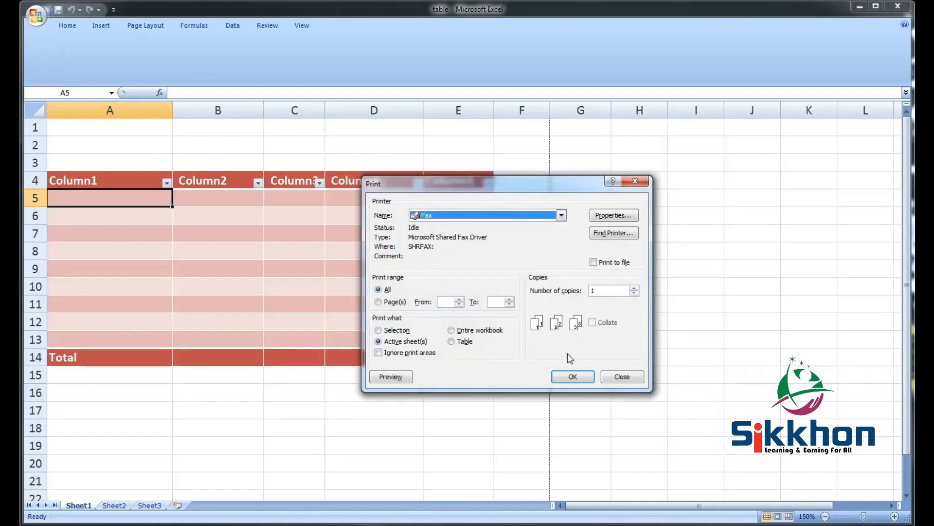
pyautogui.click(622, 375)
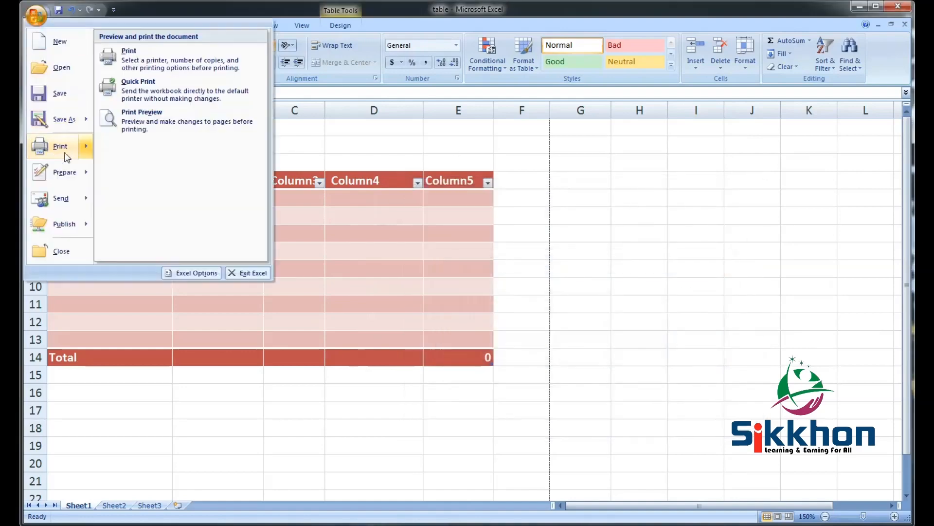
# Preview the red table on one page again and return to the worksheet
pyautogui.click(142, 120)
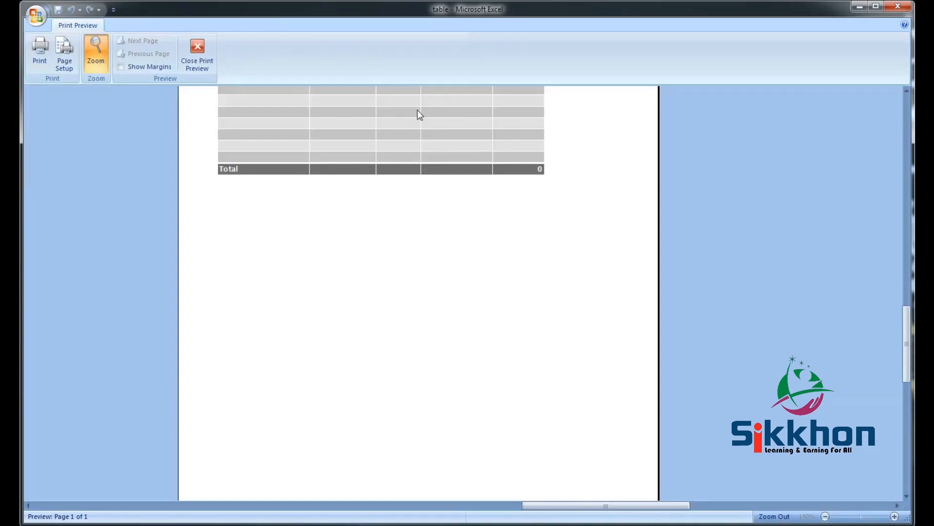
pyautogui.click(196, 56)
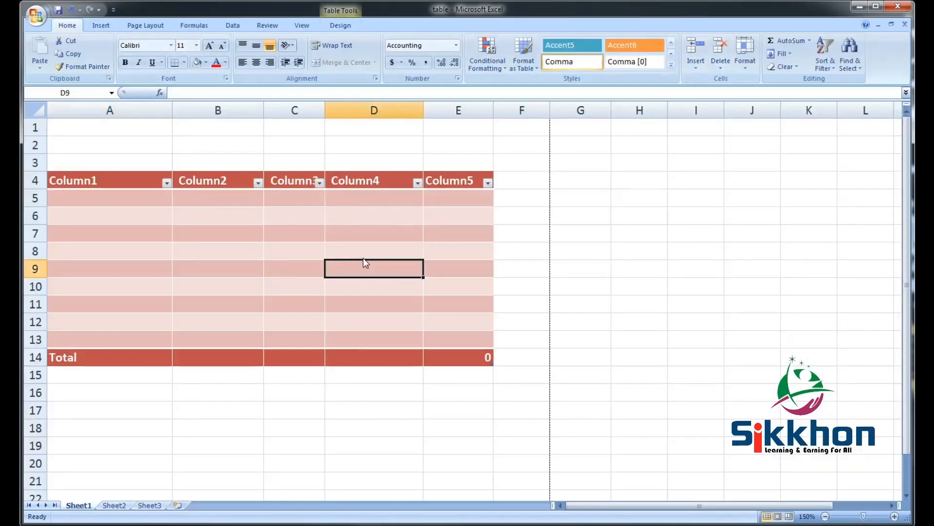
# Apply a light blue table style and show it in Print Preview
pyautogui.click(341, 26)
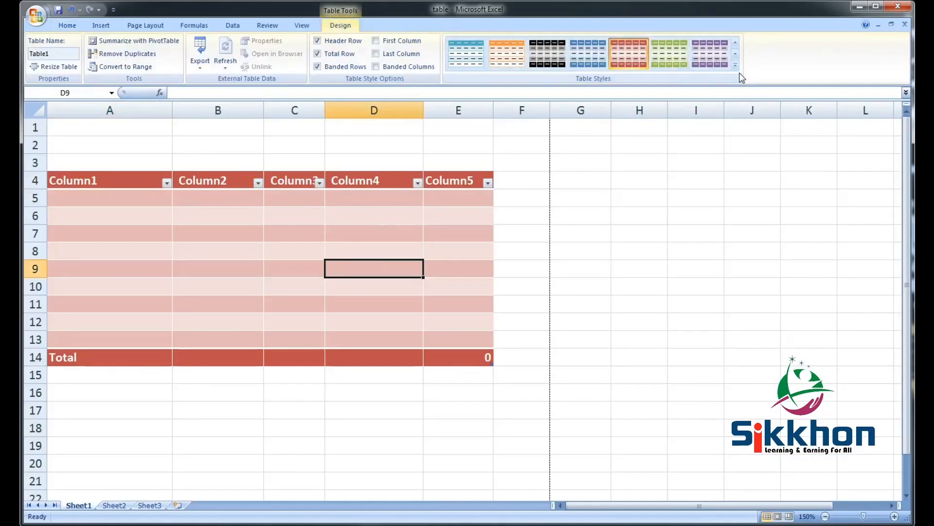
pyautogui.click(736, 65)
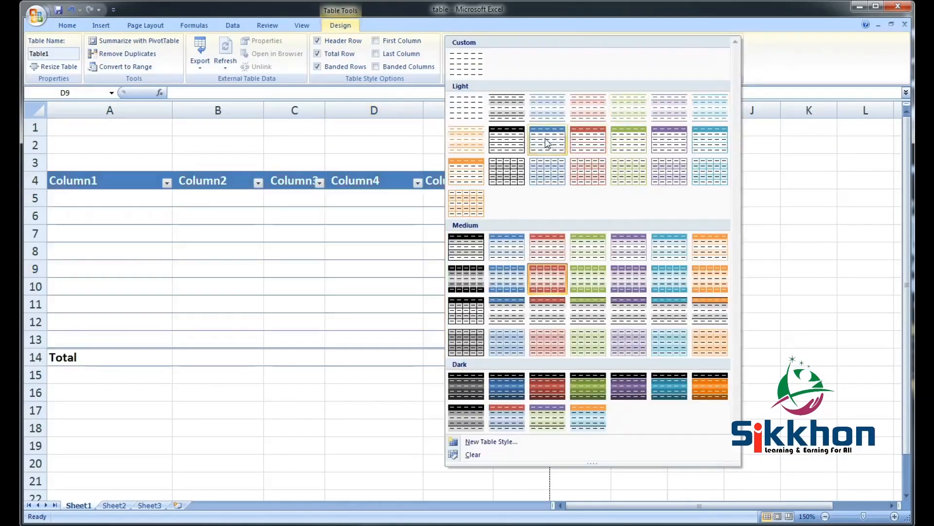
pyautogui.click(546, 139)
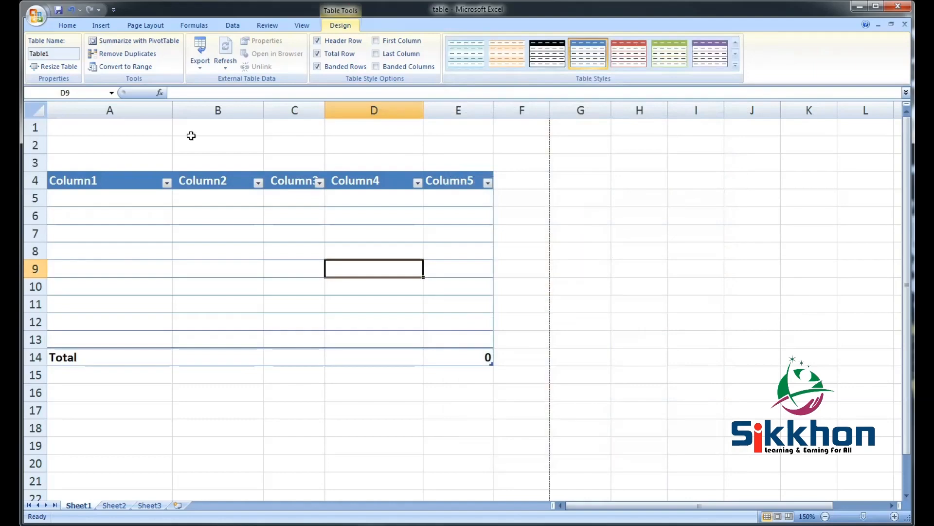
pyautogui.click(36, 17)
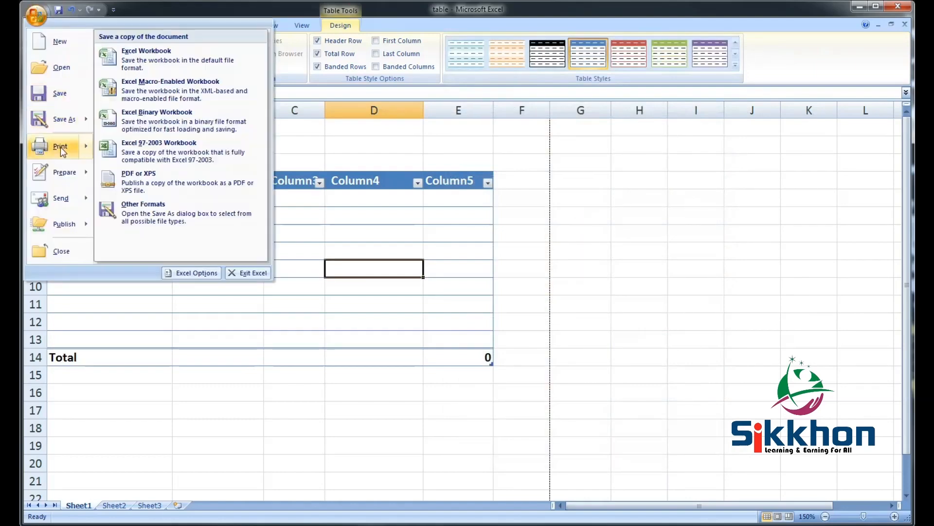
pyautogui.click(60, 147)
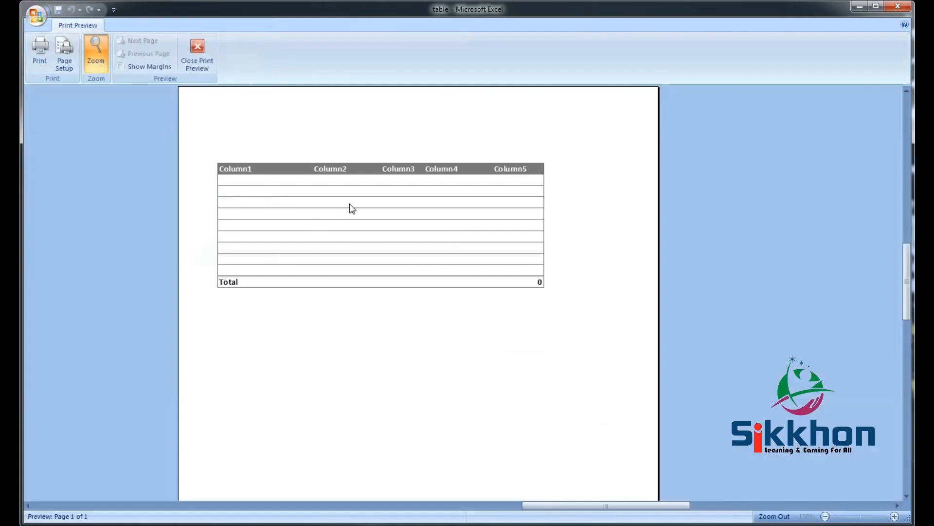
pyautogui.moveTo(269, 272)
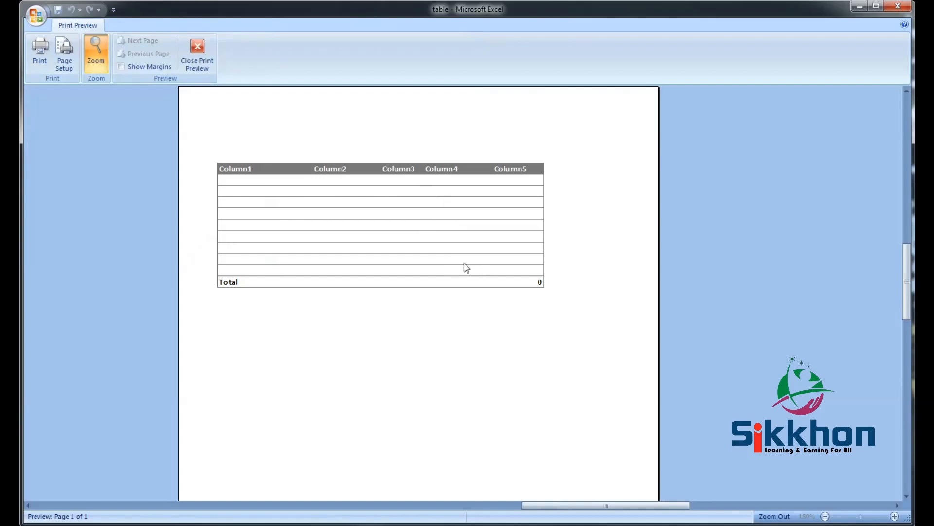
# Enable Banded Columns on the blue table and preview it as printed
pyautogui.click(197, 57)
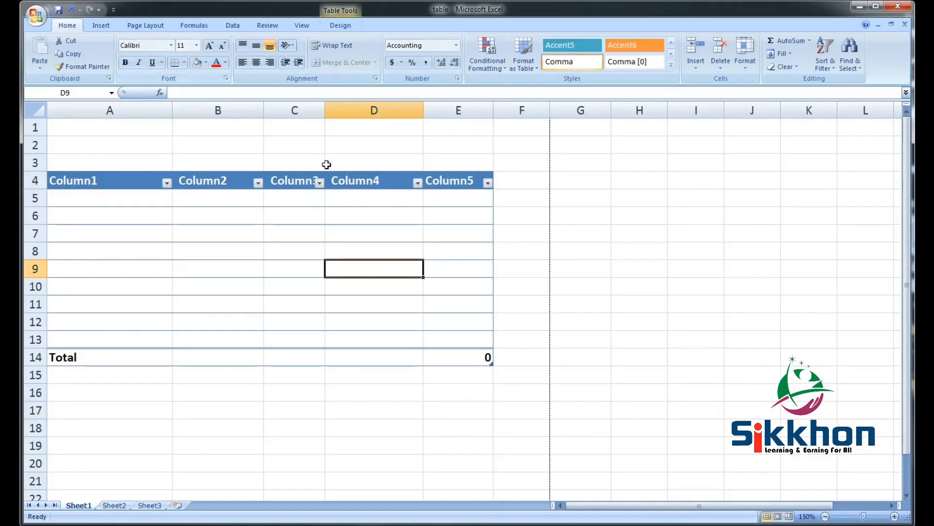
pyautogui.click(340, 25)
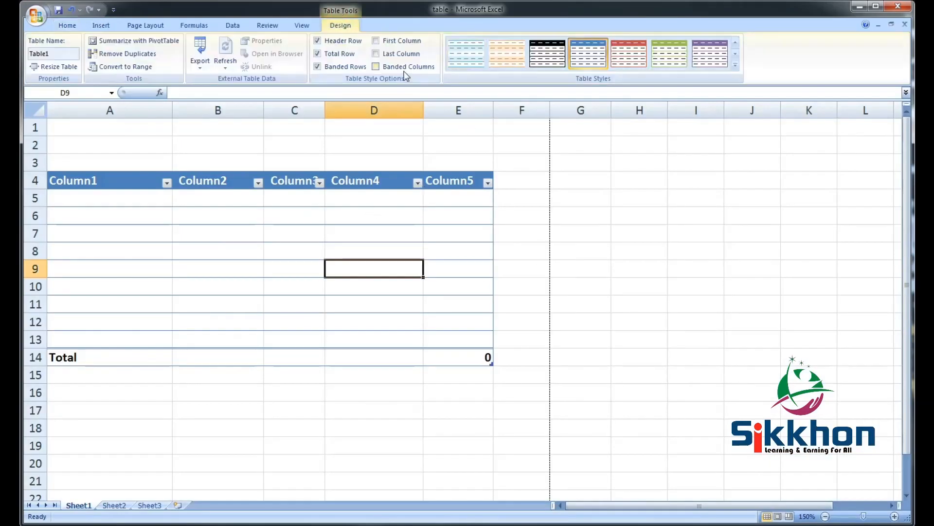
pyautogui.click(375, 66)
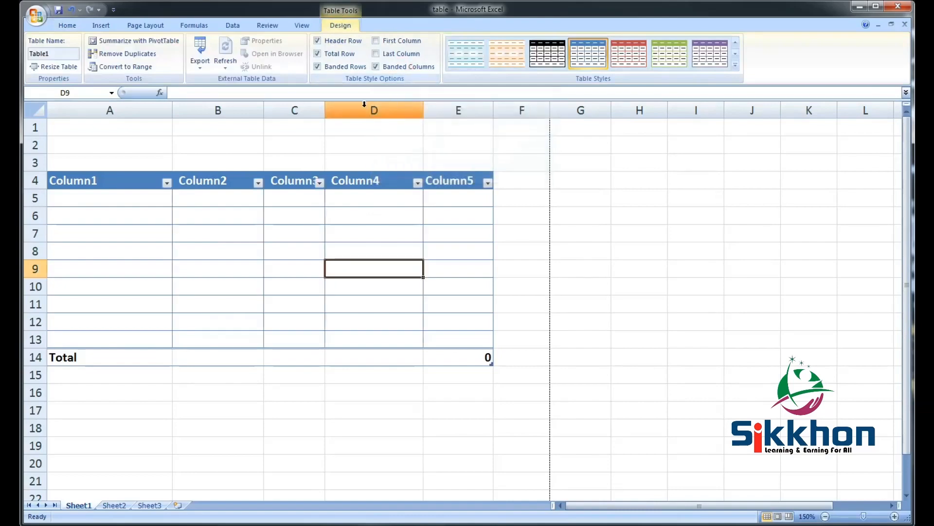
pyautogui.click(36, 16)
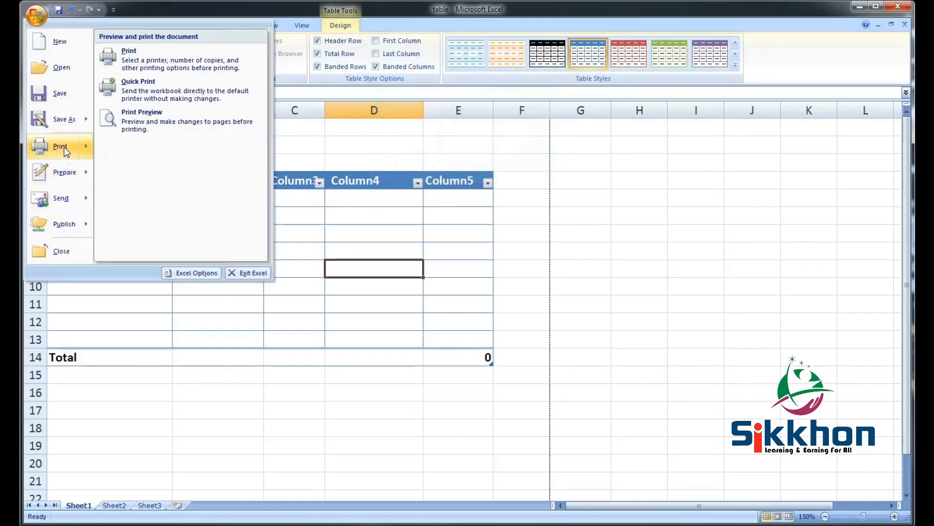
pyautogui.click(142, 121)
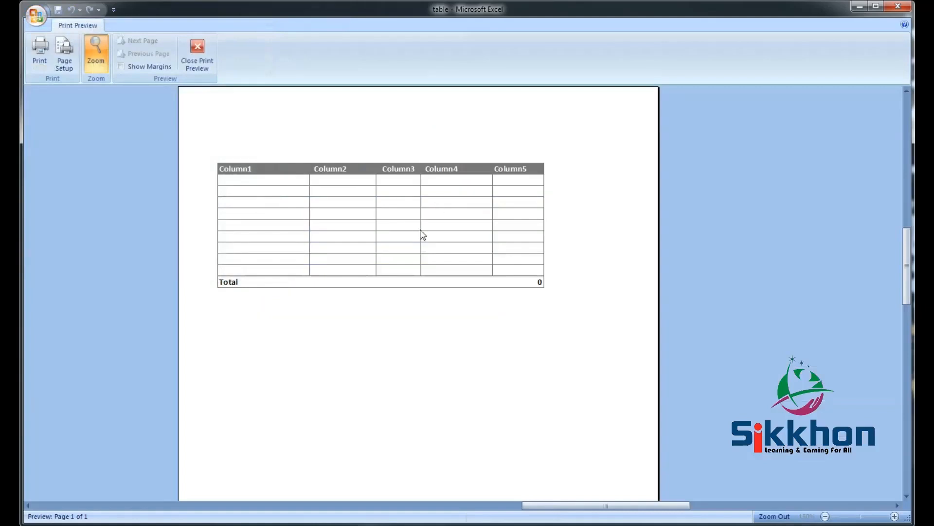
pyautogui.moveTo(338, 289)
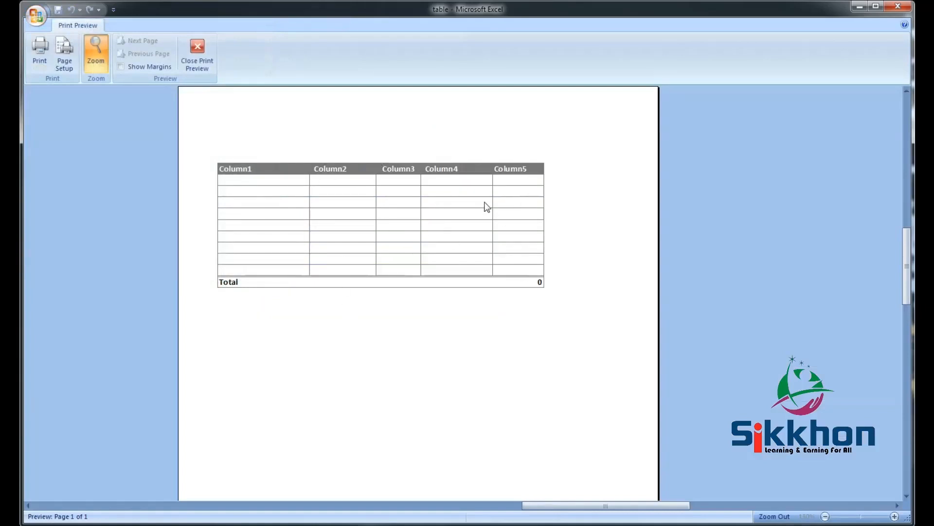
# Leave the print preview and return to the table at cell C7
pyautogui.click(197, 53)
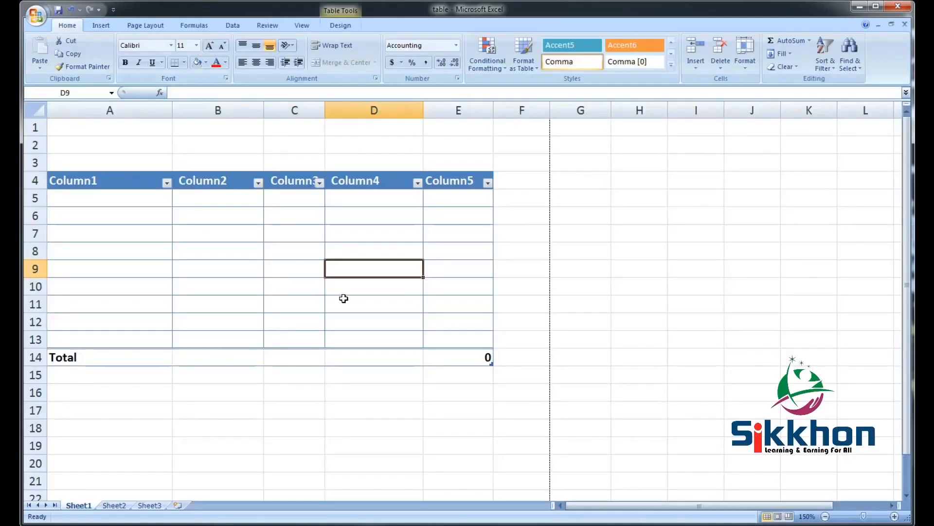
pyautogui.moveTo(357, 280)
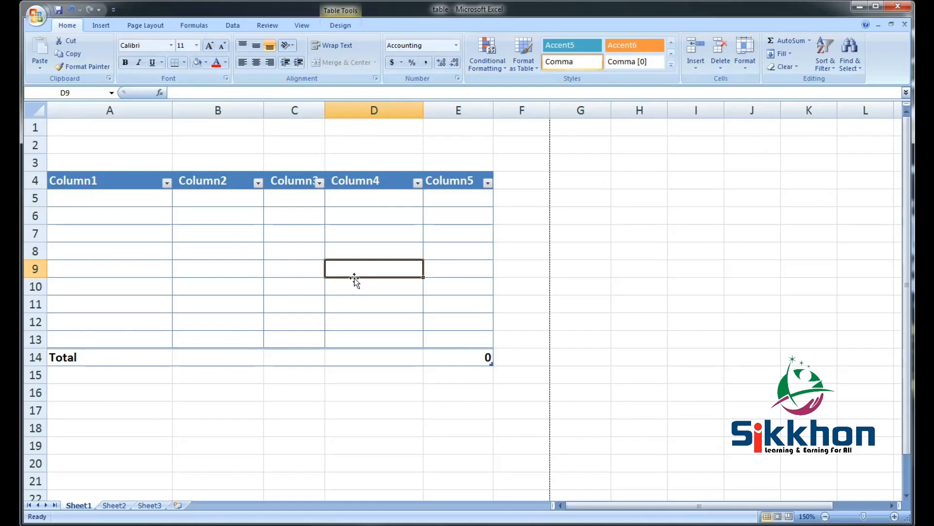
pyautogui.click(341, 25)
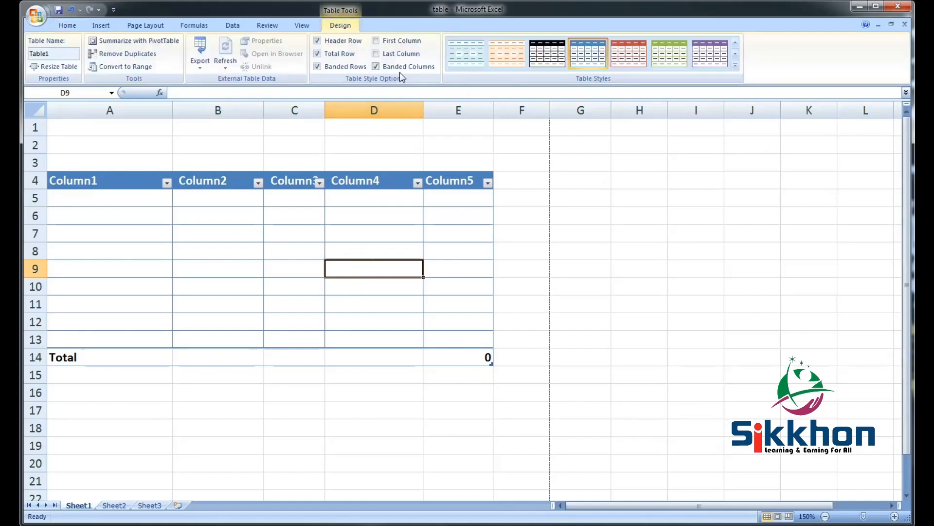
pyautogui.click(376, 66)
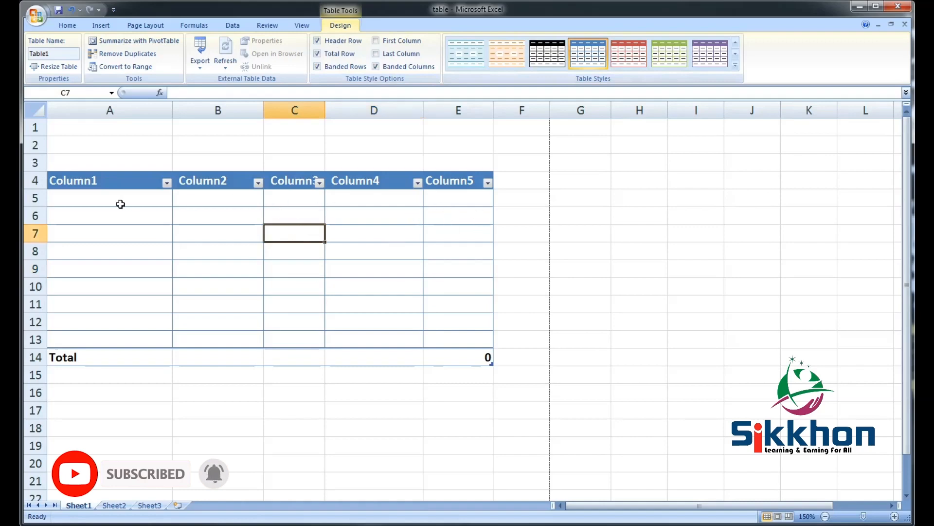
pyautogui.moveTo(495, 219)
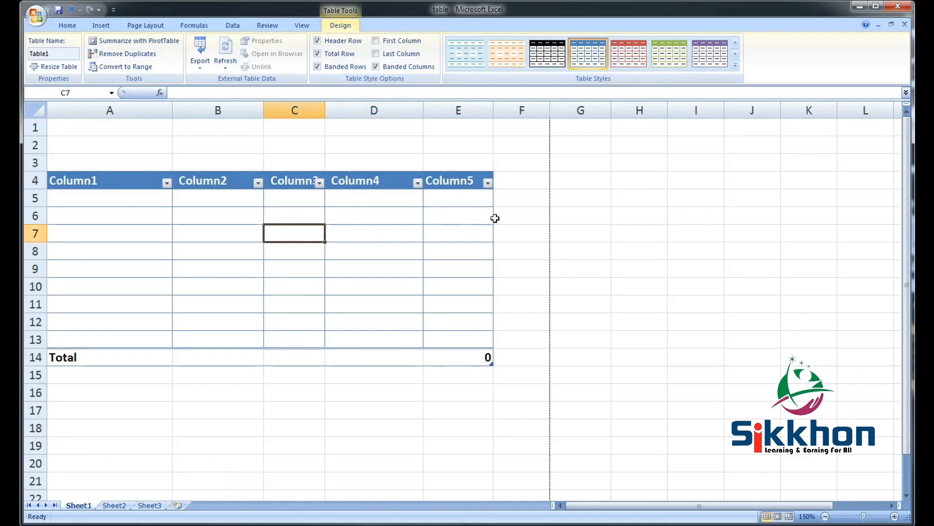
pyautogui.moveTo(514, 259)
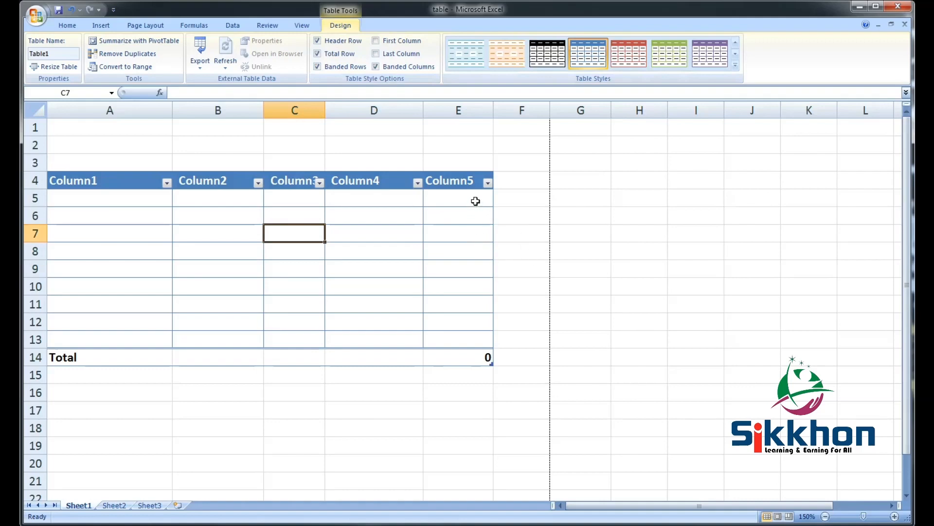
pyautogui.moveTo(401, 221)
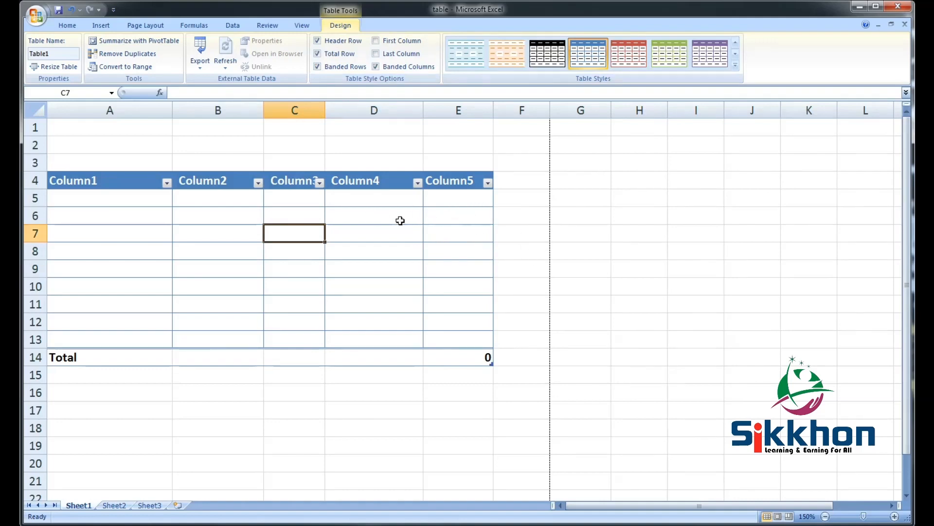
# Select cell E5 and return to the Home ribbon's cell commands
pyautogui.click(457, 198)
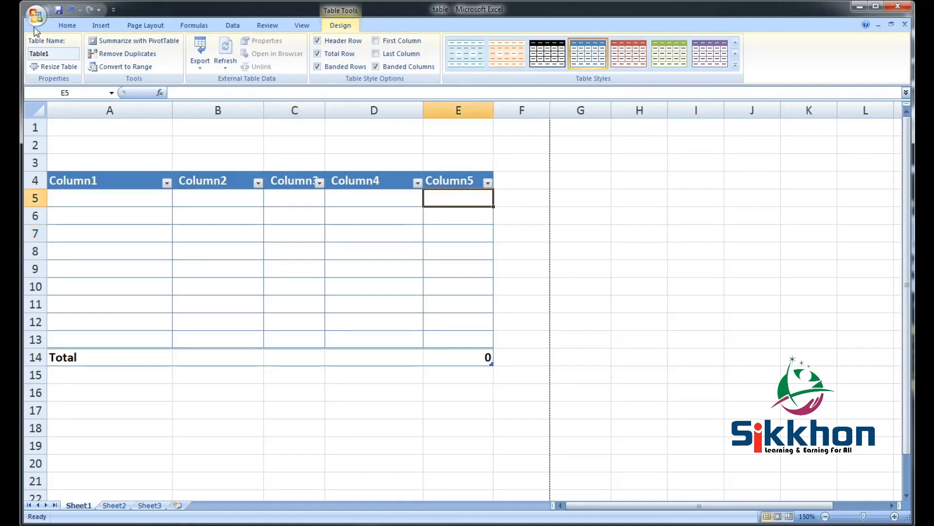
pyautogui.click(67, 25)
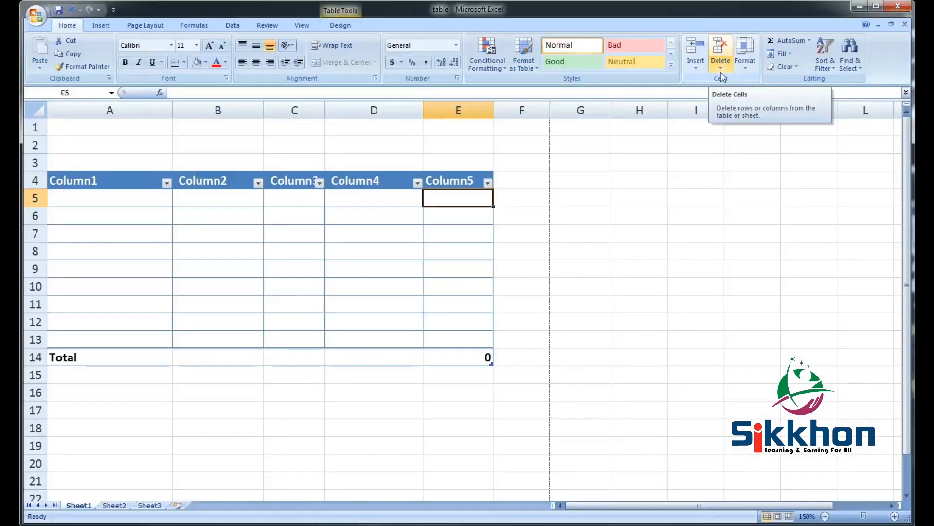
# Insert a table column left of Column5 (Column42) and one right of it (Column6), extending the table to G
pyautogui.click(695, 53)
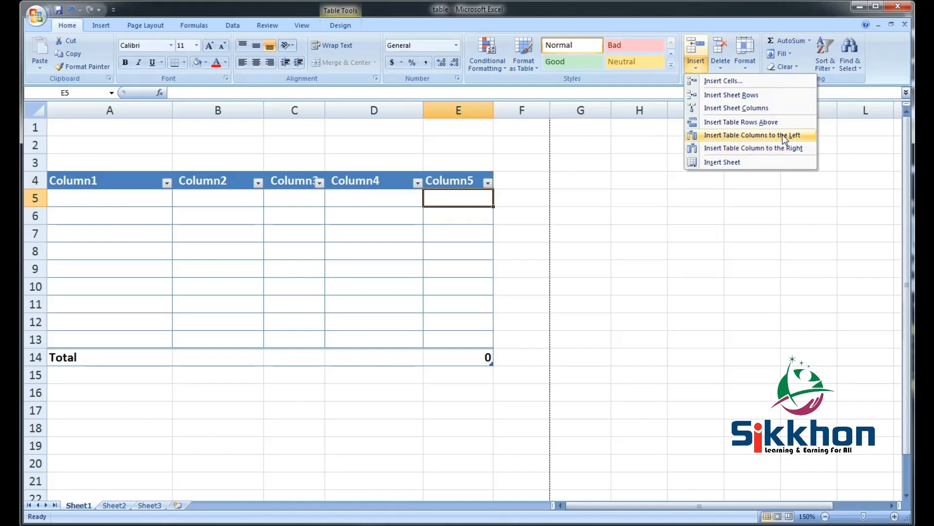
pyautogui.click(752, 135)
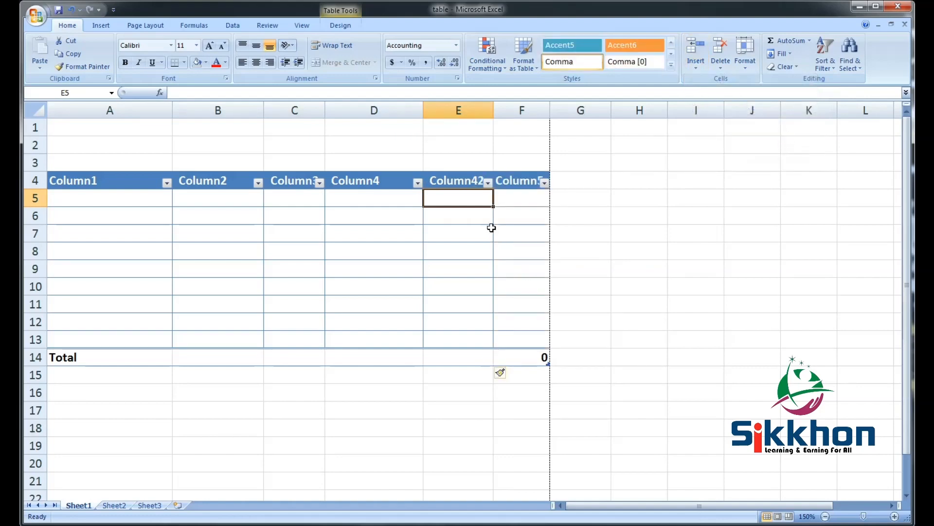
pyautogui.moveTo(536, 195)
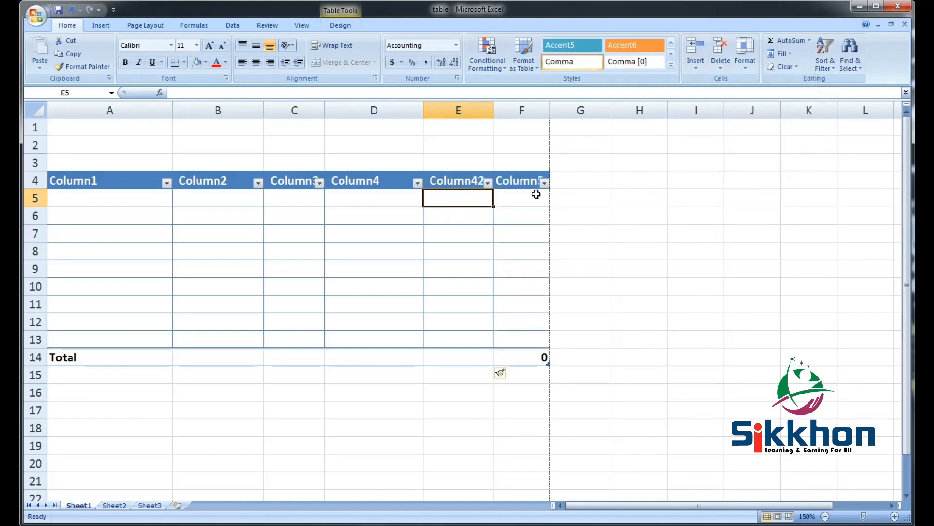
pyautogui.click(522, 197)
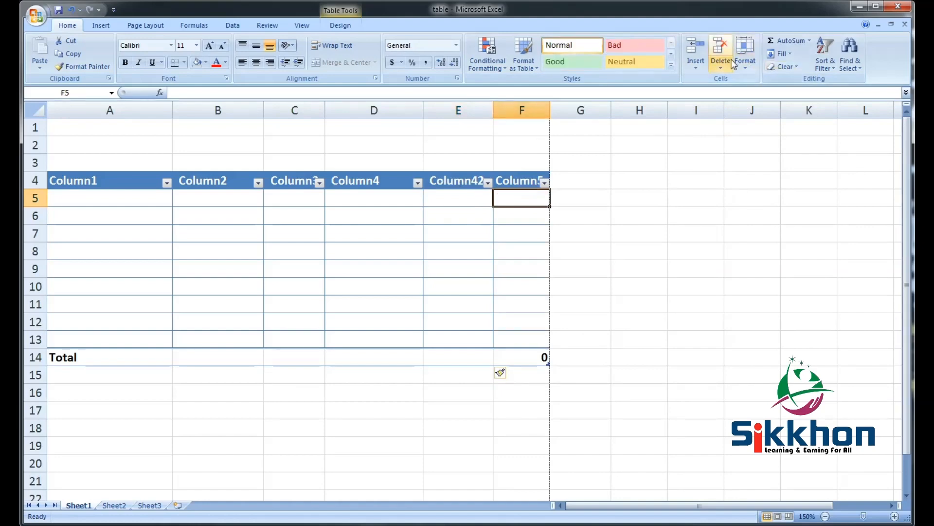
pyautogui.click(695, 54)
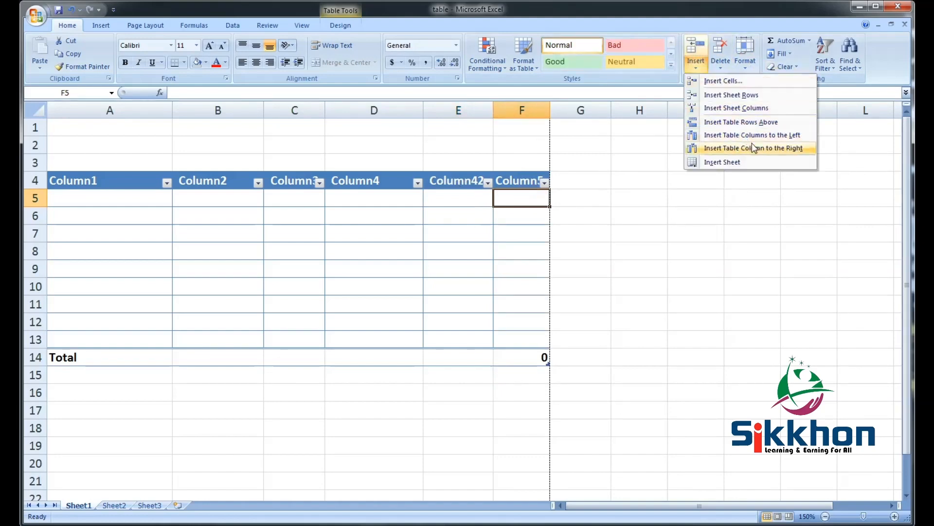
pyautogui.click(753, 147)
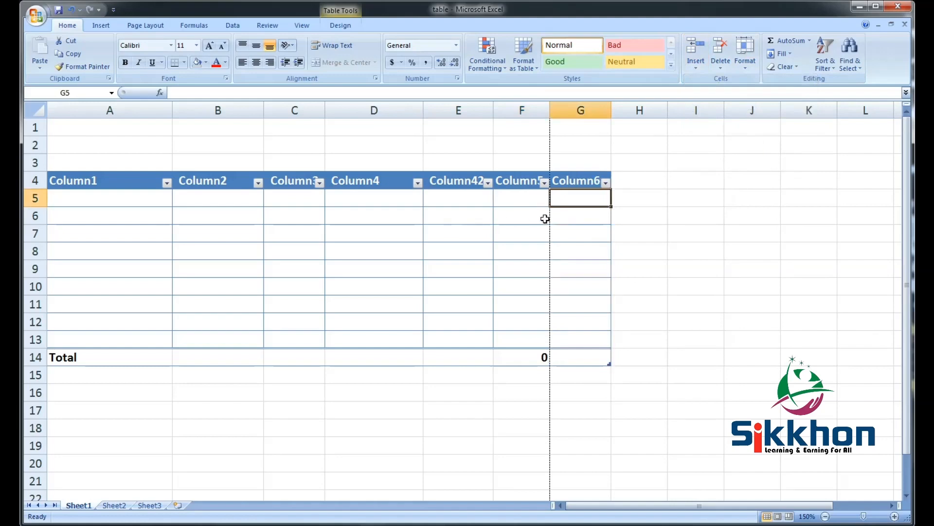
pyautogui.moveTo(558, 205)
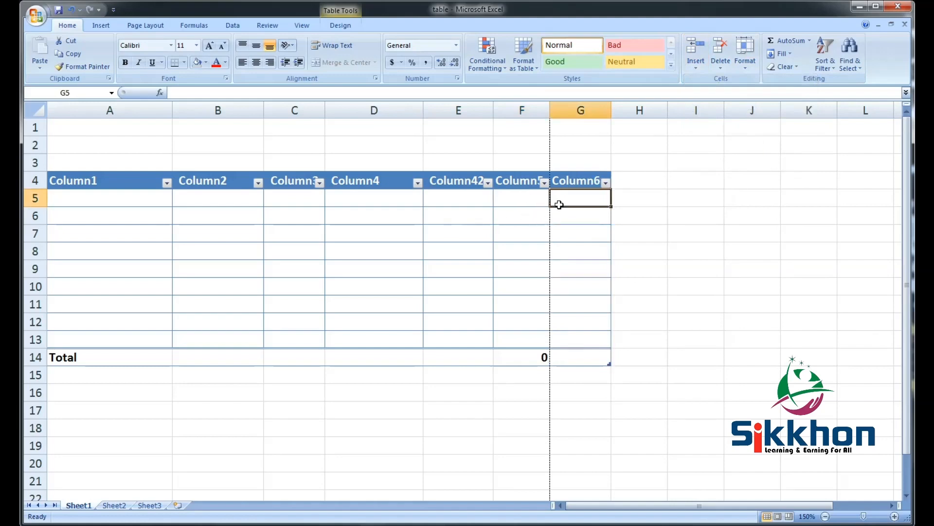
pyautogui.click(522, 198)
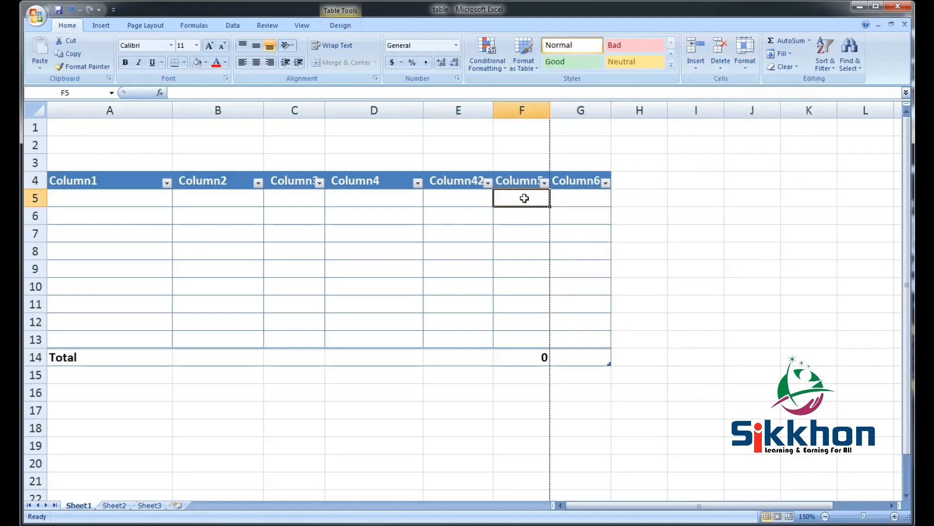
# Insert a table row above via the cell shortcut menu, pushing Total down to row 15
pyautogui.rightClick(522, 198)
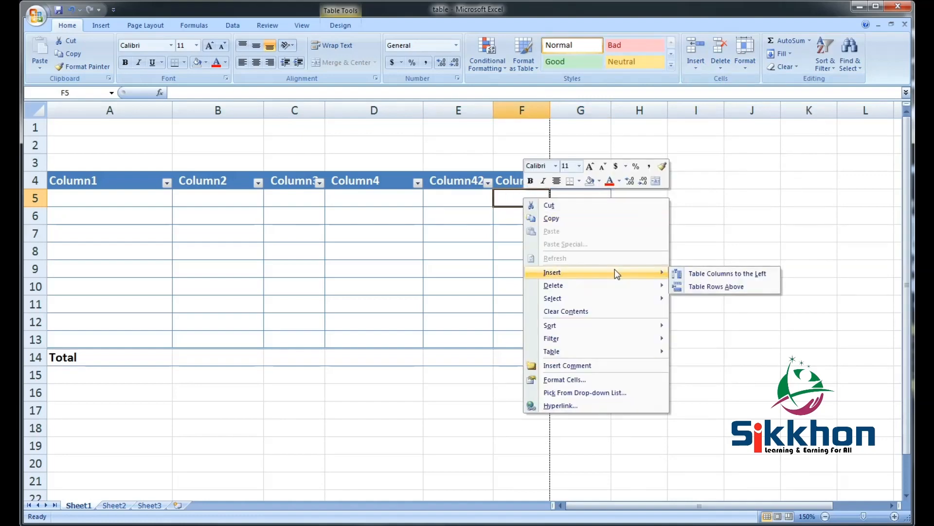
pyautogui.moveTo(727, 272)
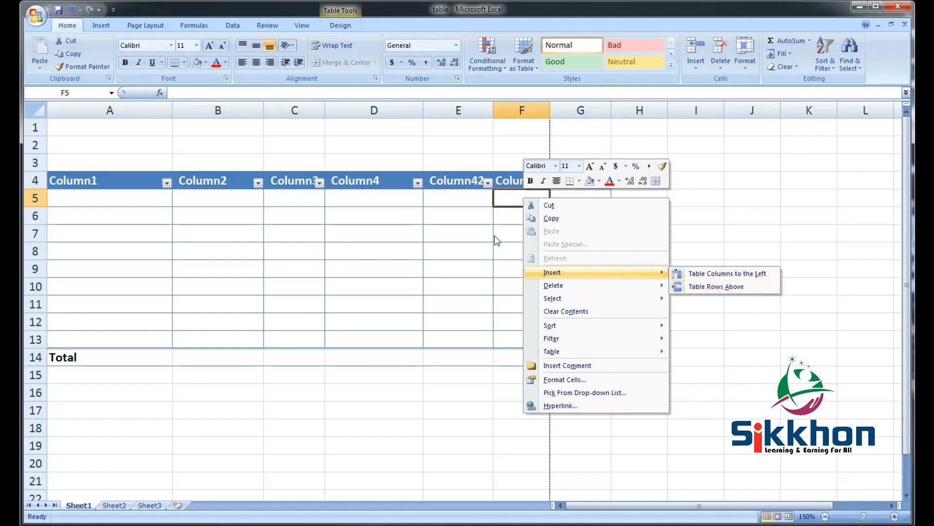
pyautogui.click(726, 272)
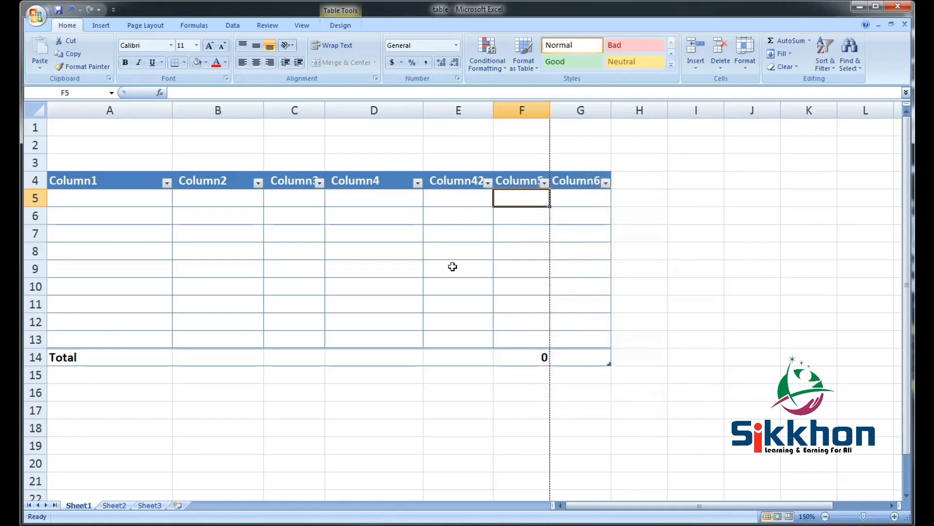
pyautogui.moveTo(397, 317)
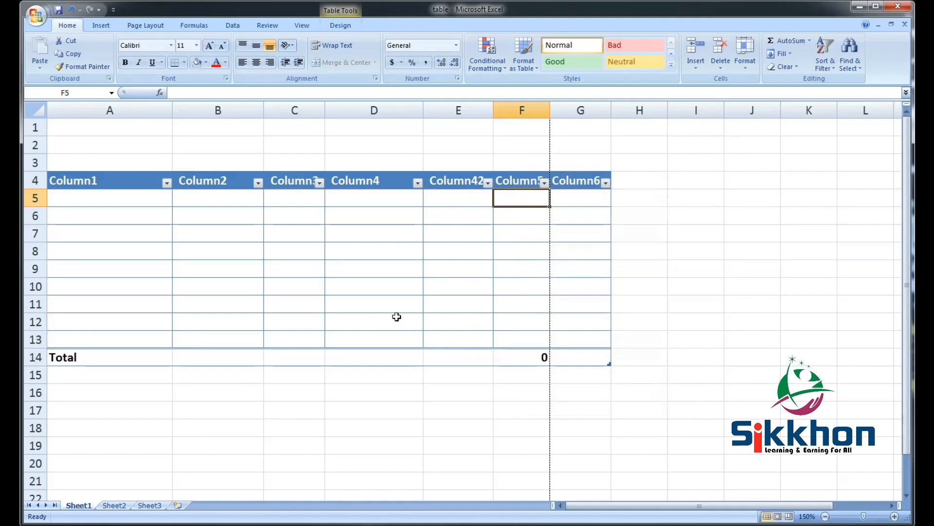
pyautogui.rightClick(522, 197)
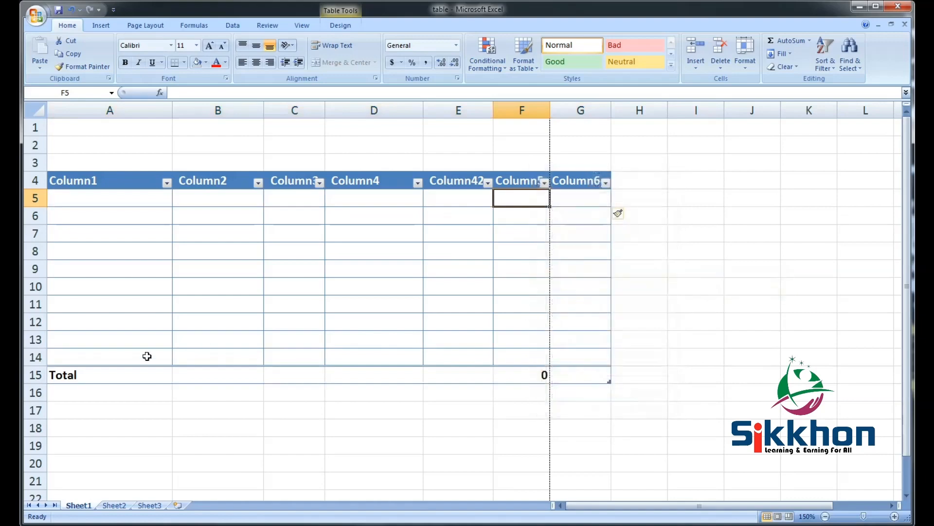
pyautogui.click(110, 356)
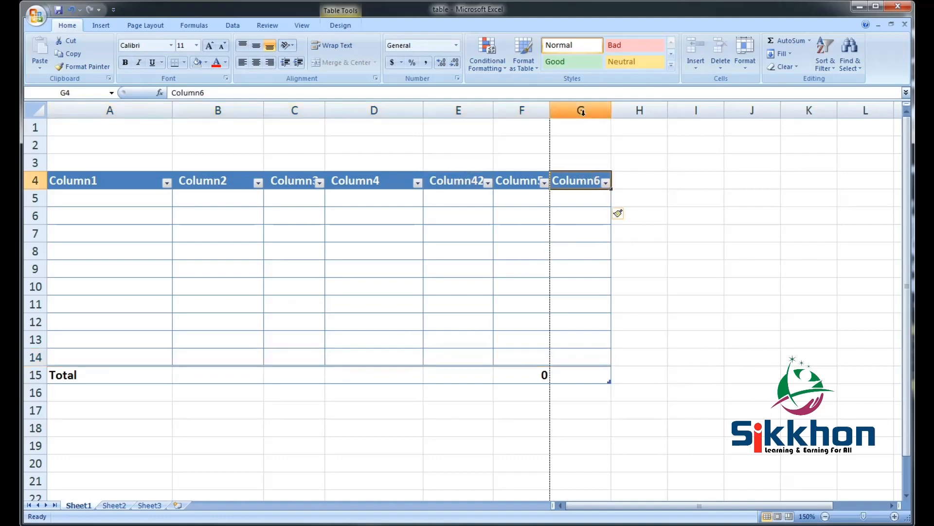
pyautogui.moveTo(586, 132)
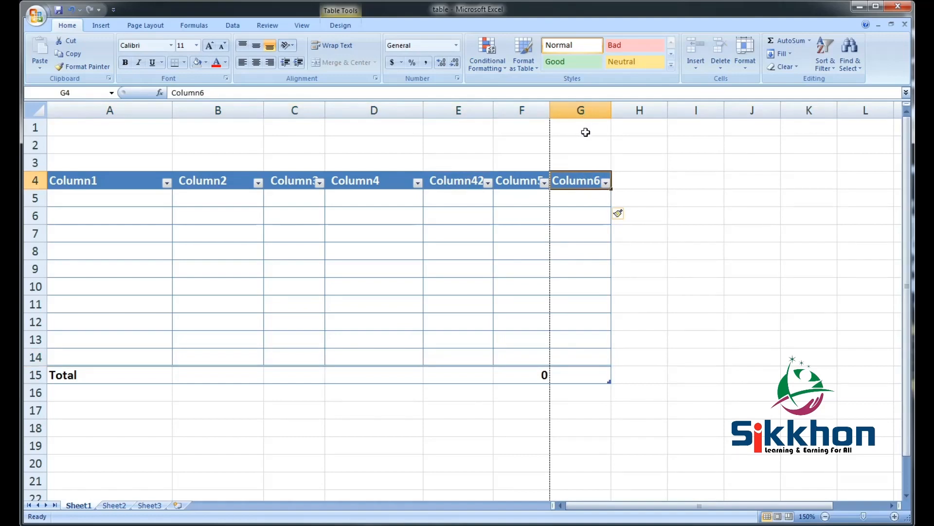
pyautogui.moveTo(604, 151)
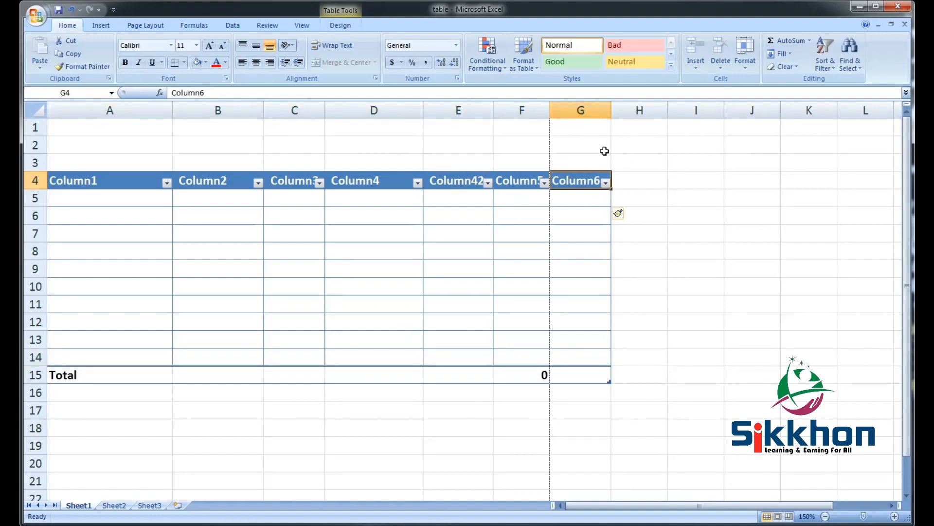
# Delete columns G and E, shrinking the table back to columns A–E
pyautogui.click(579, 110)
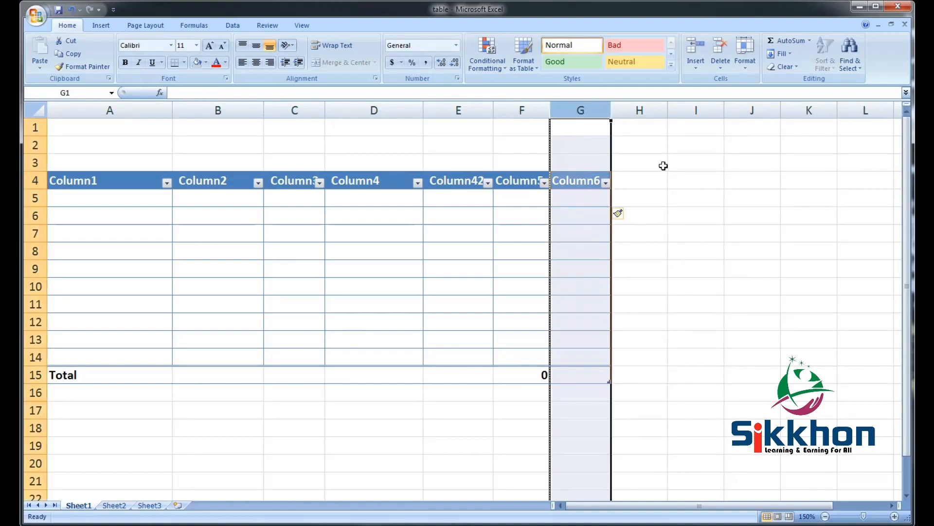
pyautogui.moveTo(720, 48)
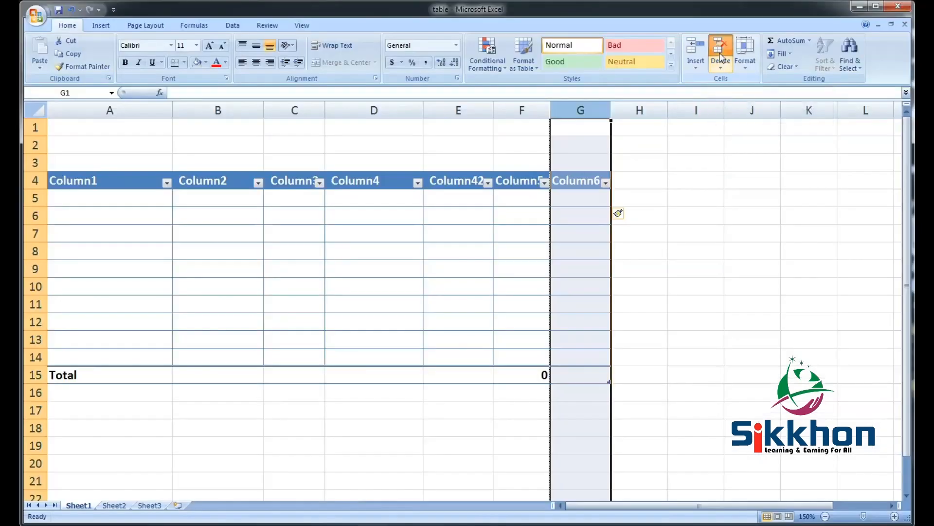
pyautogui.click(720, 54)
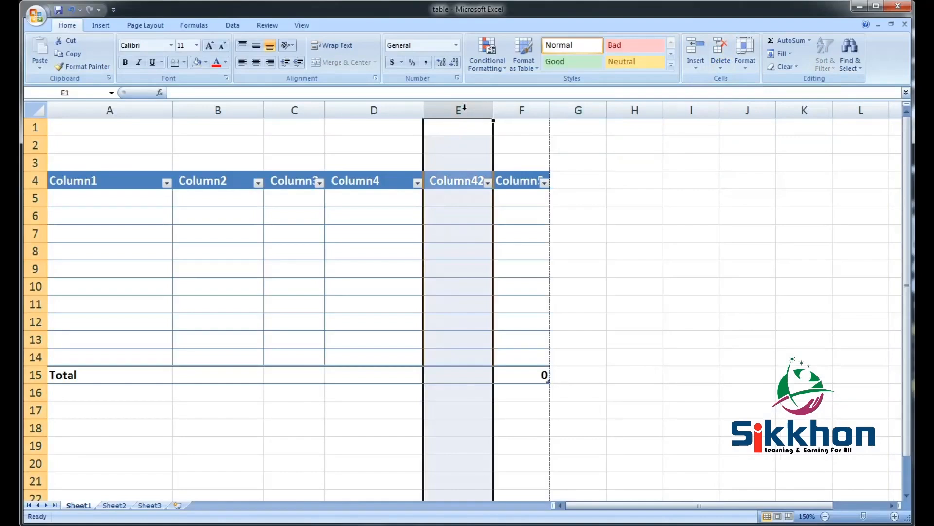
pyautogui.rightClick(457, 110)
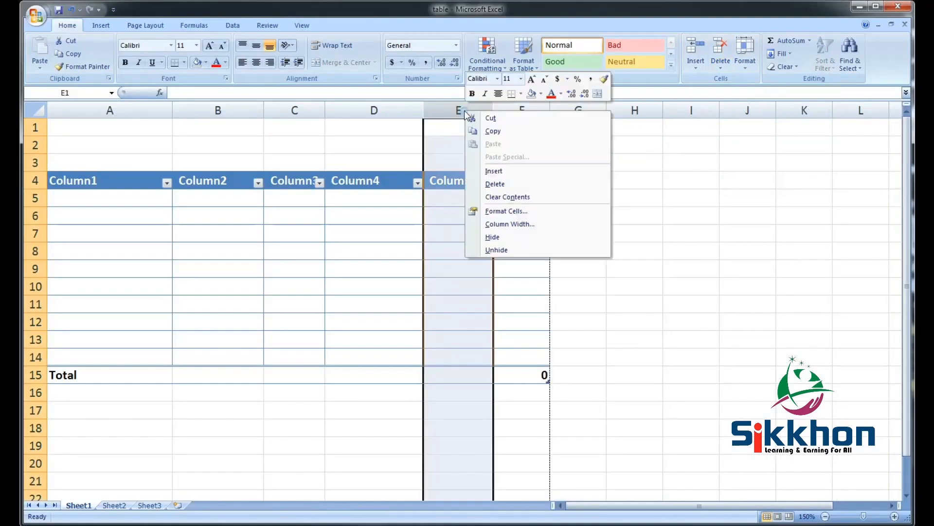
pyautogui.moveTo(441, 126)
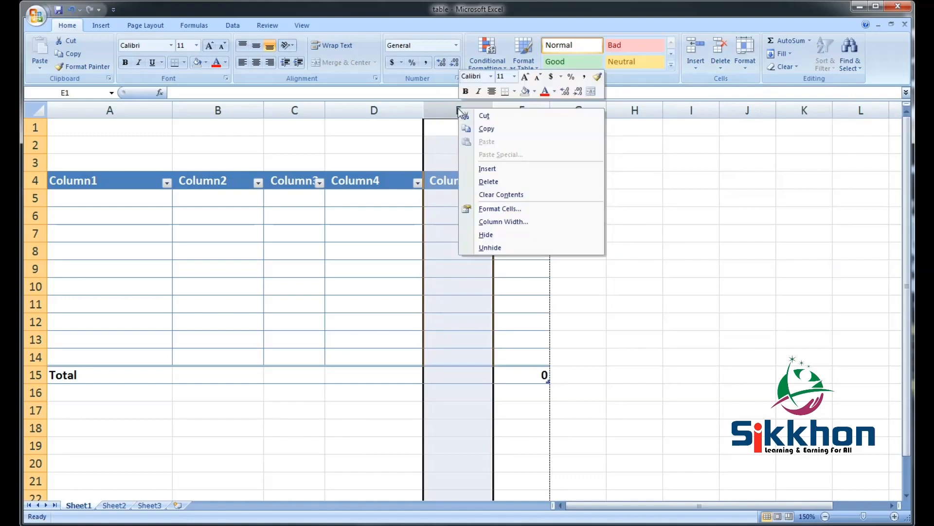
pyautogui.click(535, 185)
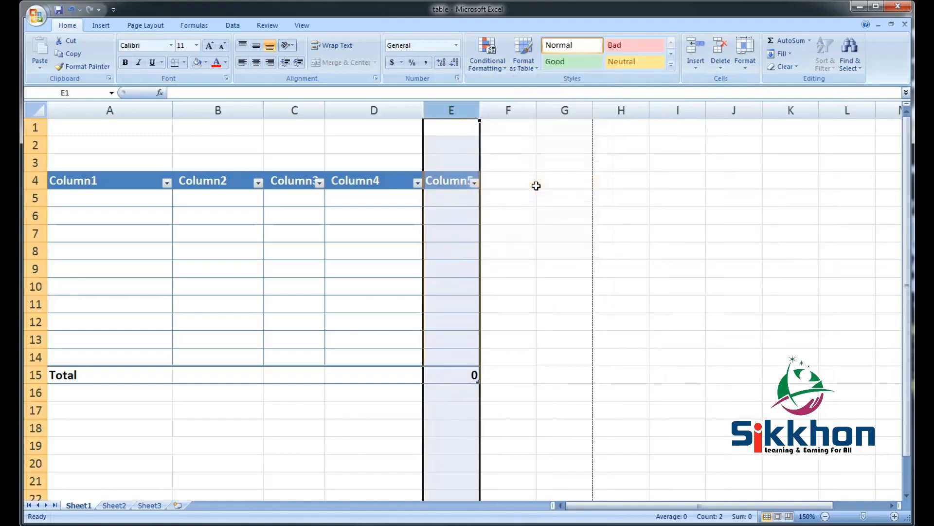
pyautogui.click(564, 180)
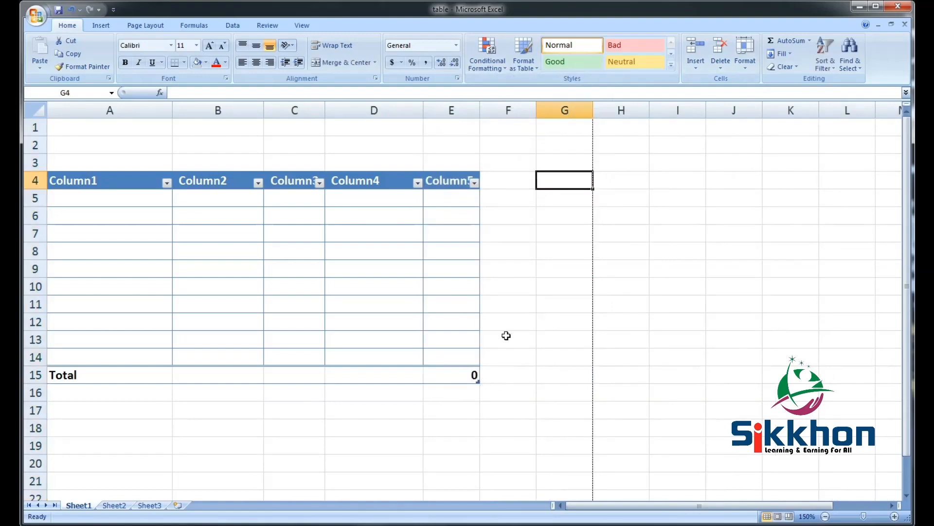
pyautogui.moveTo(514, 410)
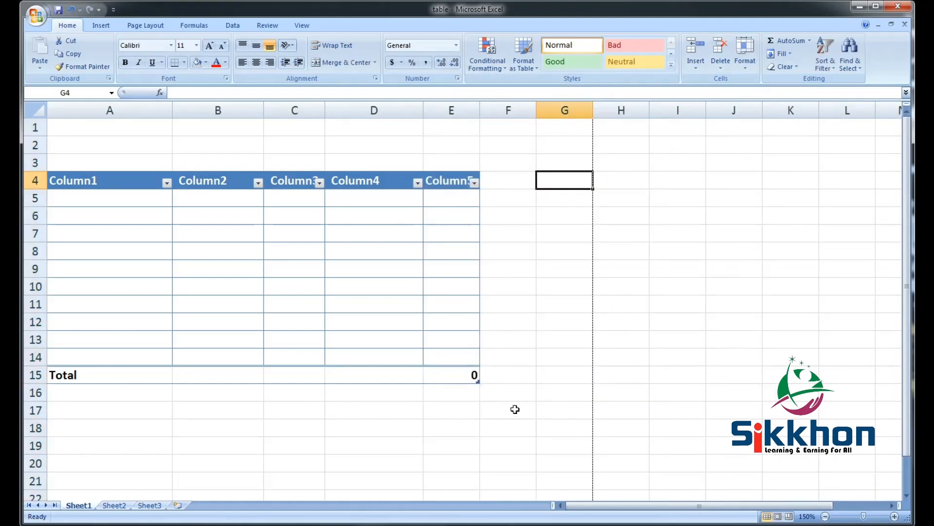
pyautogui.moveTo(492, 383)
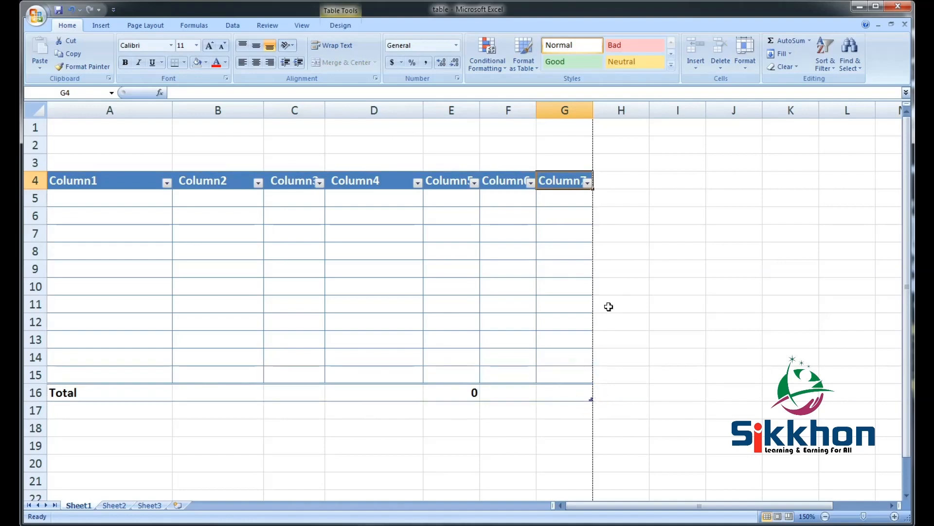
pyautogui.moveTo(695, 53)
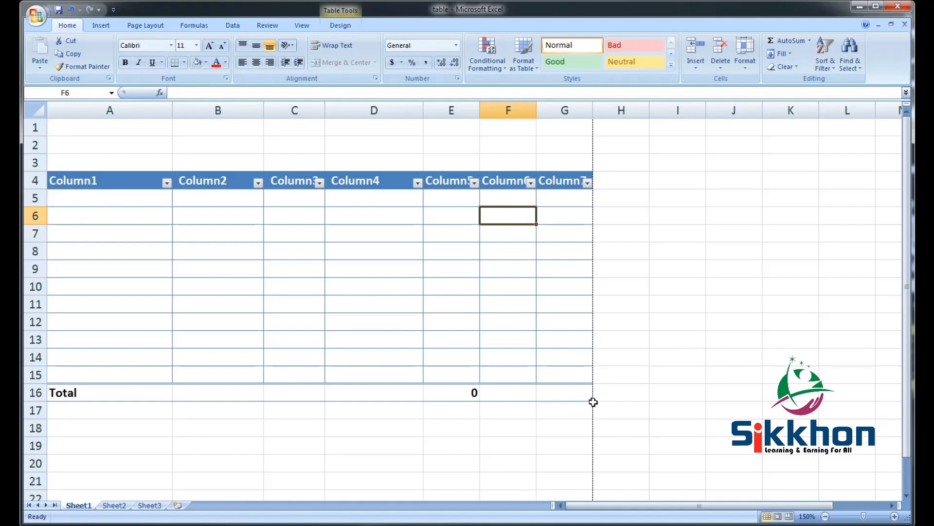
pyautogui.moveTo(562, 152)
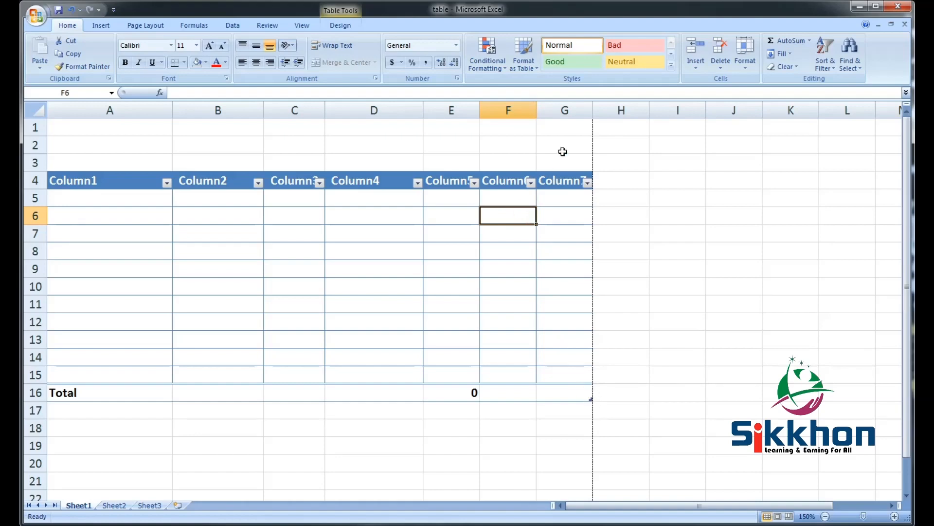
# Delete columns G and E from their header menus so the table spans A–E again
pyautogui.rightClick(563, 110)
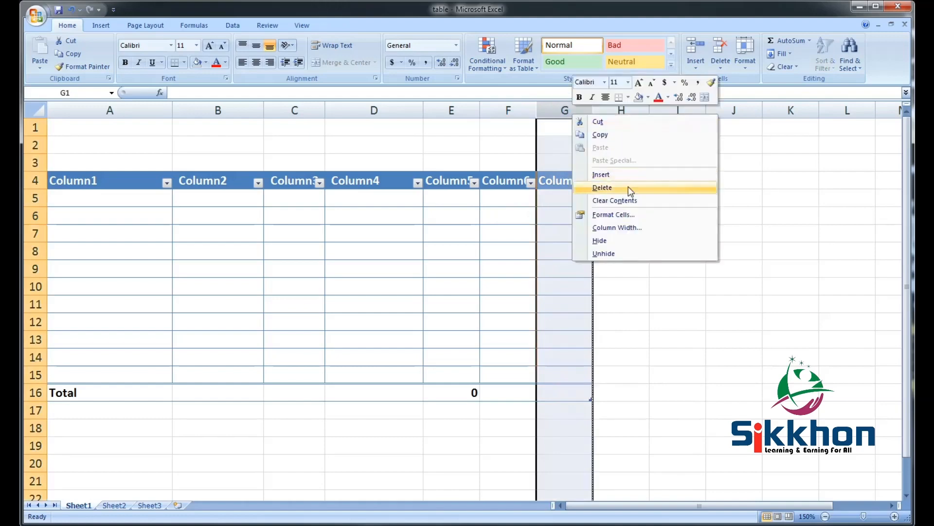
pyautogui.click(602, 187)
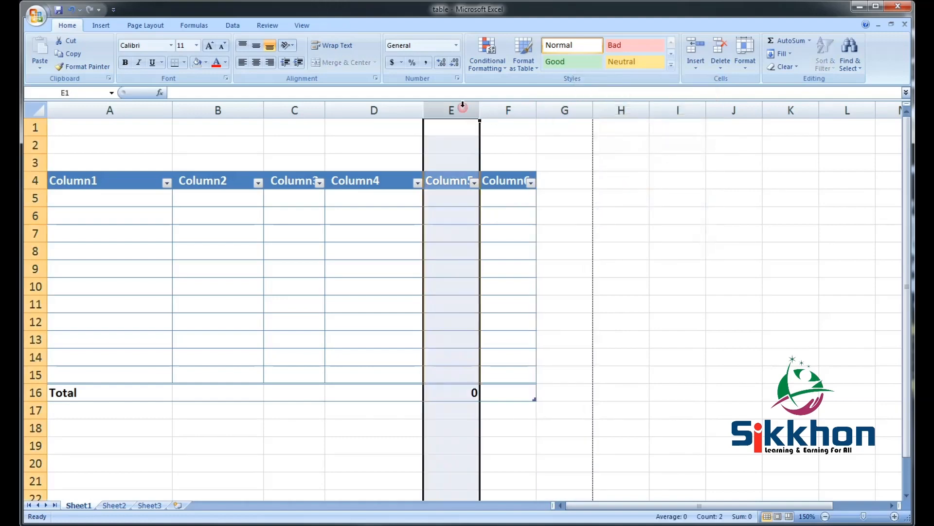
pyautogui.rightClick(450, 110)
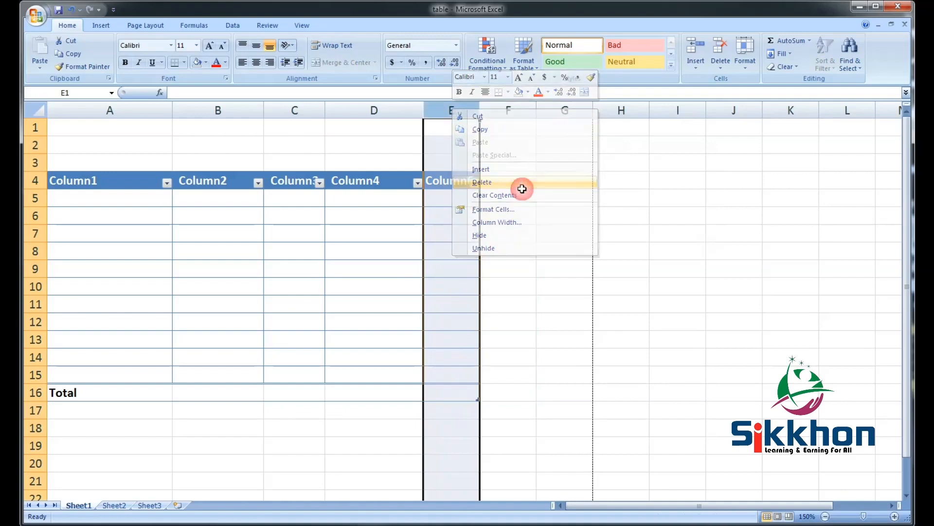
pyautogui.click(493, 195)
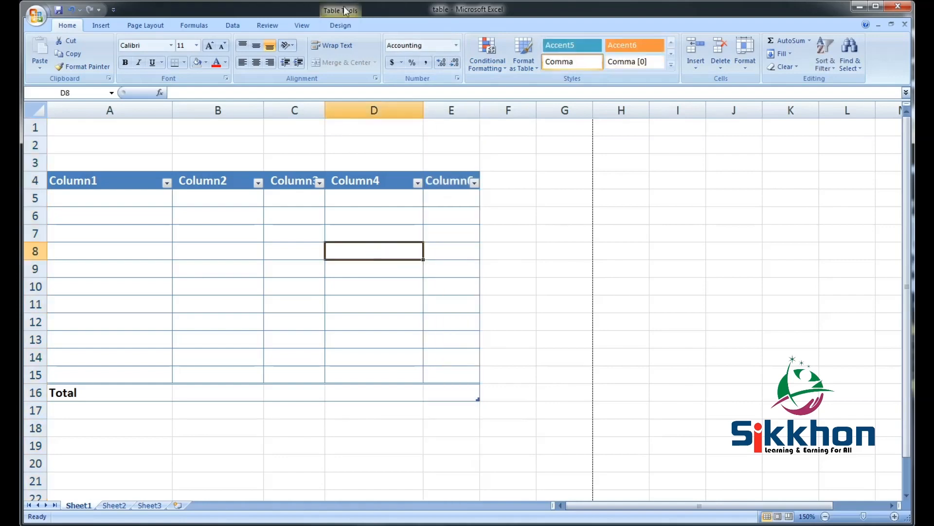
pyautogui.click(340, 25)
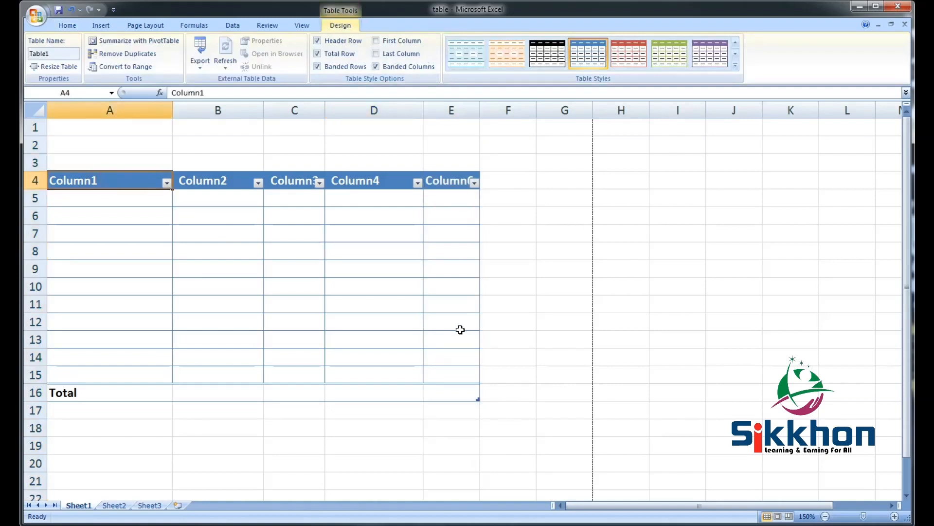
pyautogui.moveTo(311, 266)
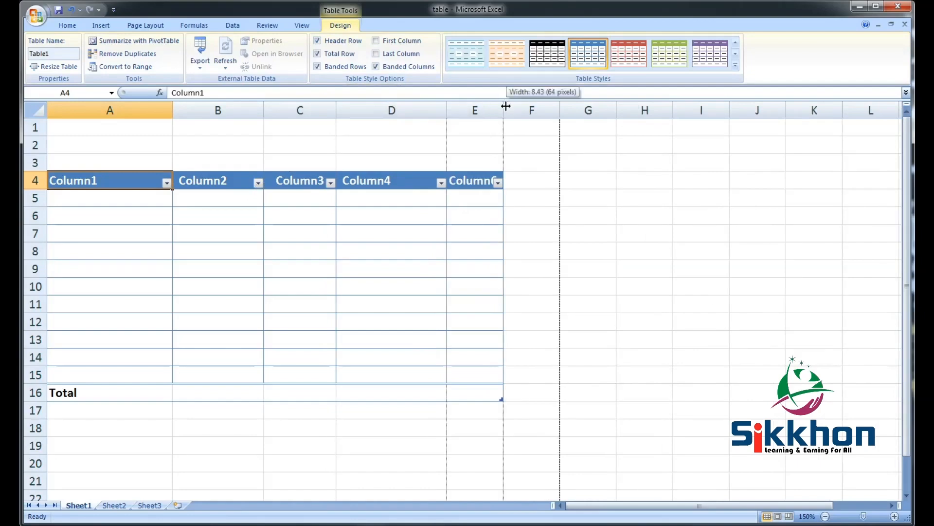
# Widen column E so the Column6 header fits, then select cell A5
pyautogui.moveTo(502, 110); pyautogui.dragTo(540, 110)
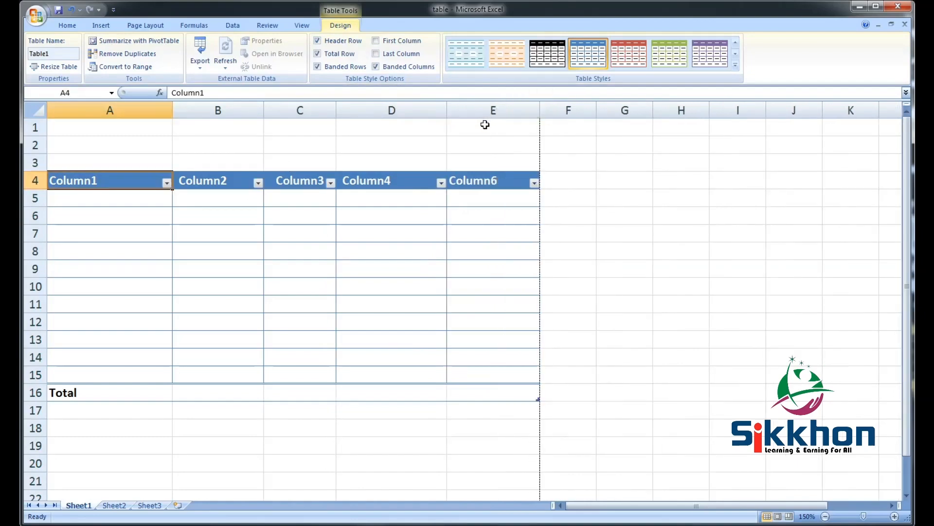
pyautogui.click(110, 198)
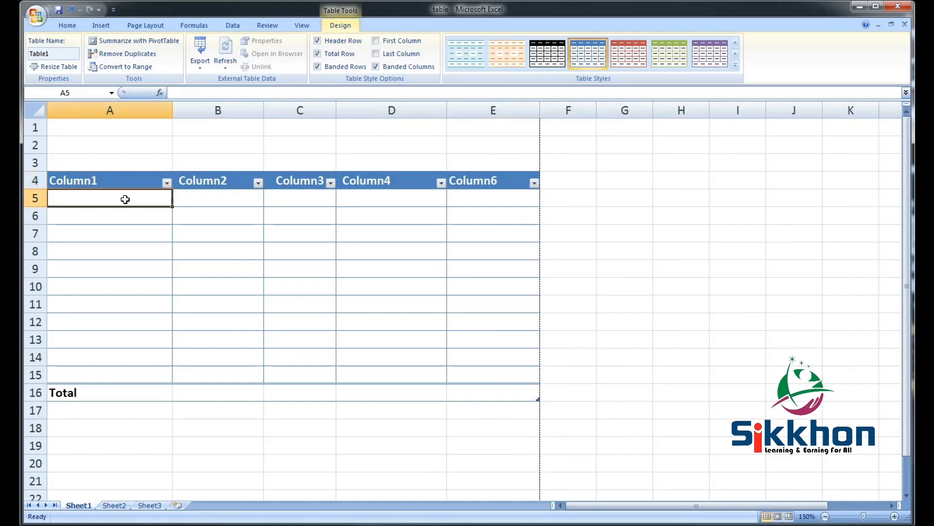
# Enter Akahi color, Blue color, Zain Color and king color into A5:A8
pyautogui.doubleClick(110, 198)
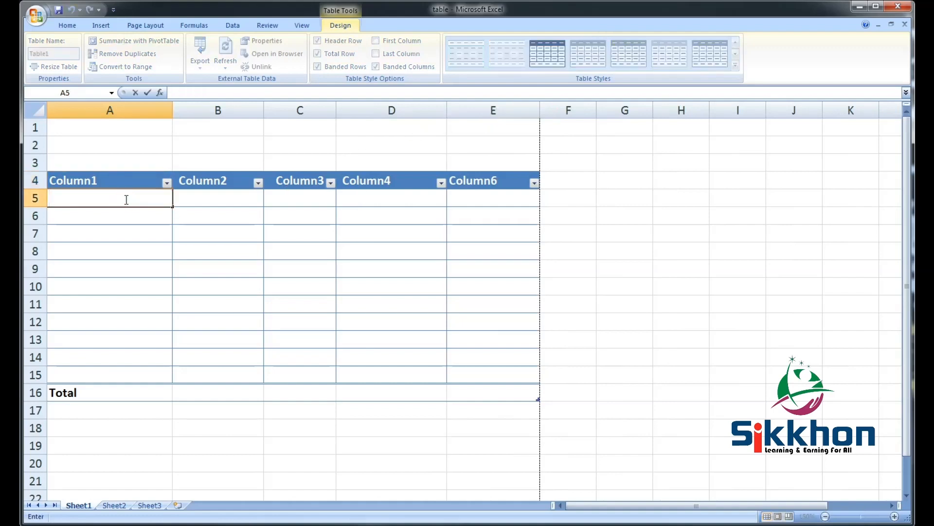
pyautogui.write('Aka')
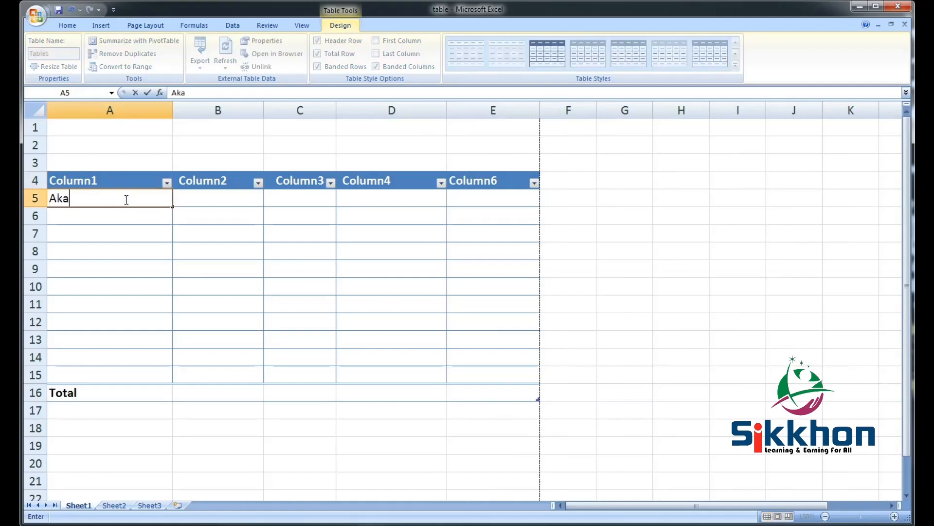
pyautogui.press('enter')
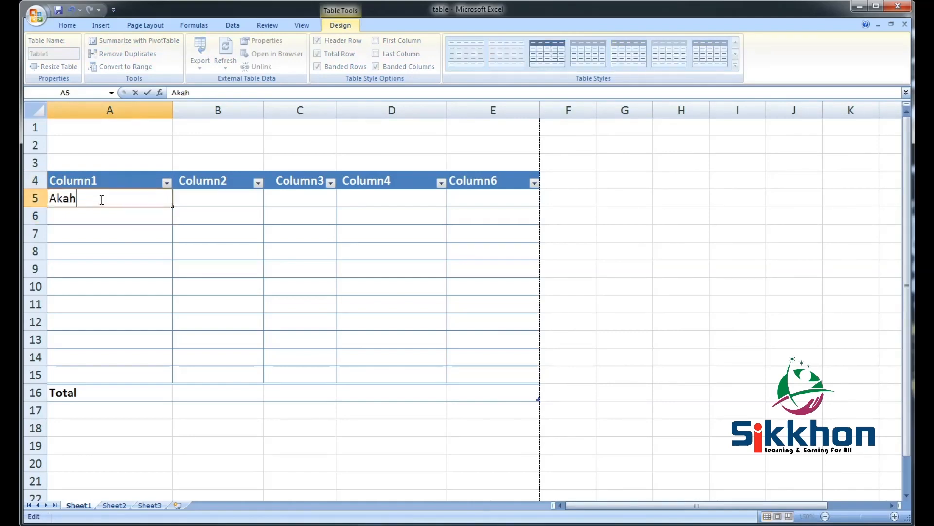
pyautogui.write('i color')
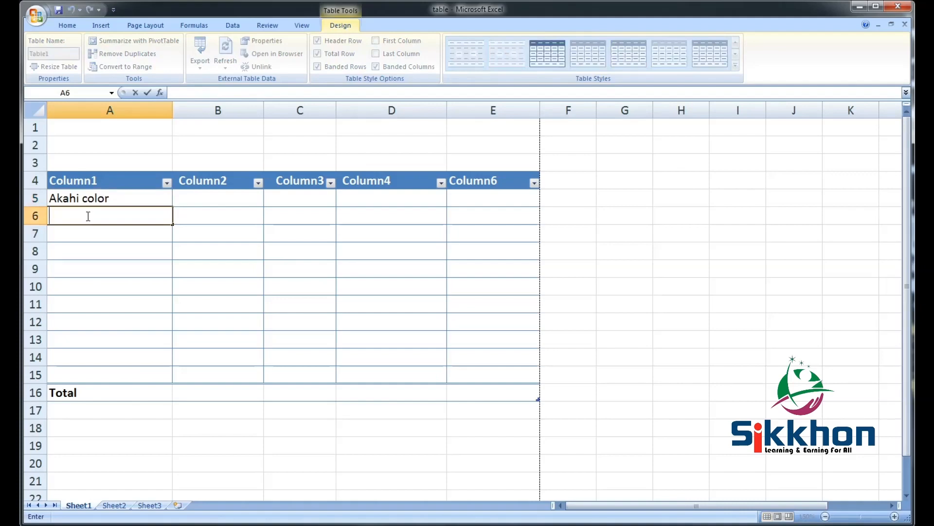
pyautogui.write('Blue color')
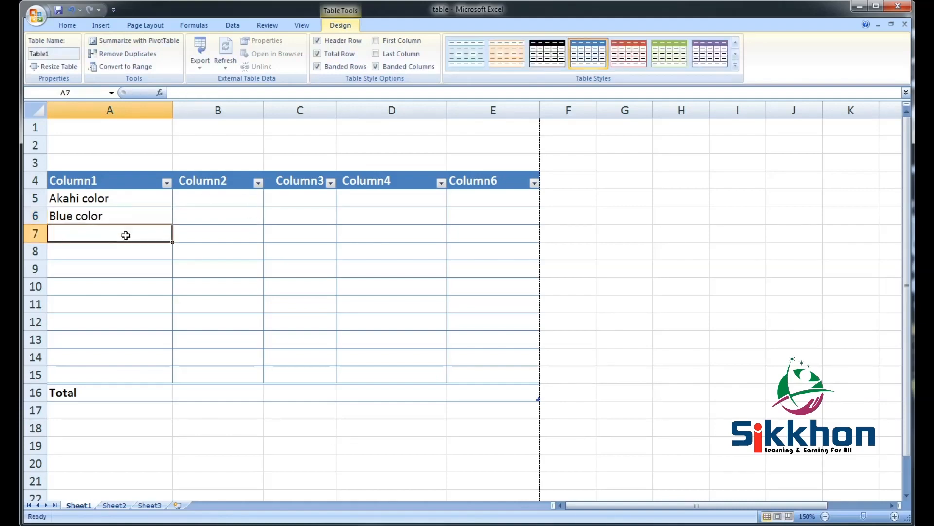
pyautogui.write('Zain')
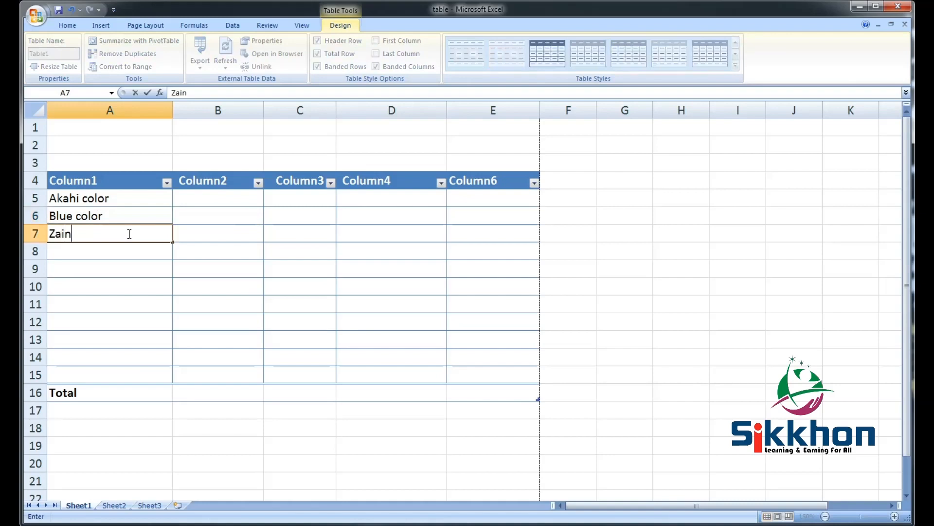
pyautogui.write('Color')
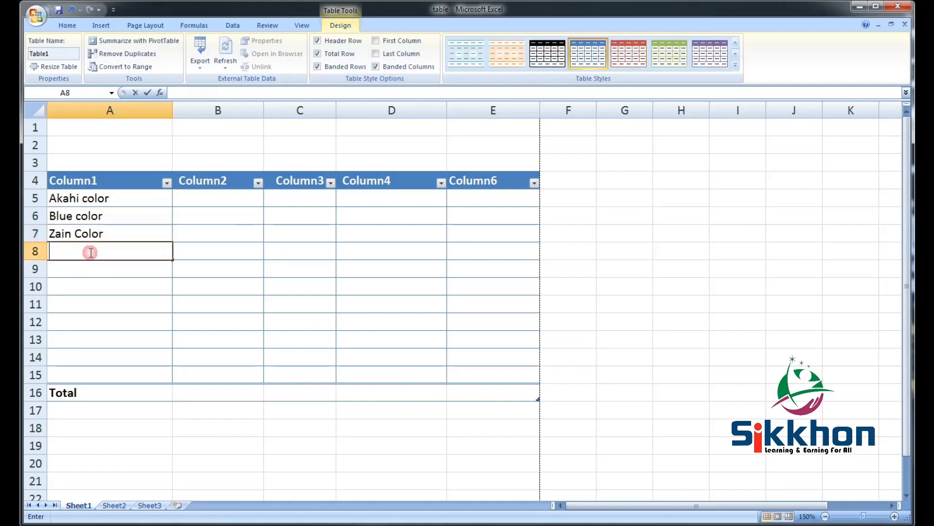
pyautogui.write('king color')
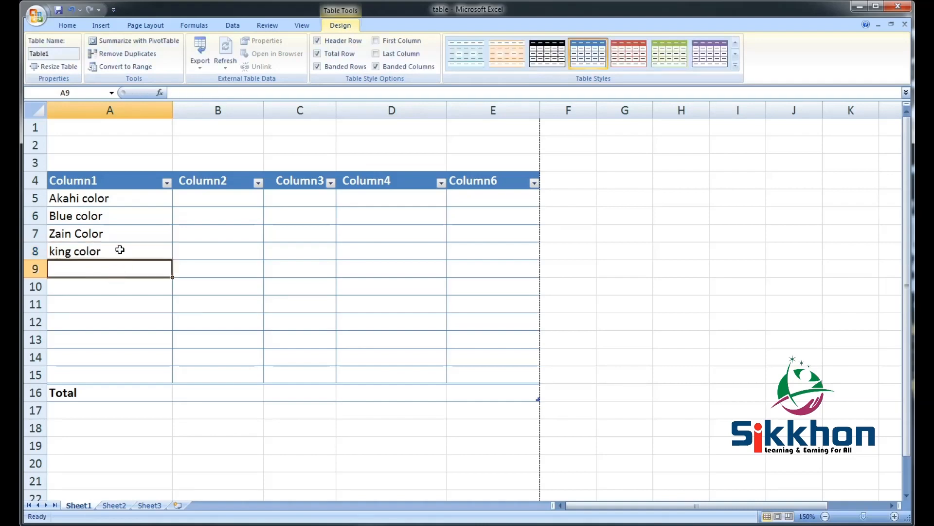
pyautogui.moveTo(152, 205)
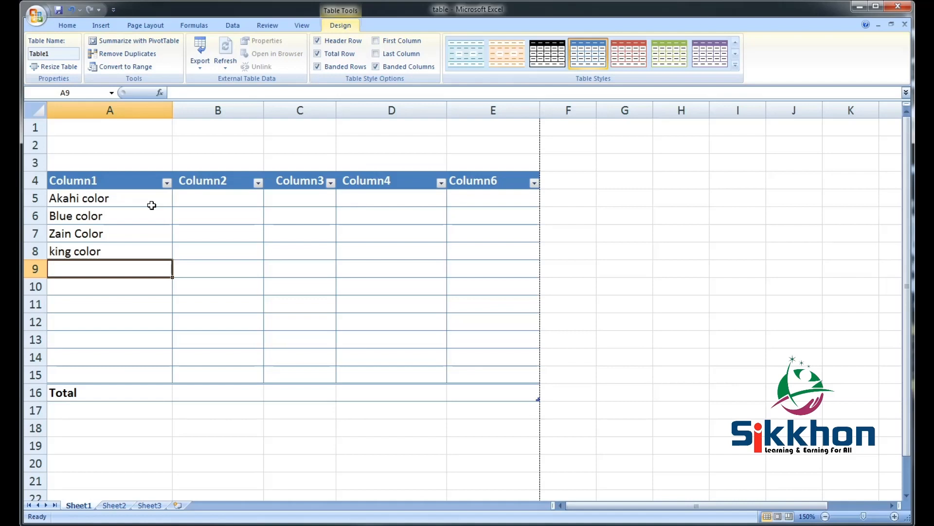
pyautogui.moveTo(118, 199)
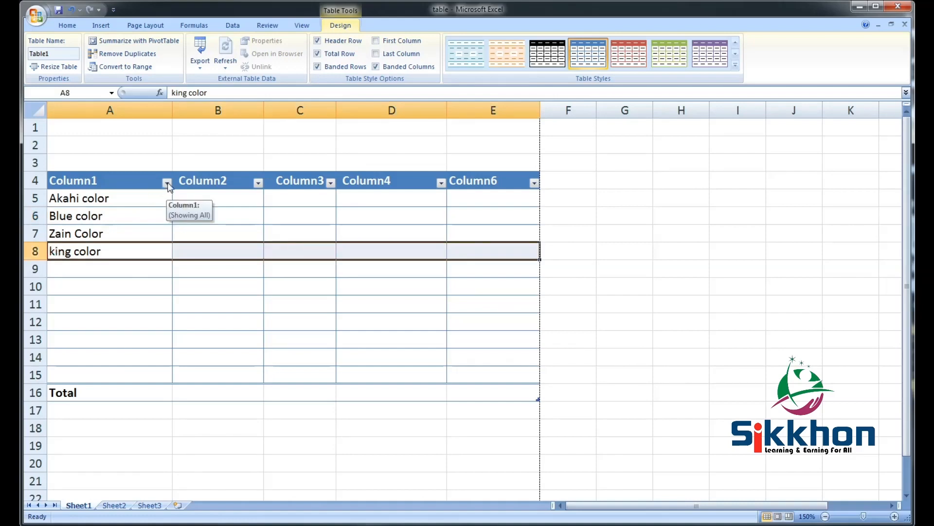
# Sort Column1 A to Z from its filter drop-down, placing king color before Zain Color
pyautogui.click(167, 182)
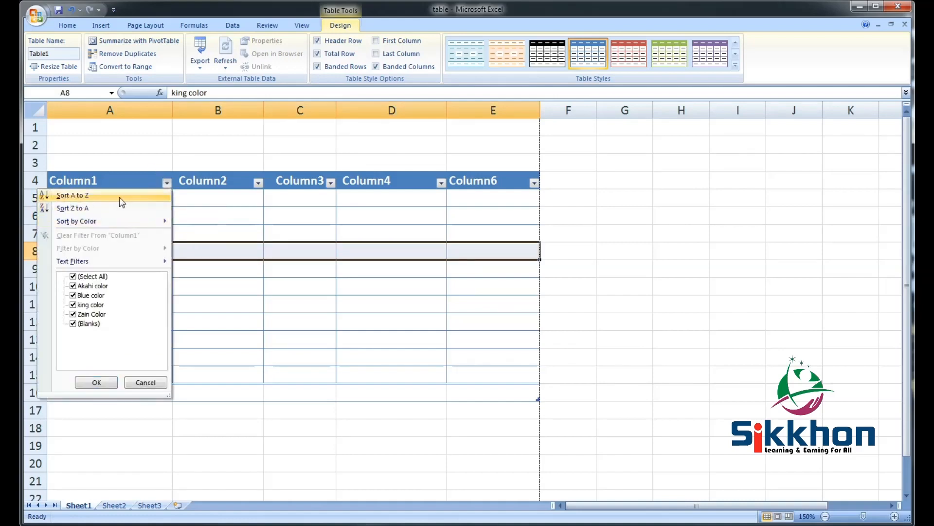
pyautogui.click(72, 195)
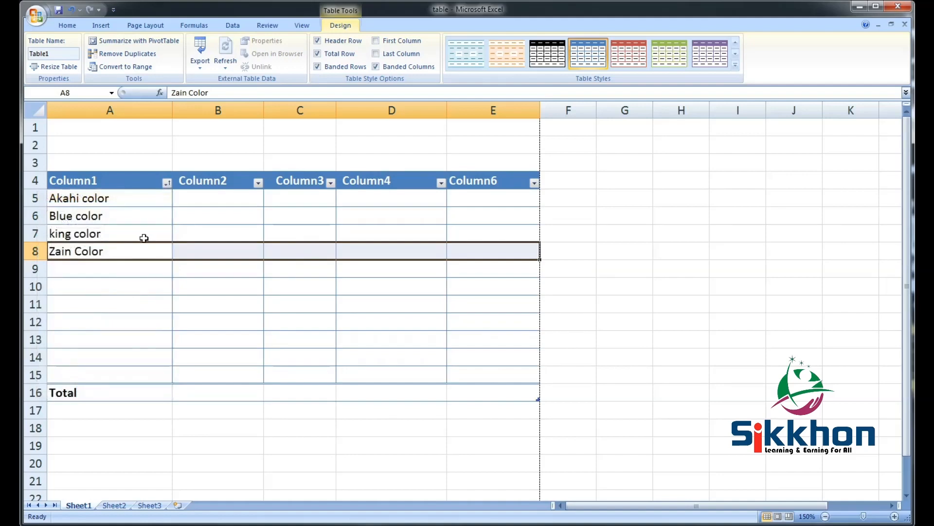
pyautogui.click(110, 233)
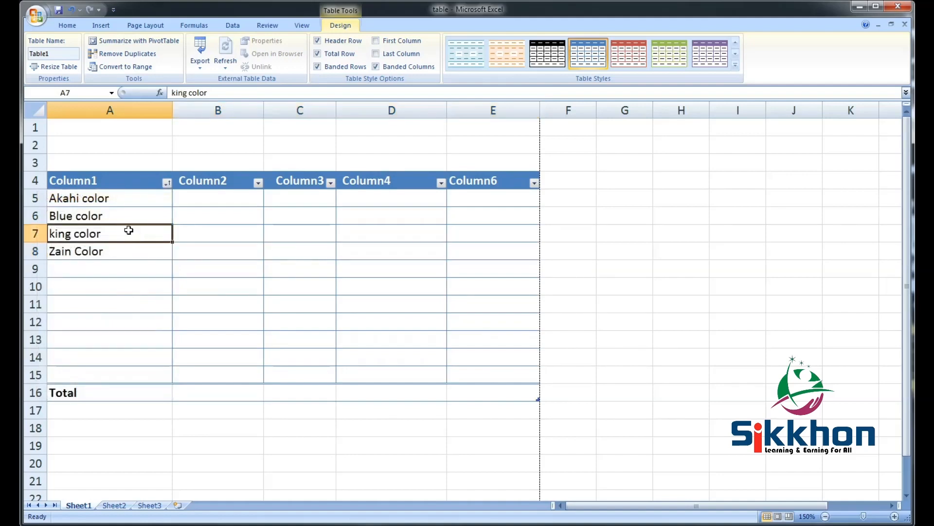
pyautogui.moveTo(210, 267)
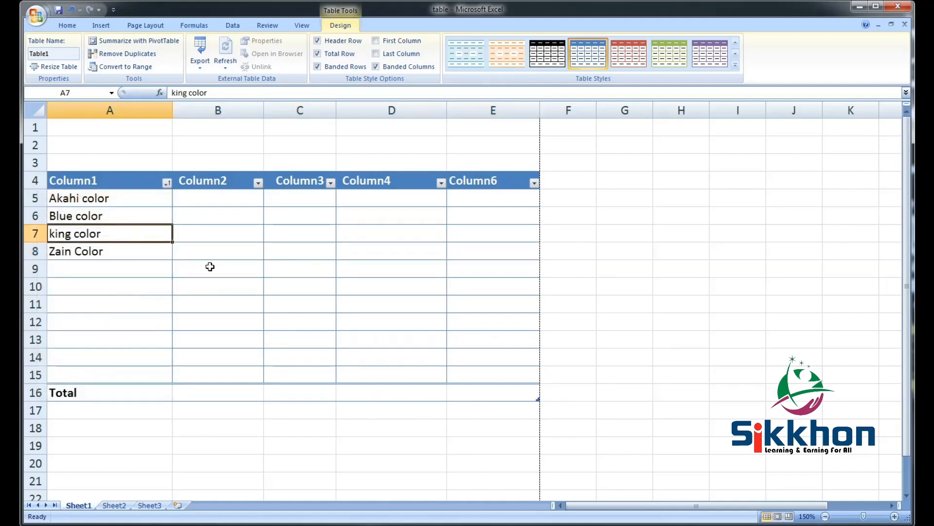
pyautogui.moveTo(212, 267)
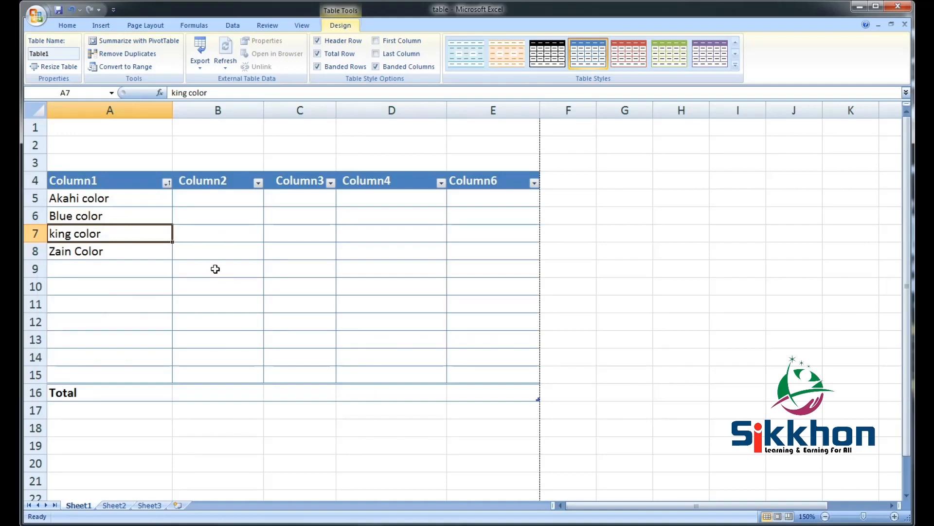
pyautogui.moveTo(156, 200)
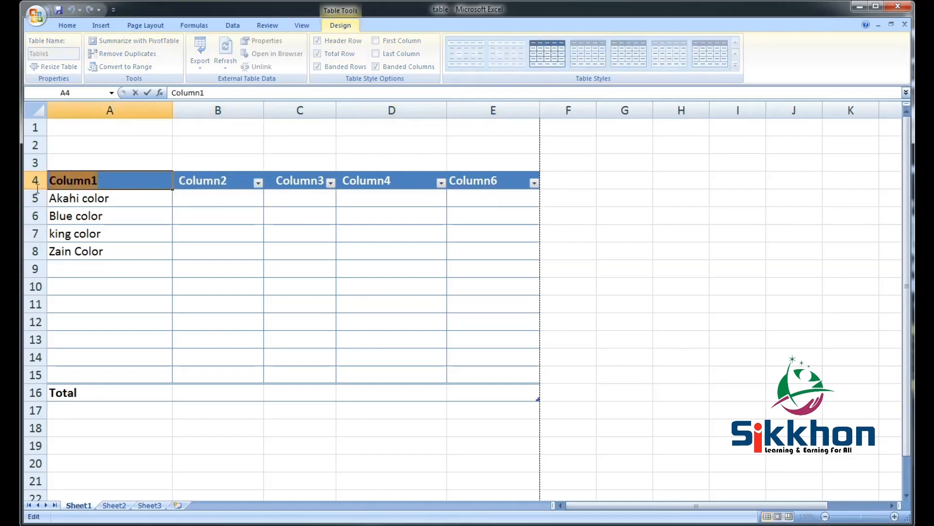
# Rename the first three headers to Name, Details and Price
pyautogui.write('Nam')
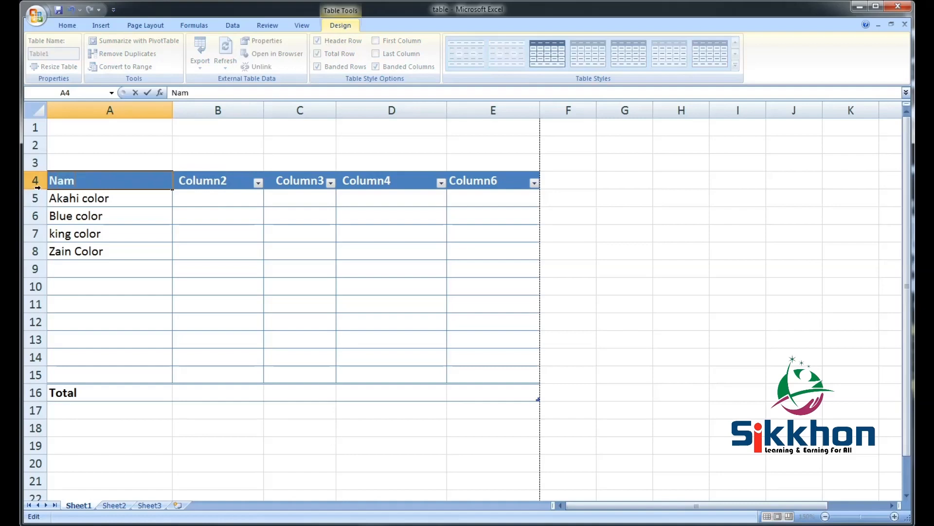
pyautogui.click(217, 181)
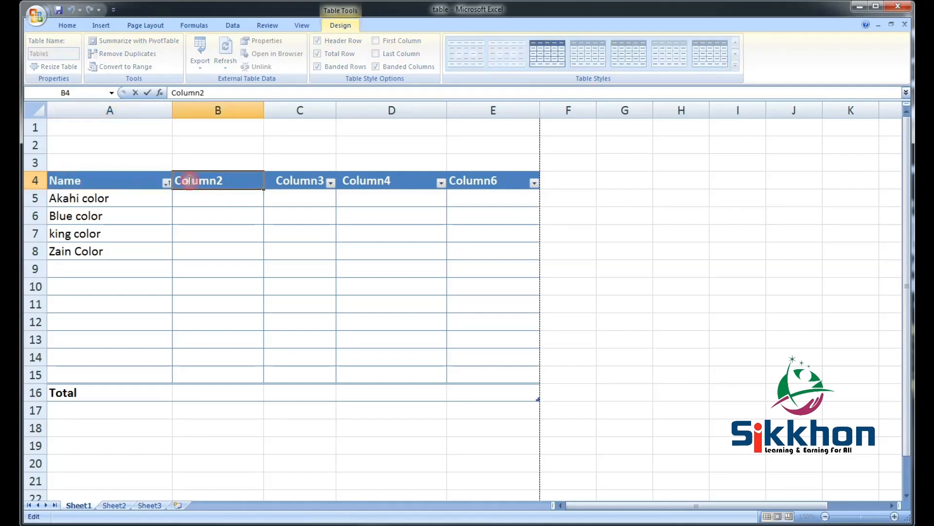
pyautogui.write('Details')
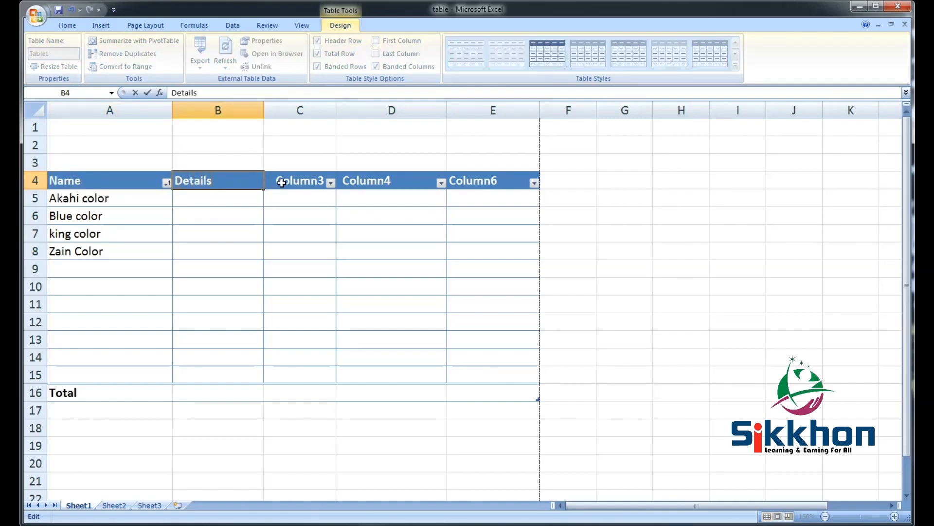
pyautogui.click(299, 180)
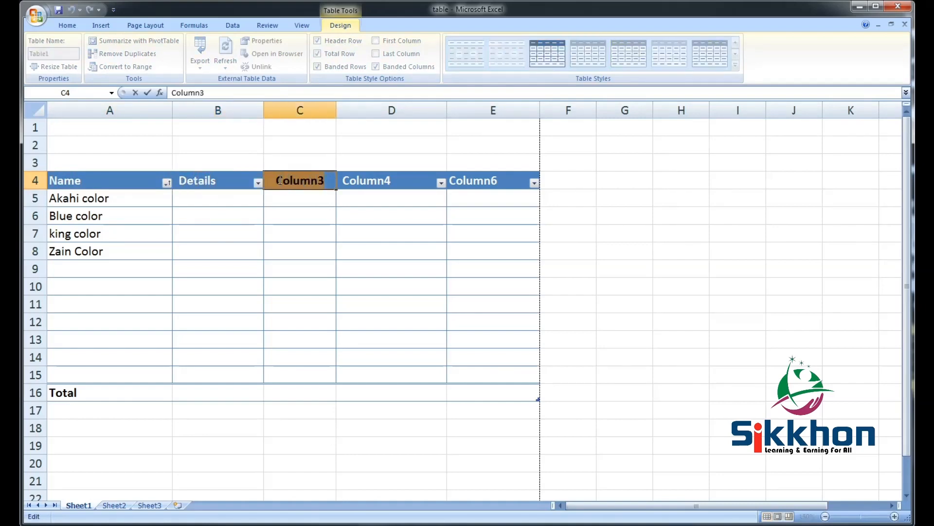
pyautogui.write('P')
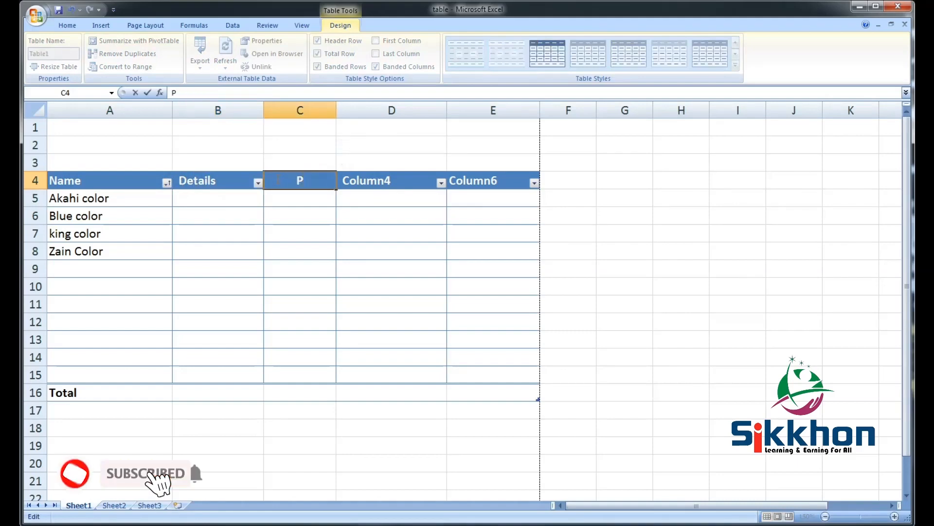
pyautogui.write('rice')
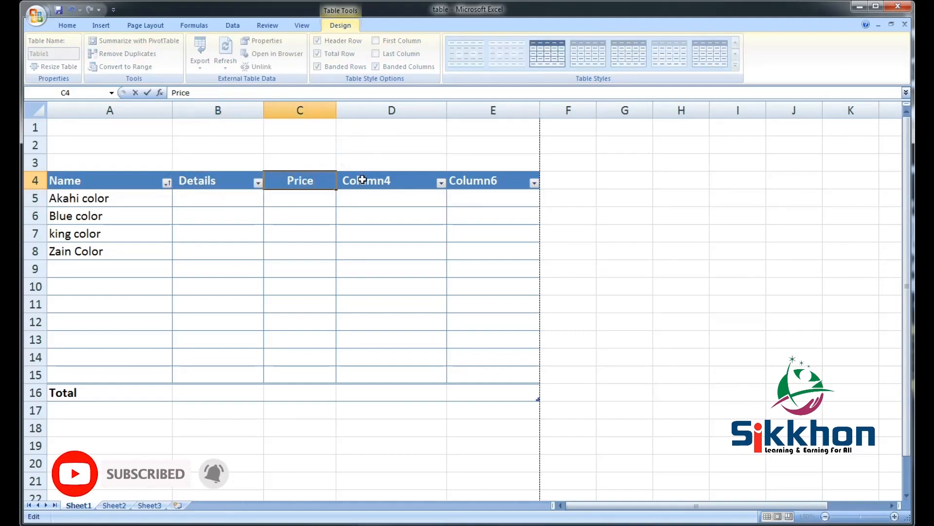
# Rename the remaining headers to Qty and Total
pyautogui.click(366, 182)
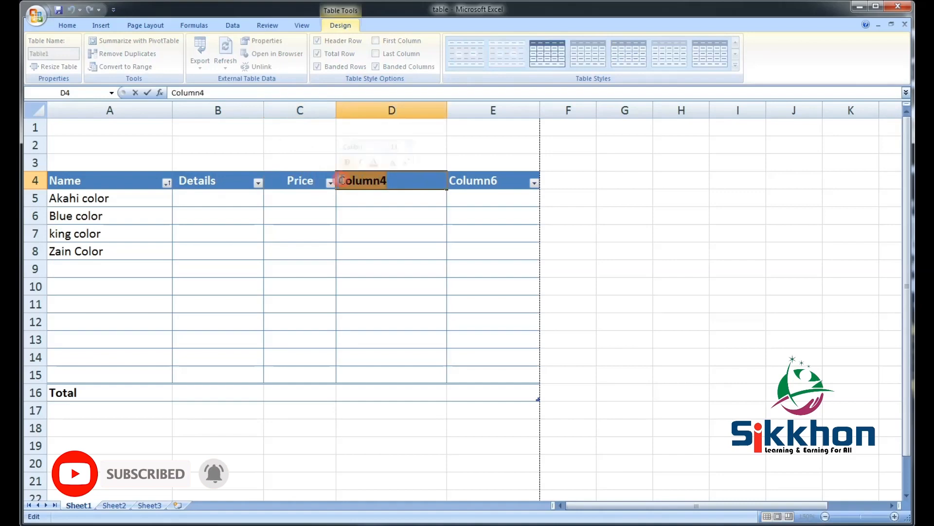
pyautogui.write('Qty')
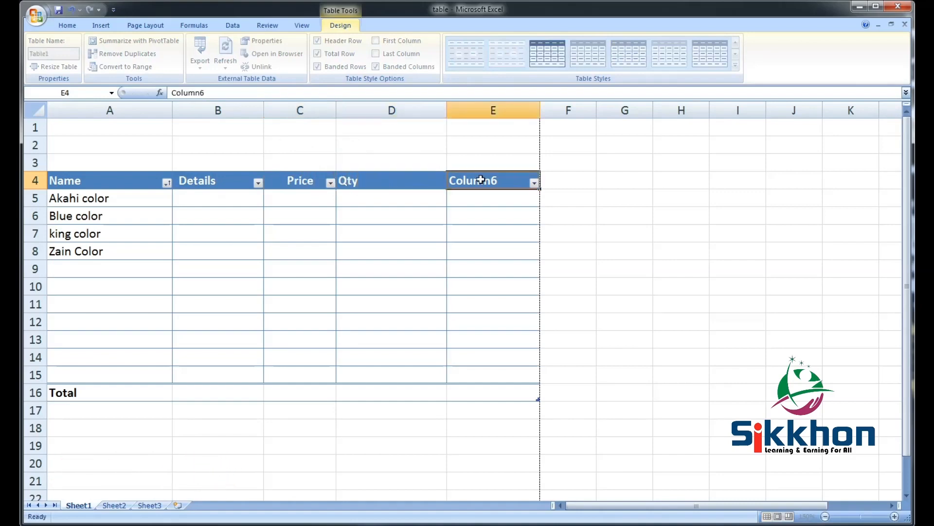
pyautogui.doubleClick(473, 181)
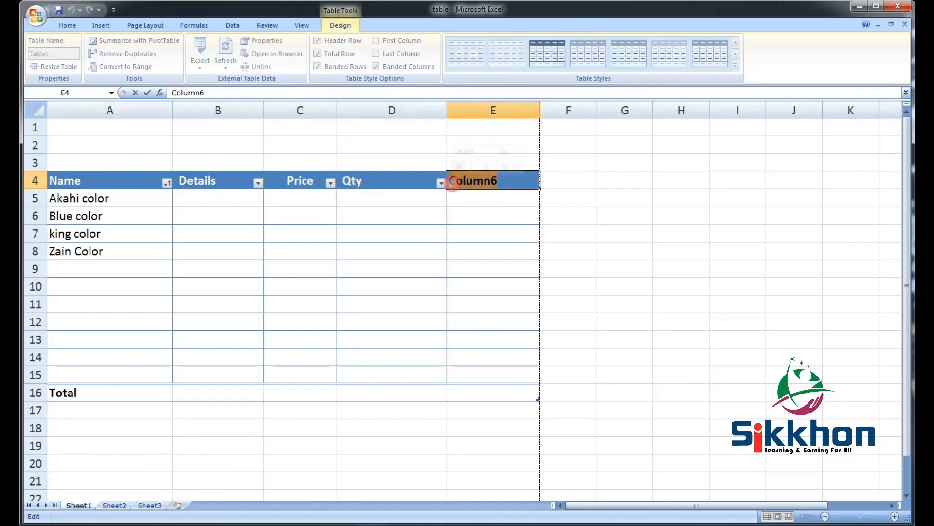
pyautogui.write('Total')
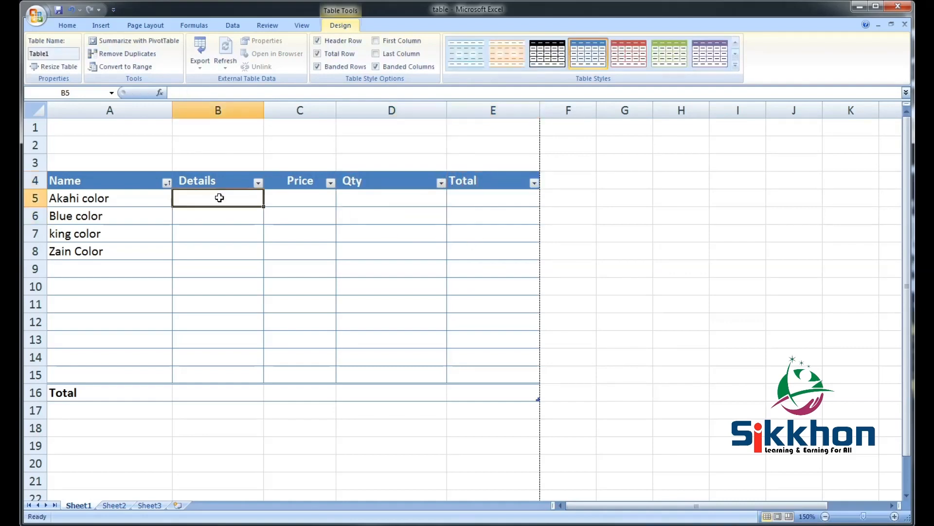
# Enter prices 200, 450, 500, 600 in column C and quantities 10, 20, 50, 40 in column D
pyautogui.write('200')
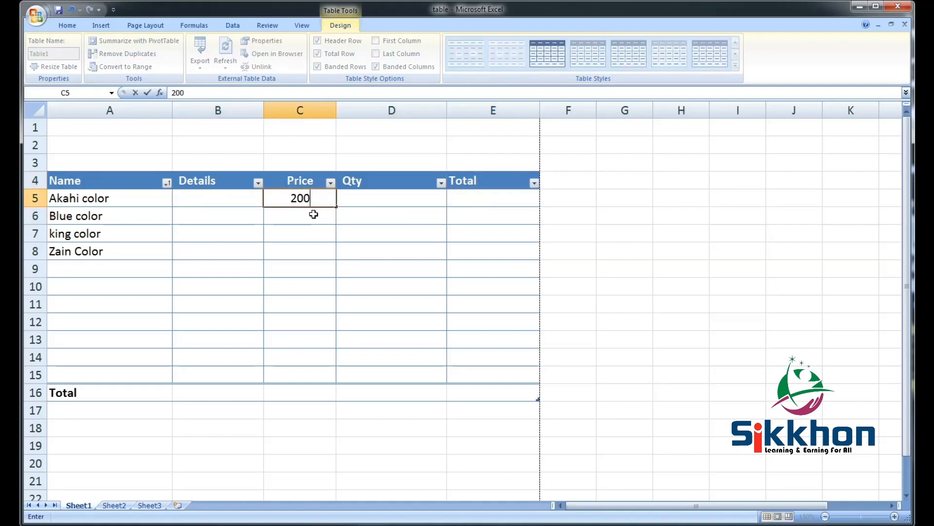
pyautogui.write('450')
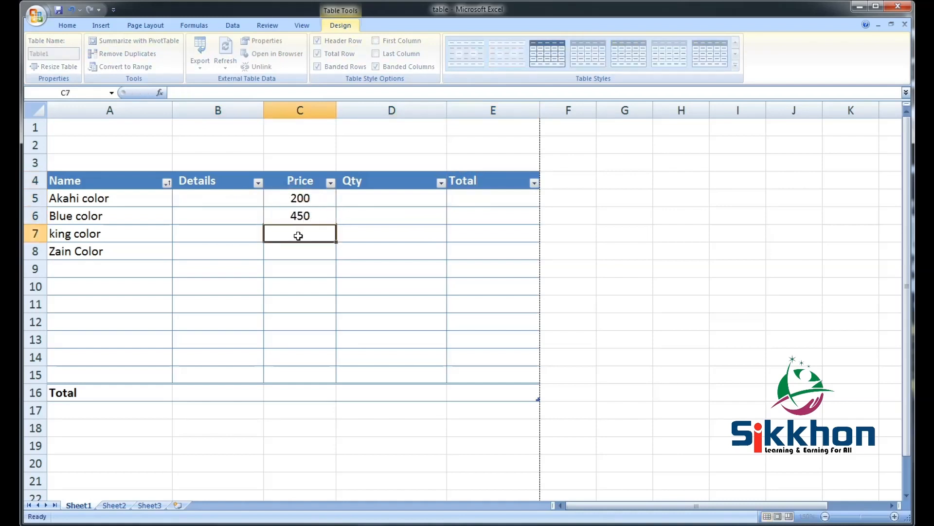
pyautogui.write('500')
pyautogui.click(392, 198)
pyautogui.write('1')
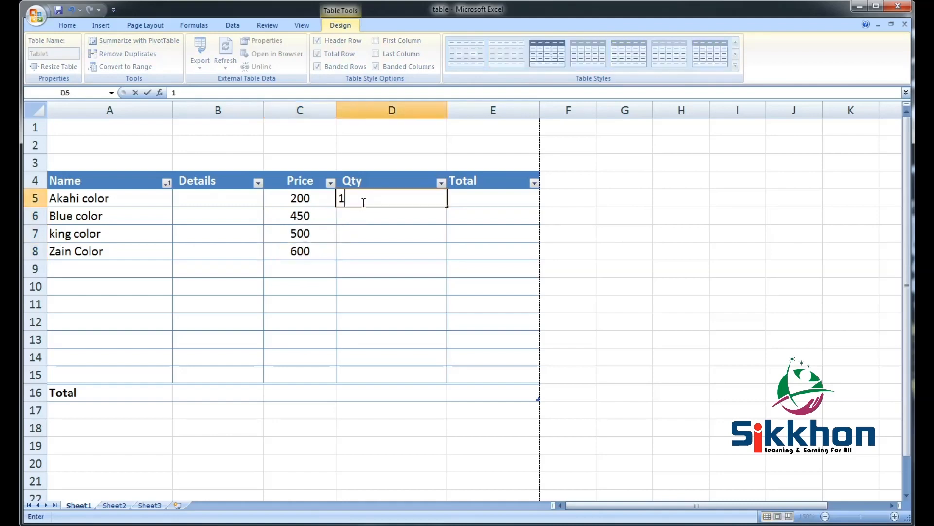
pyautogui.write('20')
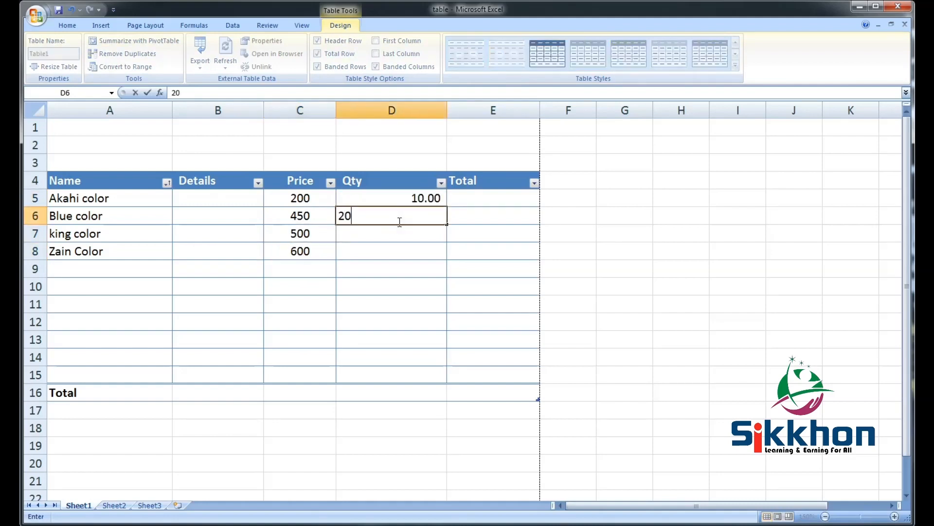
pyautogui.write('50.00')
pyautogui.click(391, 251)
pyautogui.write('40')
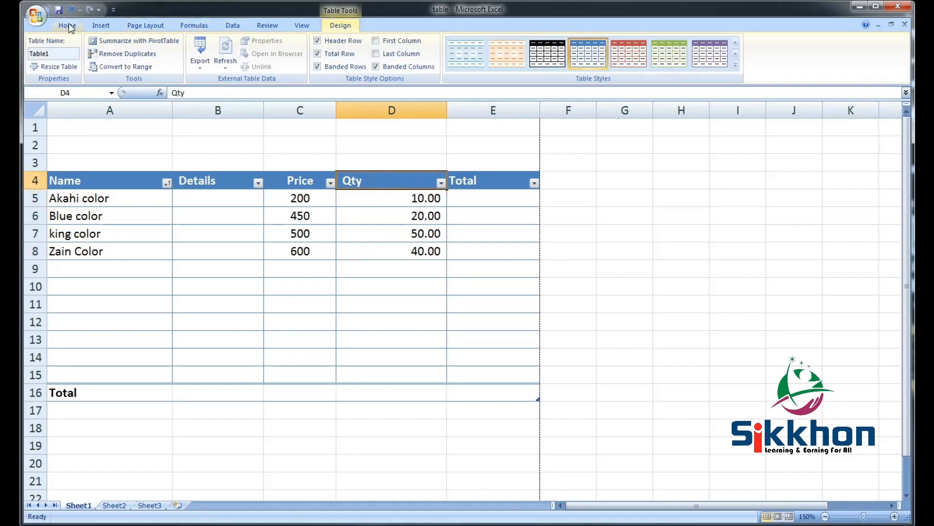
# Right-align the Qty heading from the Home ribbon and widen the Details column
pyautogui.click(67, 25)
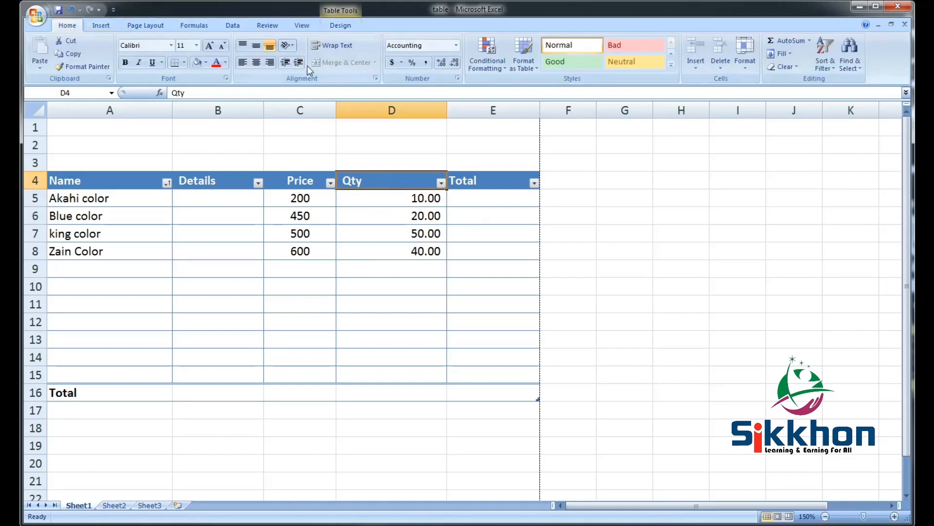
pyautogui.moveTo(269, 62)
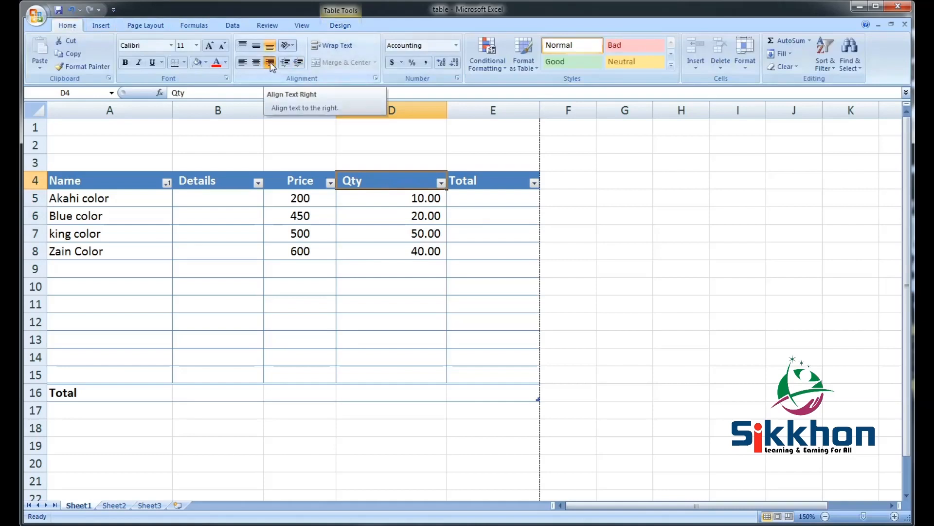
pyautogui.click(270, 63)
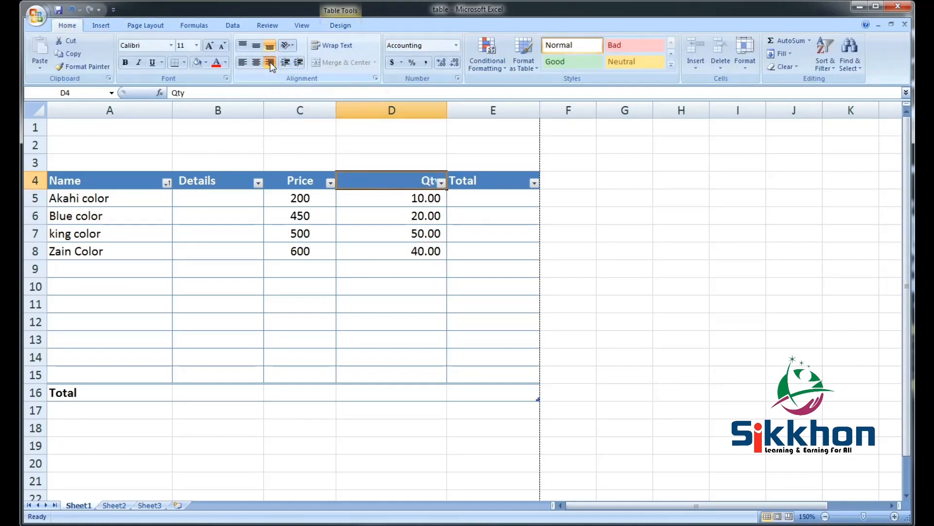
pyautogui.click(270, 62)
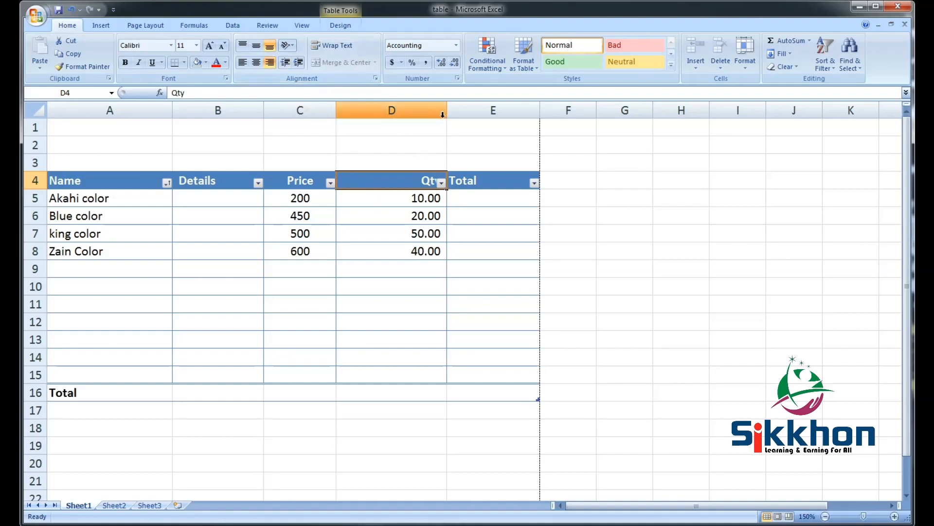
pyautogui.moveTo(442, 109); pyautogui.dragTo(425, 110)
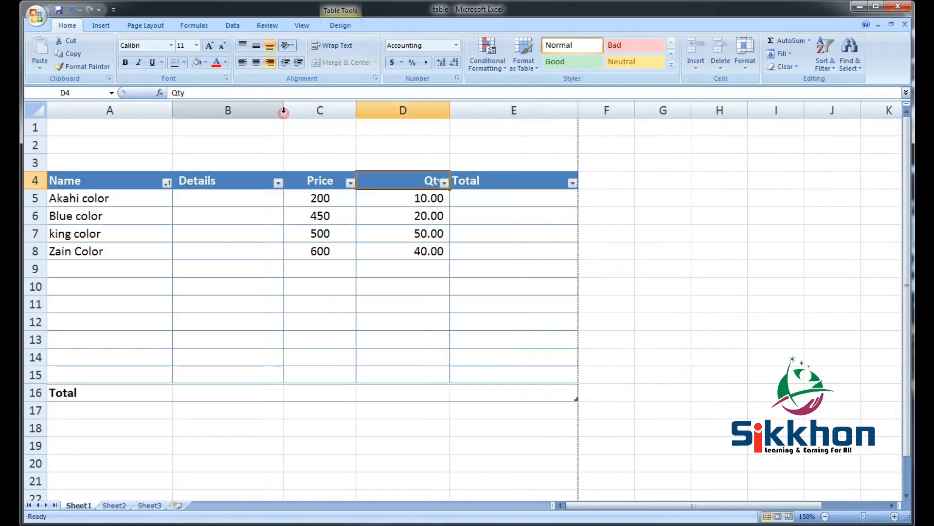
pyautogui.moveTo(255, 256)
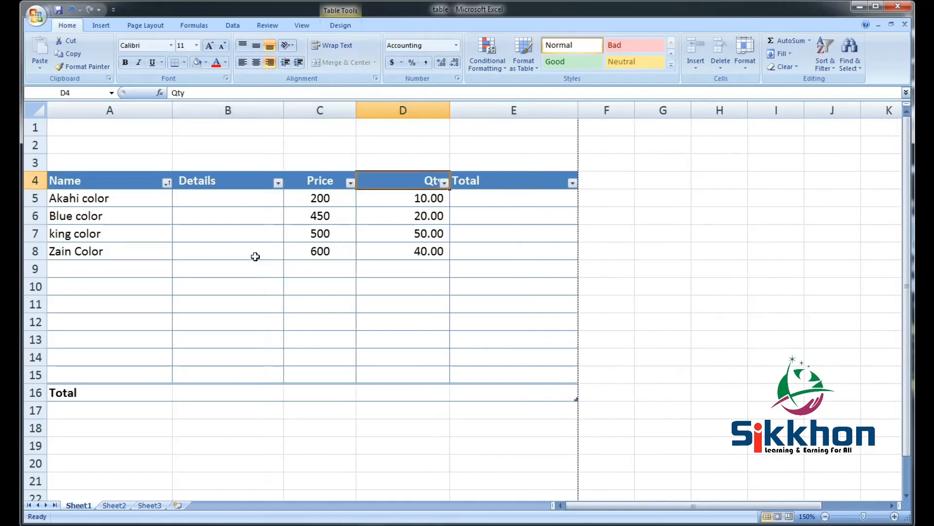
pyautogui.moveTo(230, 308)
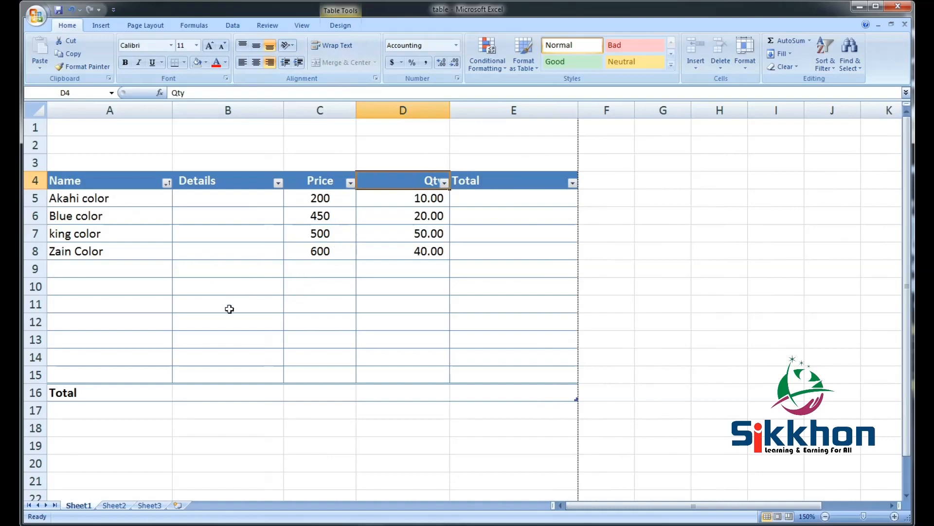
pyautogui.moveTo(96, 251)
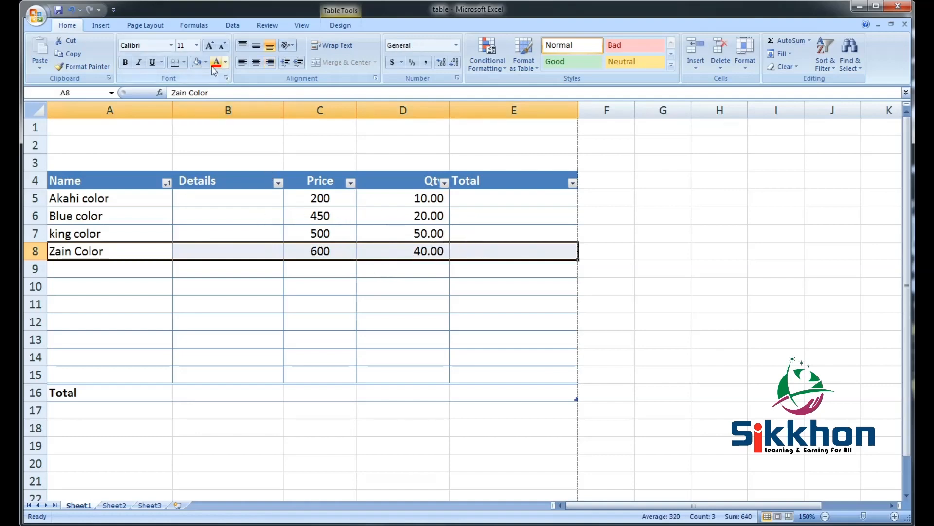
# Fill row 8 (Zain Color) yellow, then shade its Price and Qty cells green
pyautogui.click(208, 63)
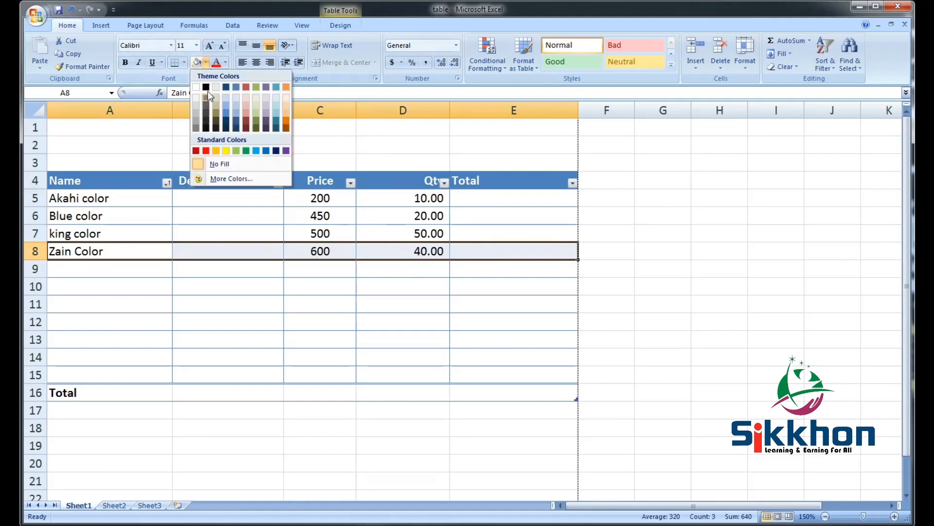
pyautogui.click(217, 150)
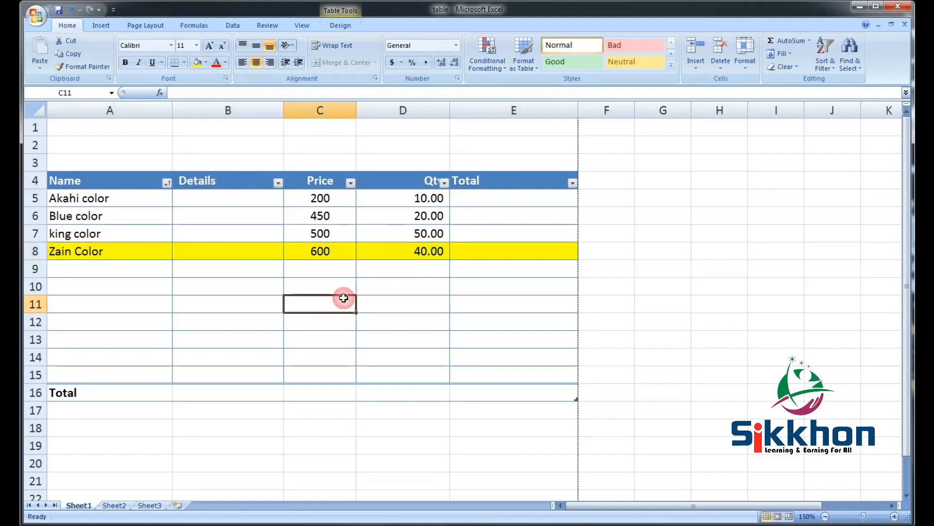
pyautogui.moveTo(333, 258)
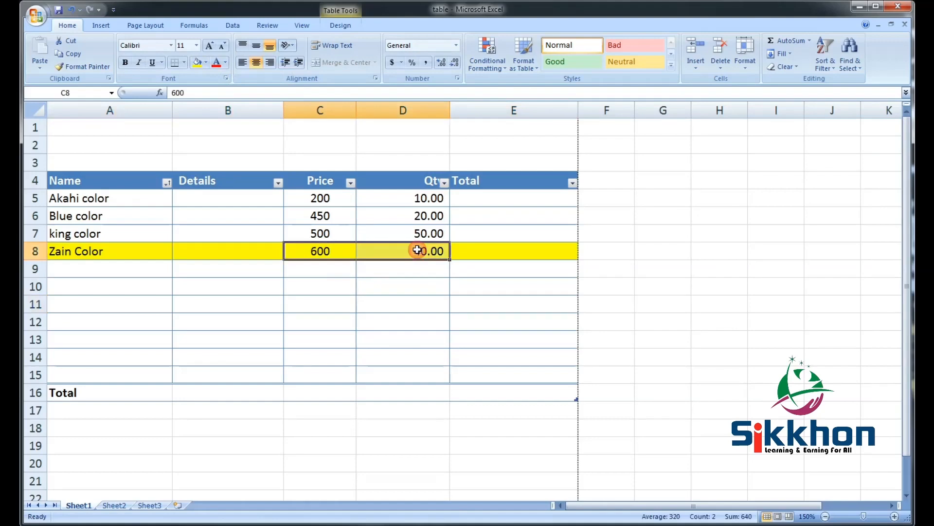
pyautogui.click(205, 62)
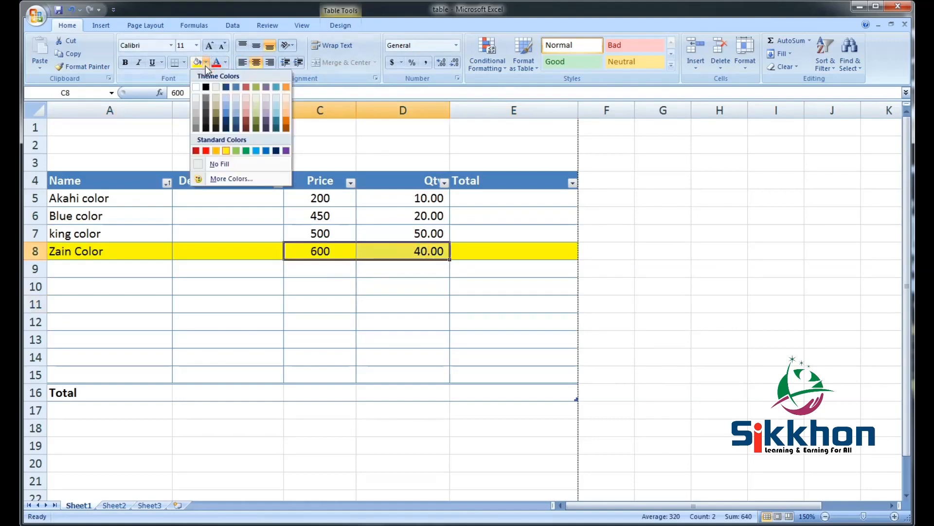
pyautogui.click(196, 150)
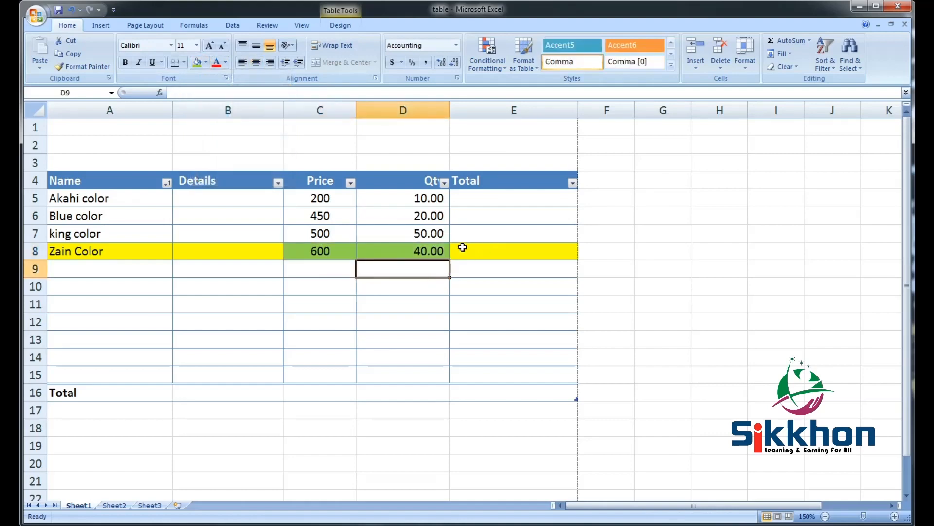
pyautogui.moveTo(474, 301)
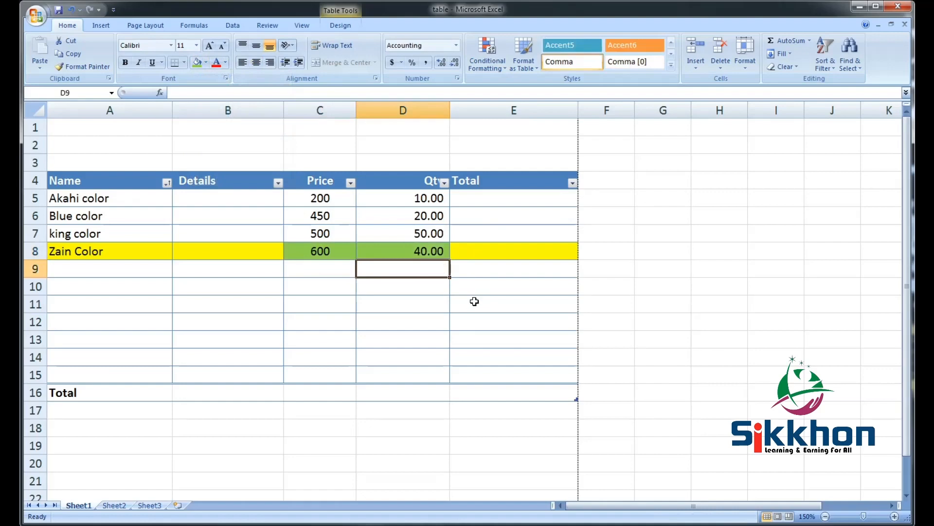
pyautogui.moveTo(479, 294)
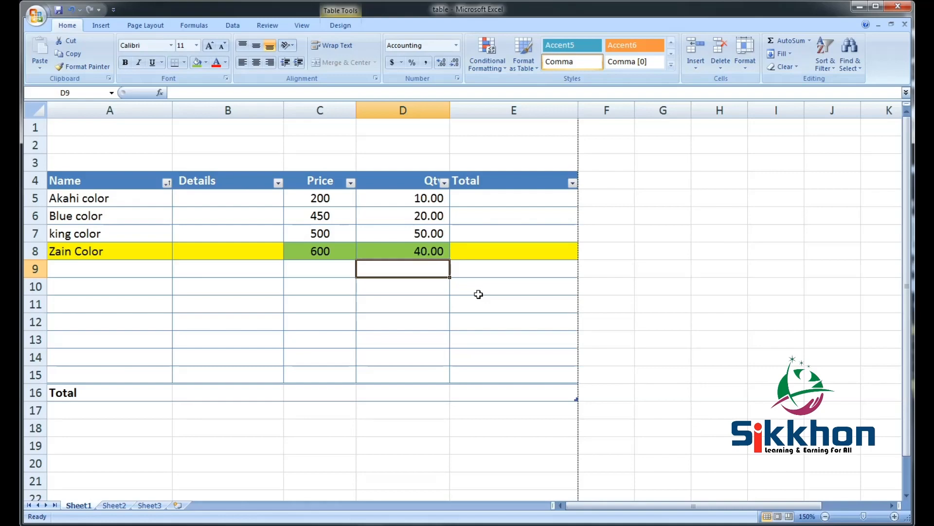
pyautogui.moveTo(294, 269)
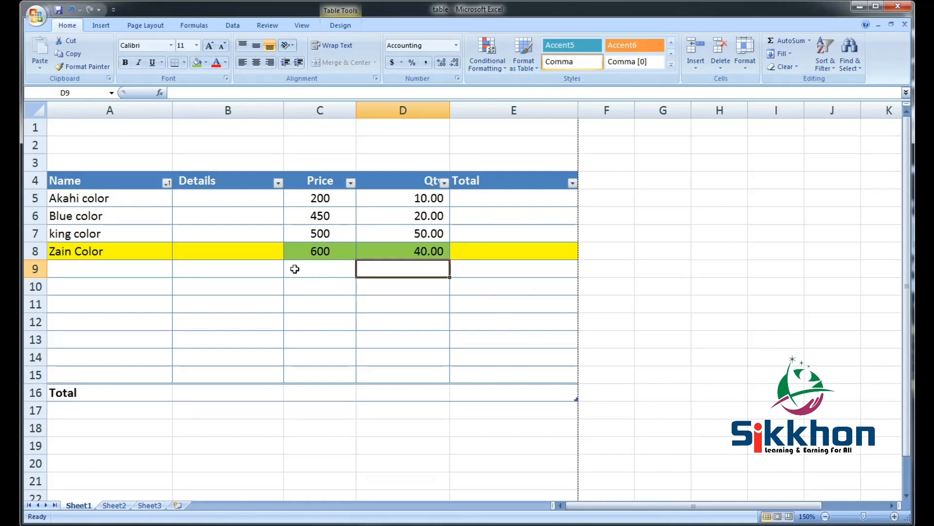
pyautogui.moveTo(119, 198)
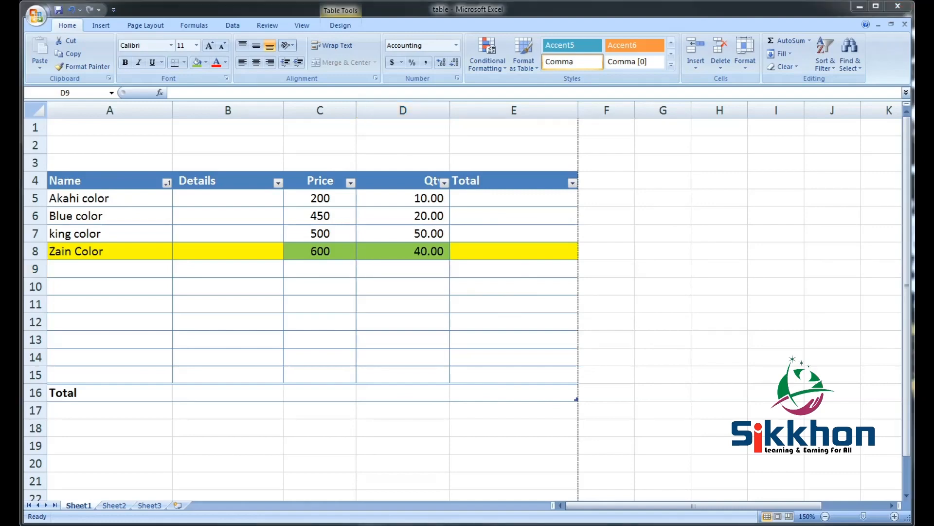
pyautogui.moveTo(476, 240)
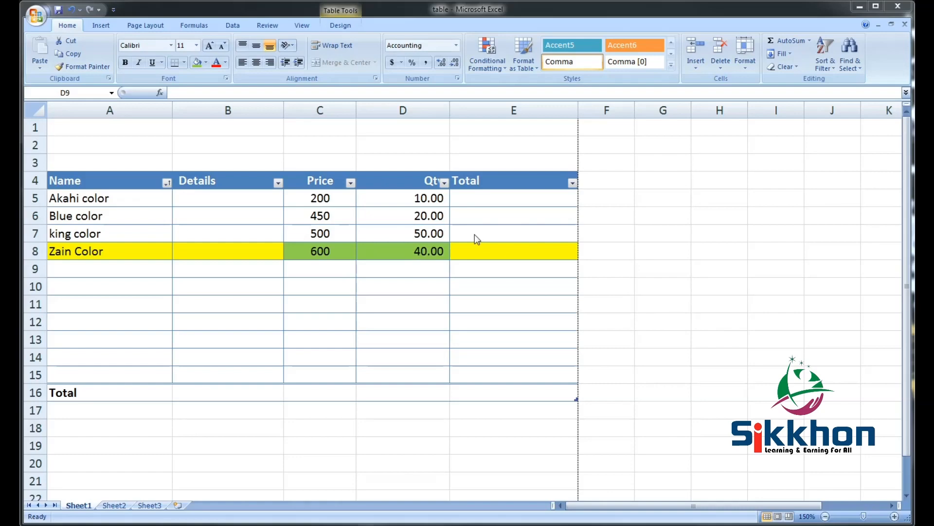
pyautogui.moveTo(548, 206)
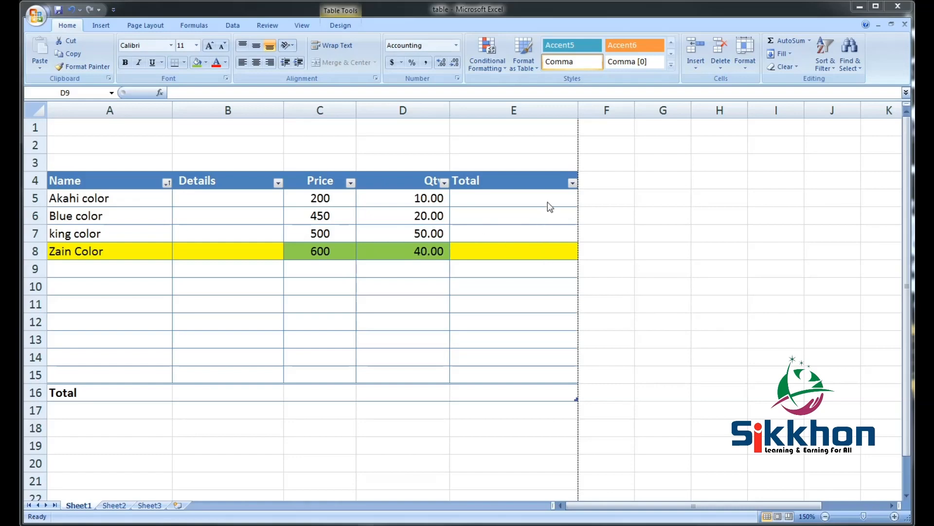
pyautogui.click(402, 268)
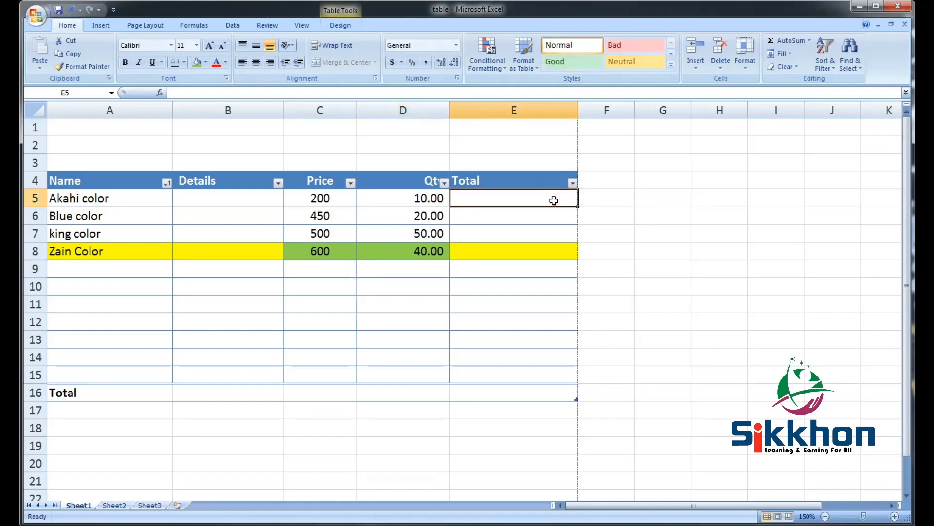
pyautogui.moveTo(561, 205)
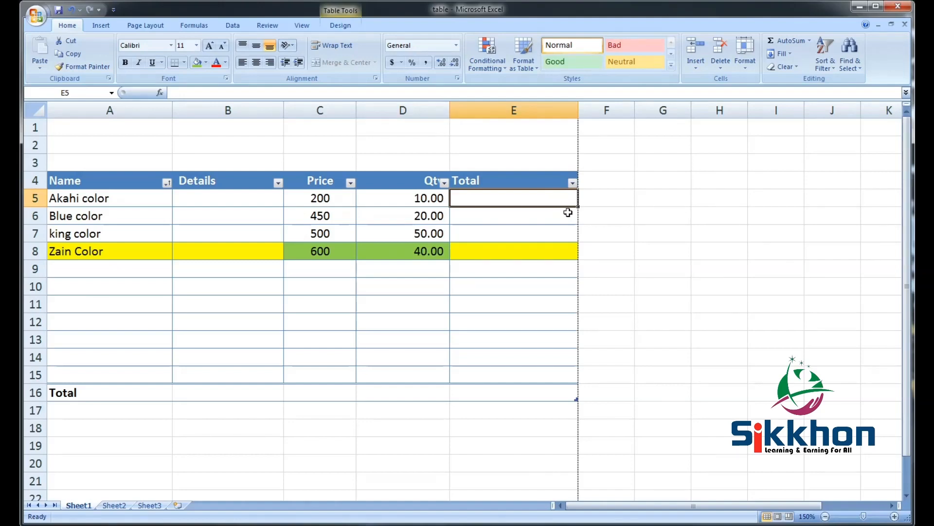
pyautogui.moveTo(573, 208)
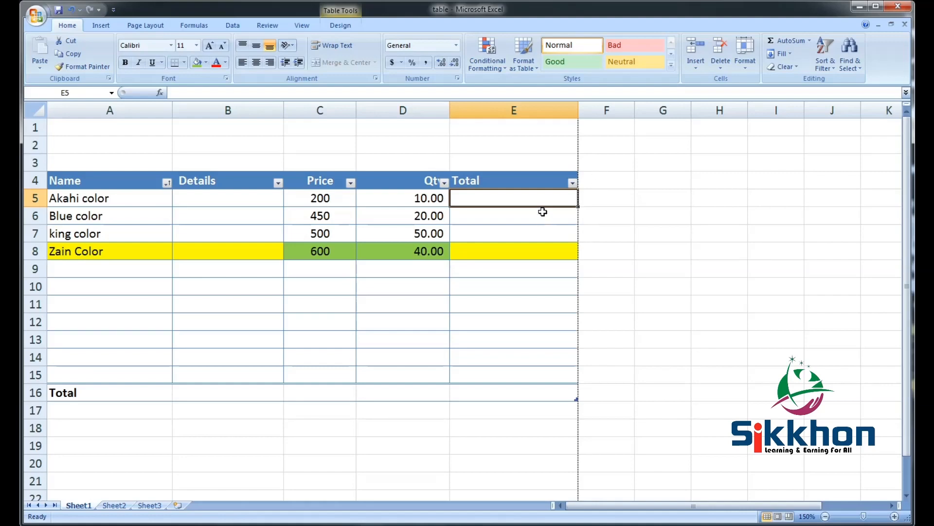
# Begin =sum( in E5 and reference the row's Price to Qty cells
pyautogui.write('=')
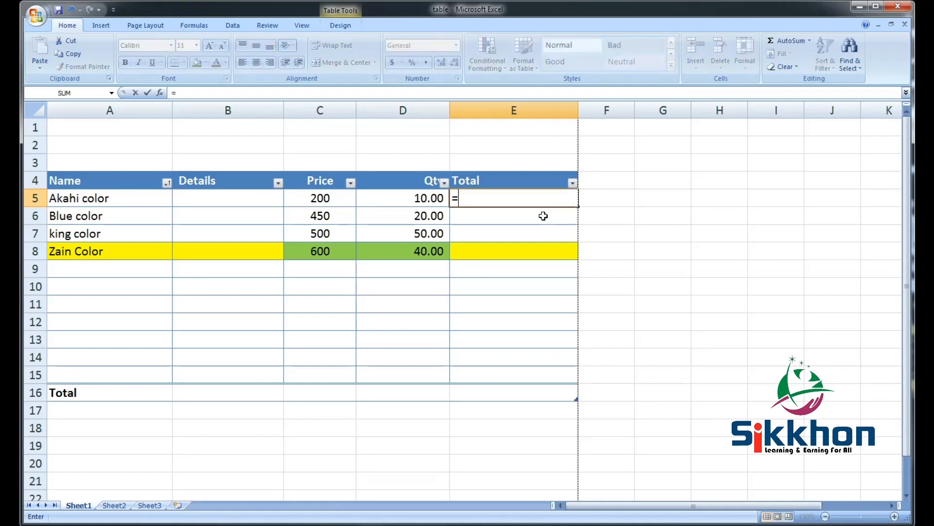
pyautogui.write('sum(')
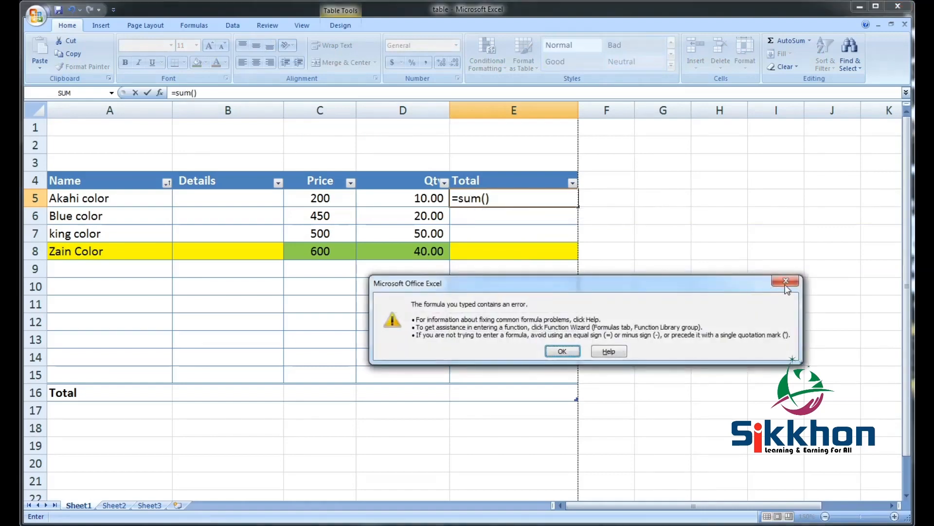
pyautogui.click(562, 351)
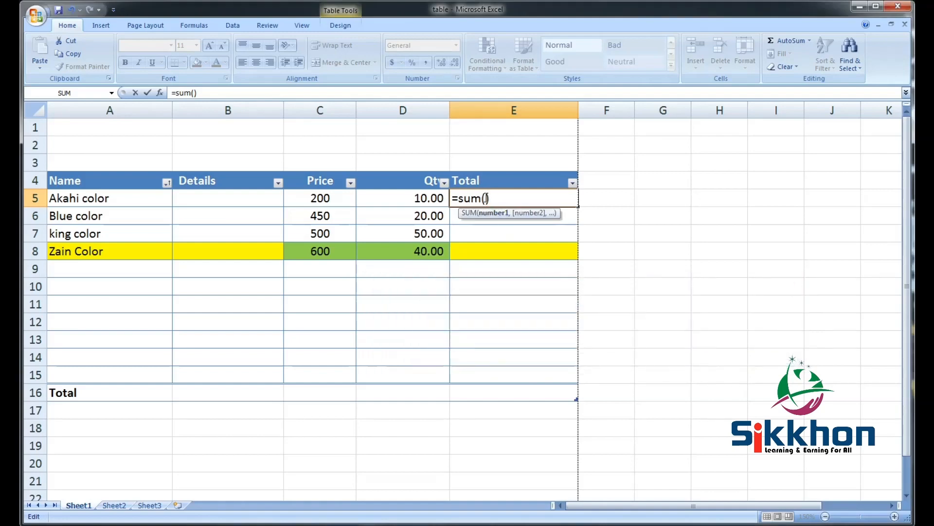
pyautogui.moveTo(319, 198); pyautogui.dragTo(403, 197)
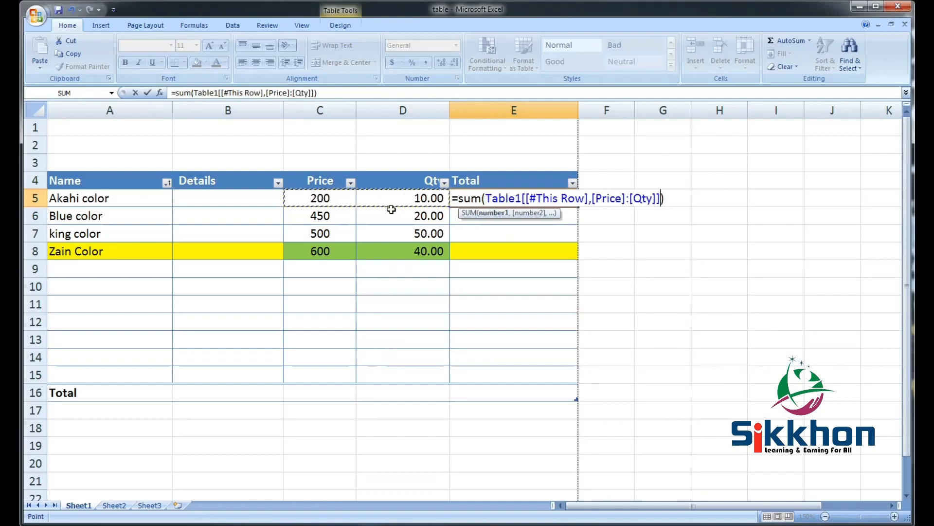
pyautogui.moveTo(381, 137)
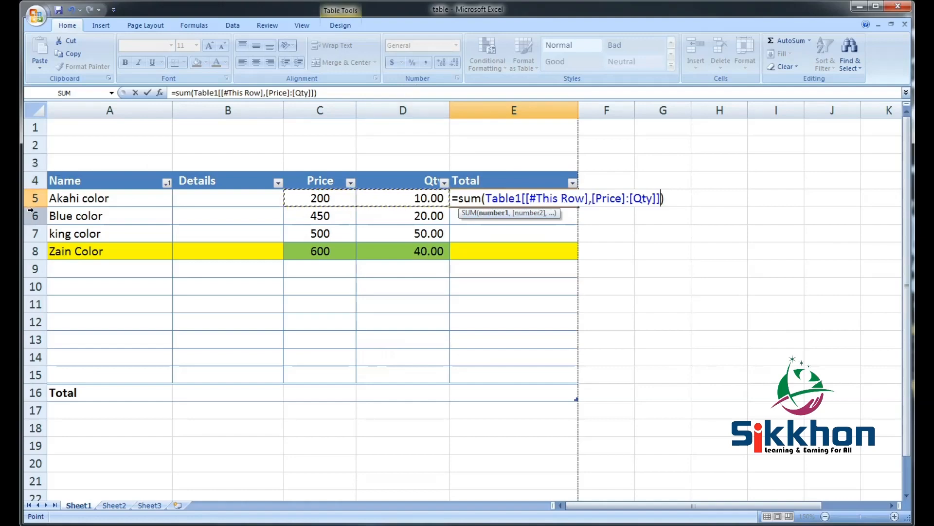
pyautogui.moveTo(361, 172)
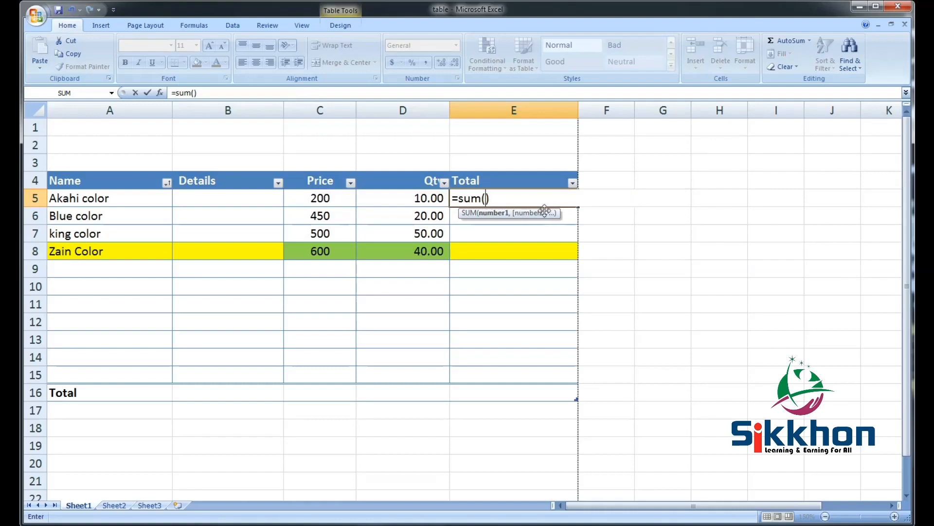
pyautogui.moveTo(554, 205)
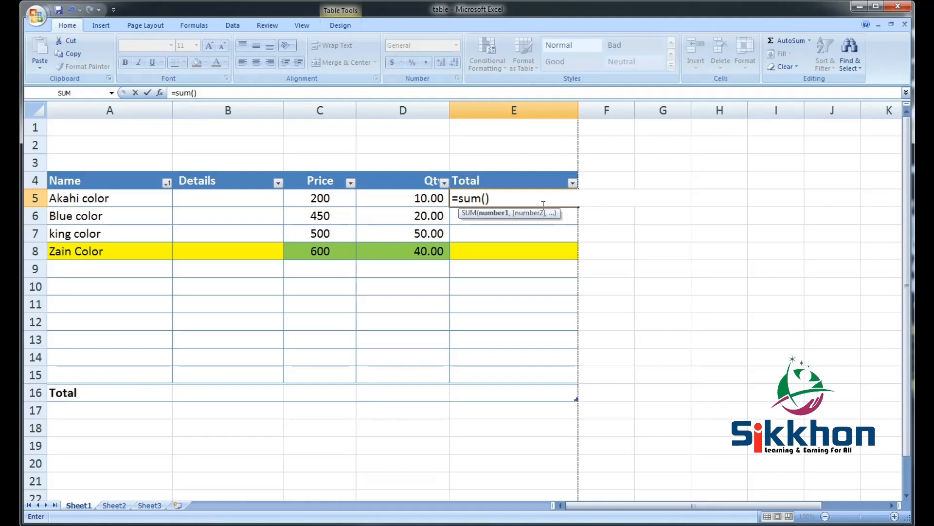
pyautogui.moveTo(329, 206)
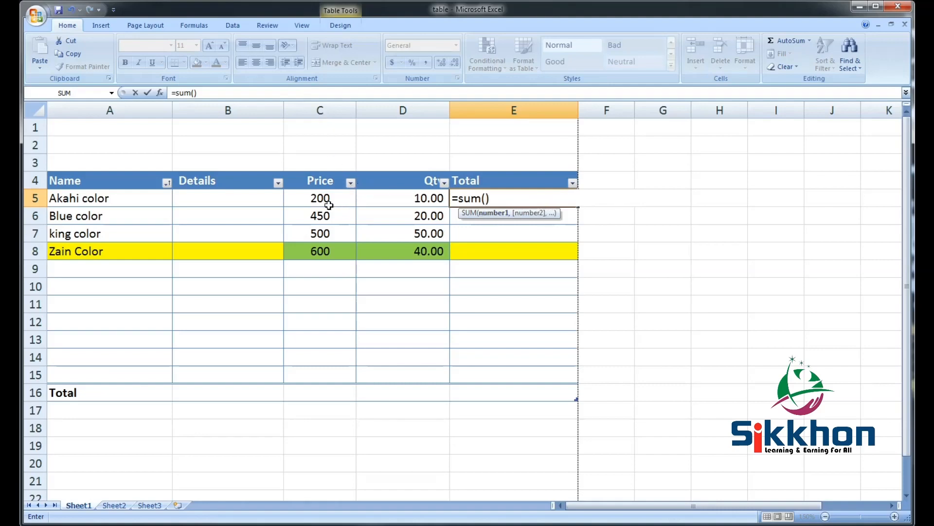
pyautogui.moveTo(415, 143)
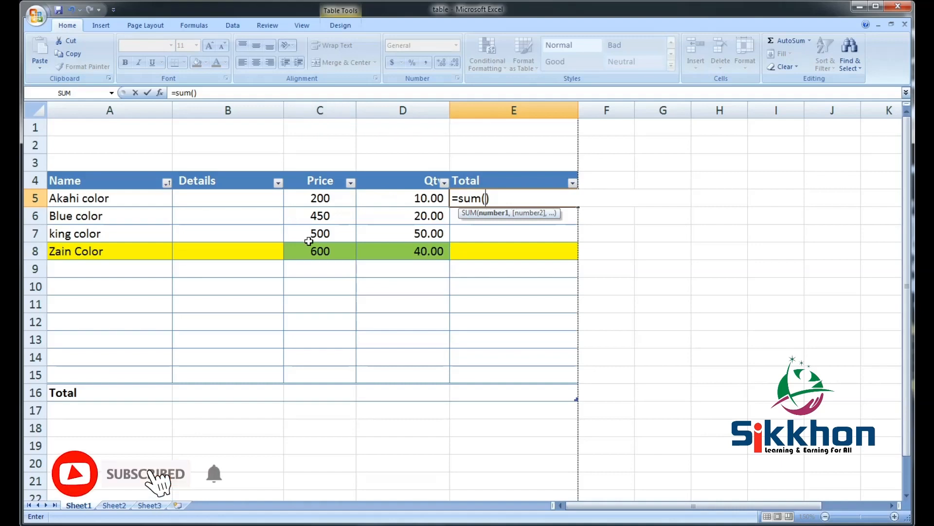
# Complete E5 as SUM(Price*Qty) so Total fills 2,000, 9,000, 25,000 and 24,000
pyautogui.click(319, 197)
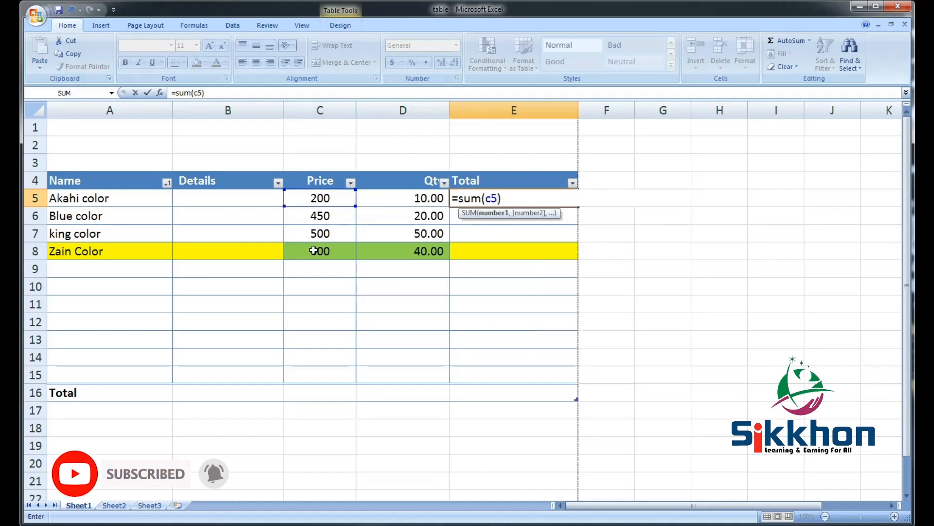
pyautogui.write('*')
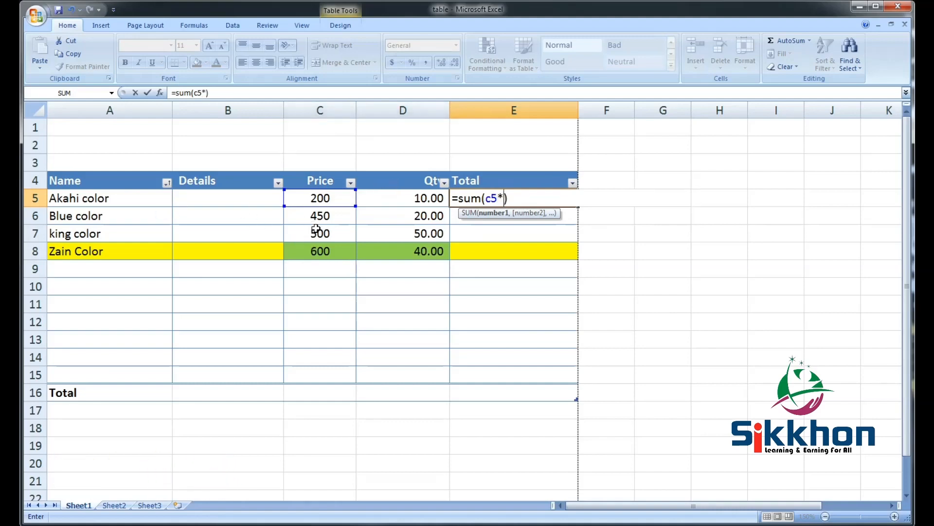
pyautogui.click(403, 198)
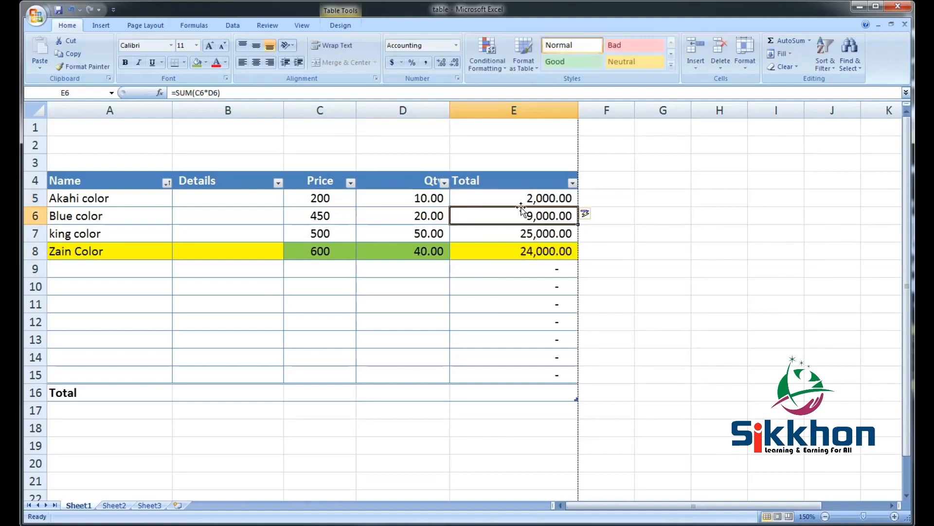
pyautogui.click(402, 198)
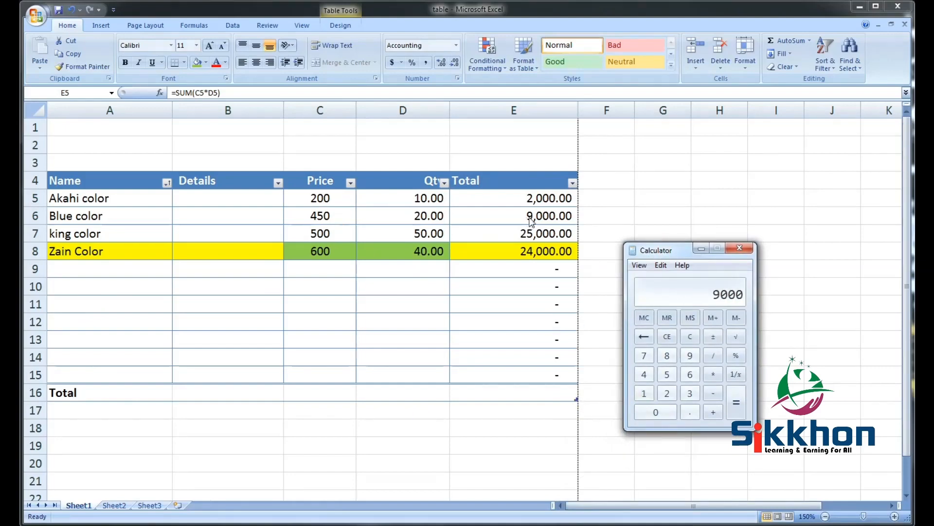
# Close Calculator after 450×20=9000 and review the Total formulas in E6, E8 and E5
pyautogui.click(739, 249)
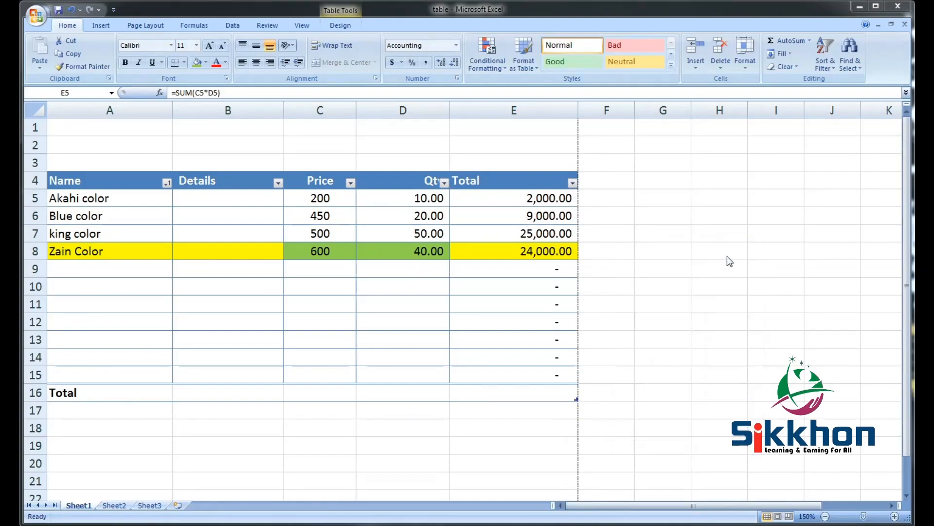
pyautogui.click(514, 216)
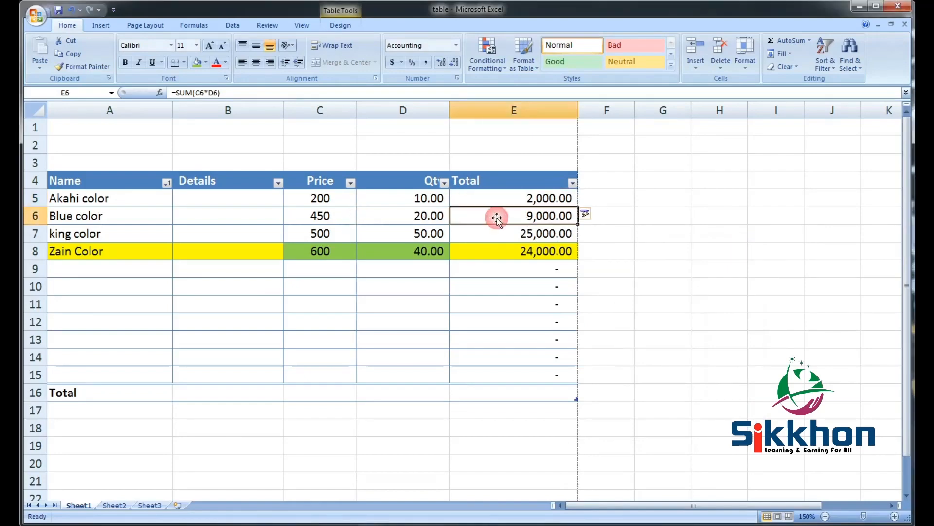
pyautogui.click(513, 251)
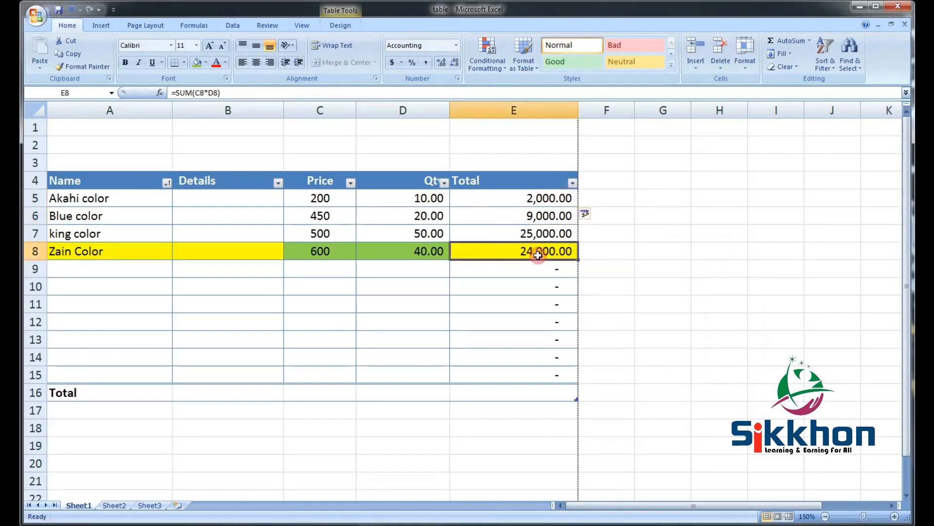
pyautogui.moveTo(480, 271)
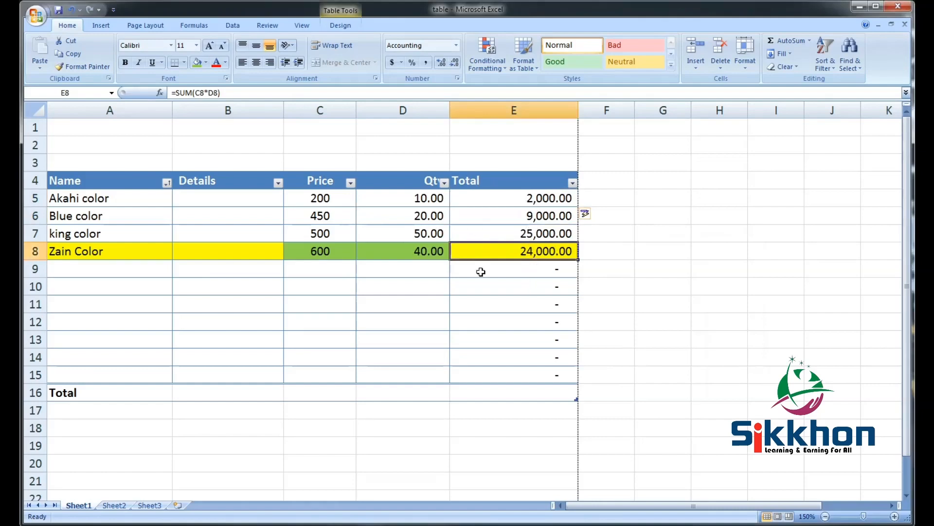
pyautogui.click(513, 197)
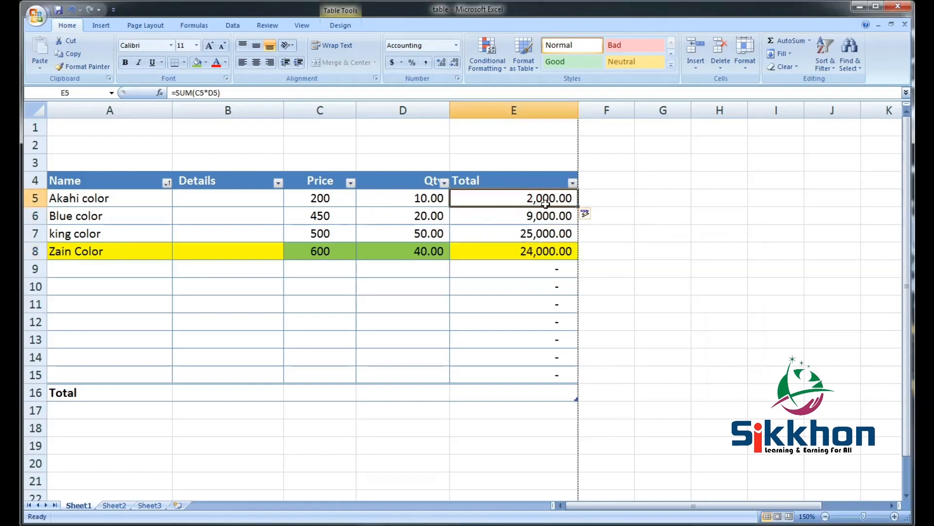
pyautogui.moveTo(327, 199)
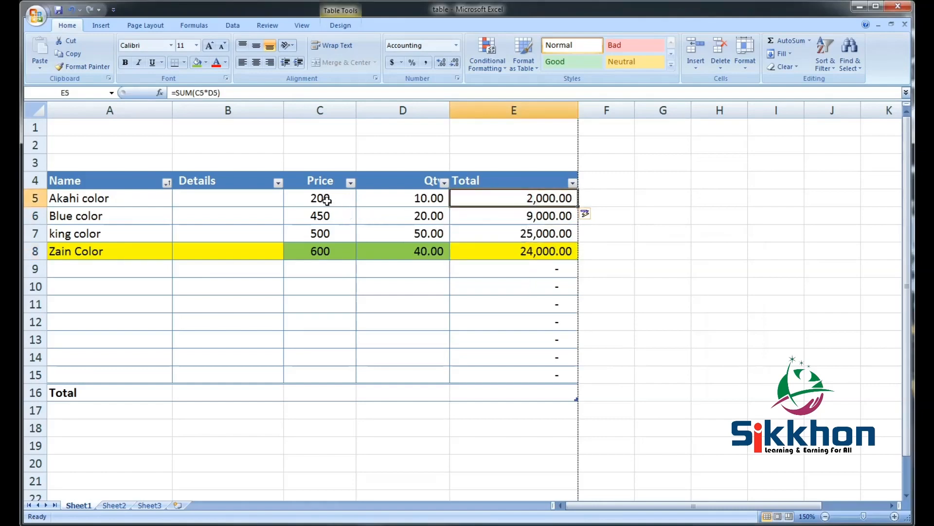
# Apply two-decimal Comma style to Prices 200–600 in C5:C8, then move to E16
pyautogui.moveTo(320, 197); pyautogui.dragTo(319, 233)
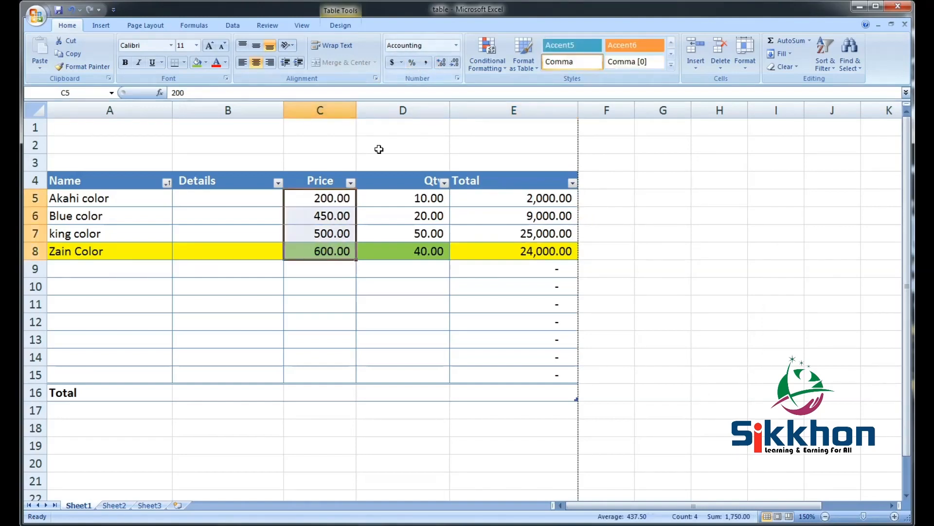
pyautogui.click(513, 216)
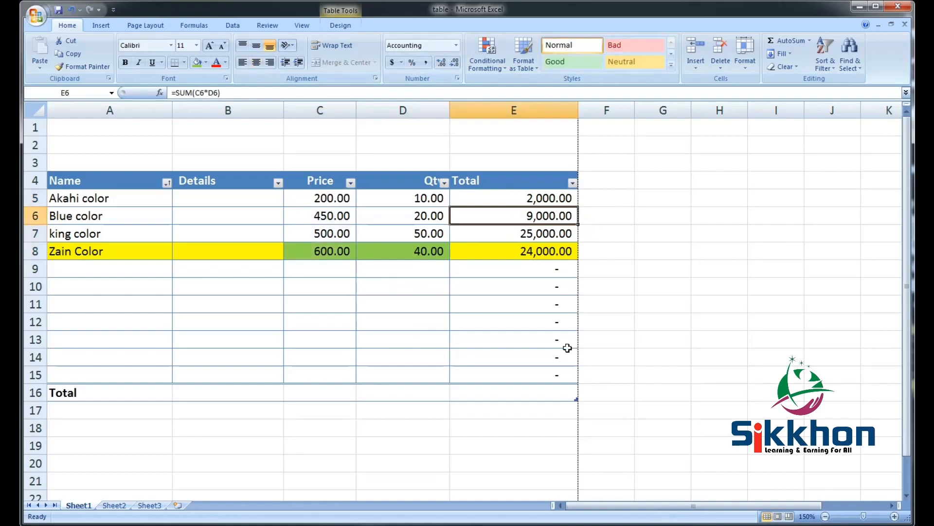
pyautogui.click(513, 392)
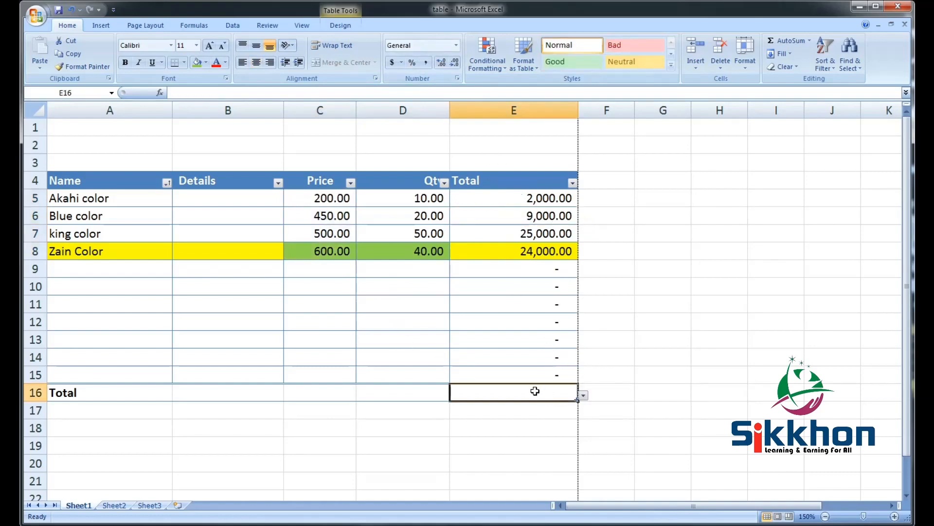
# Enter =SUM(E5:E15) in E16 for a grand total of 60,000.00
pyautogui.write('=')
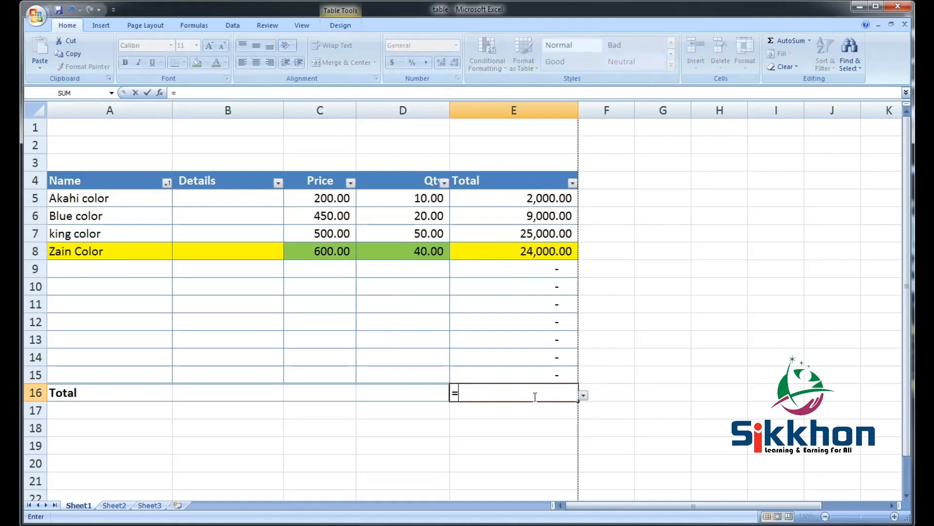
pyautogui.write('sum')
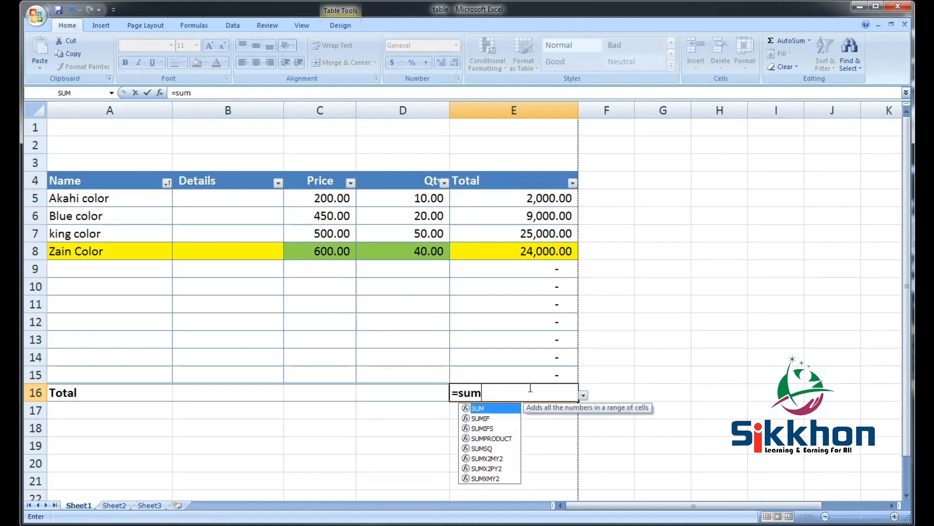
pyautogui.click(498, 393)
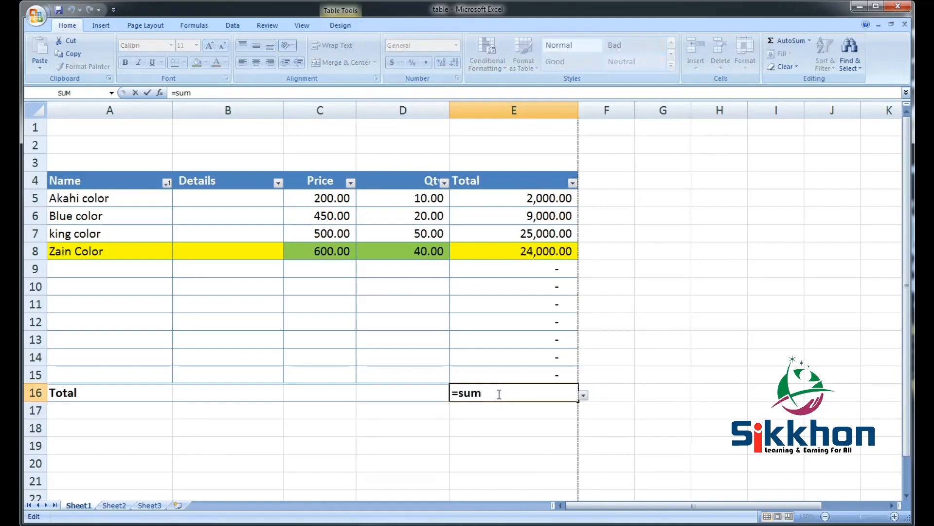
pyautogui.write('()')
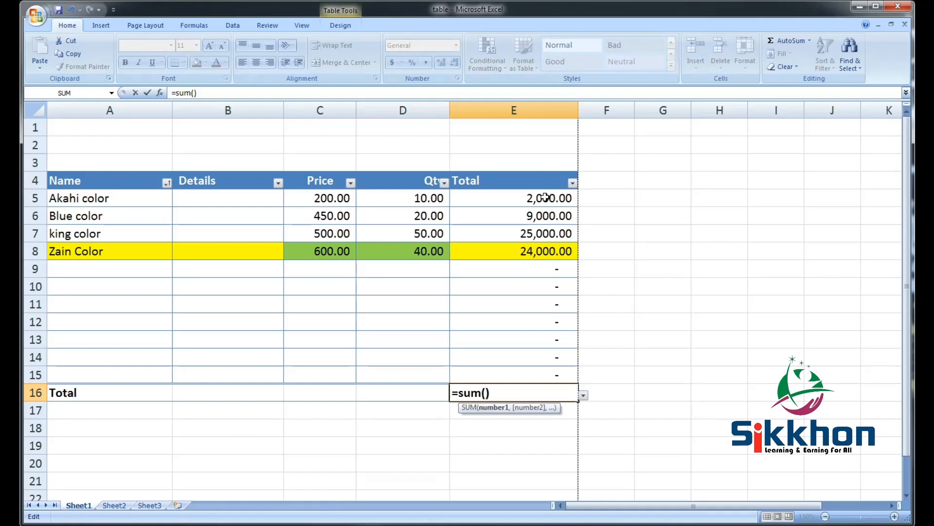
pyautogui.write('e')
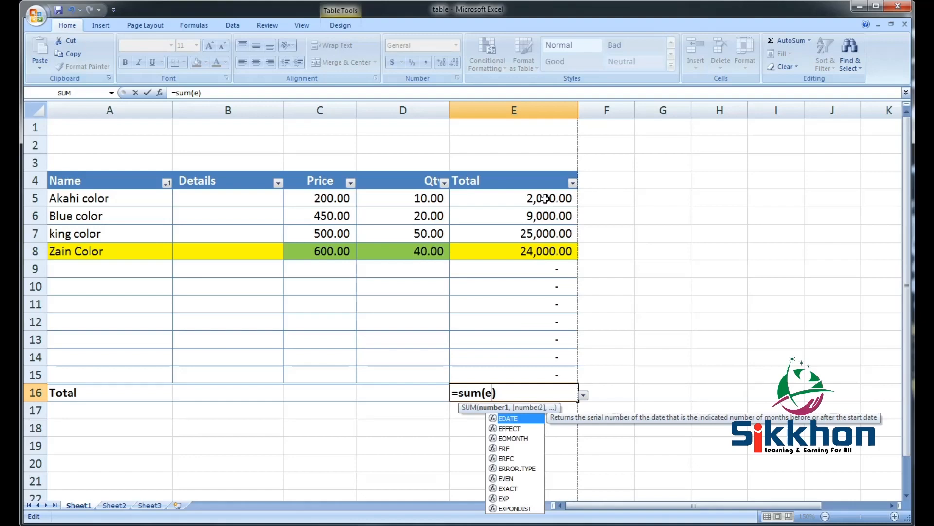
pyautogui.click(513, 197)
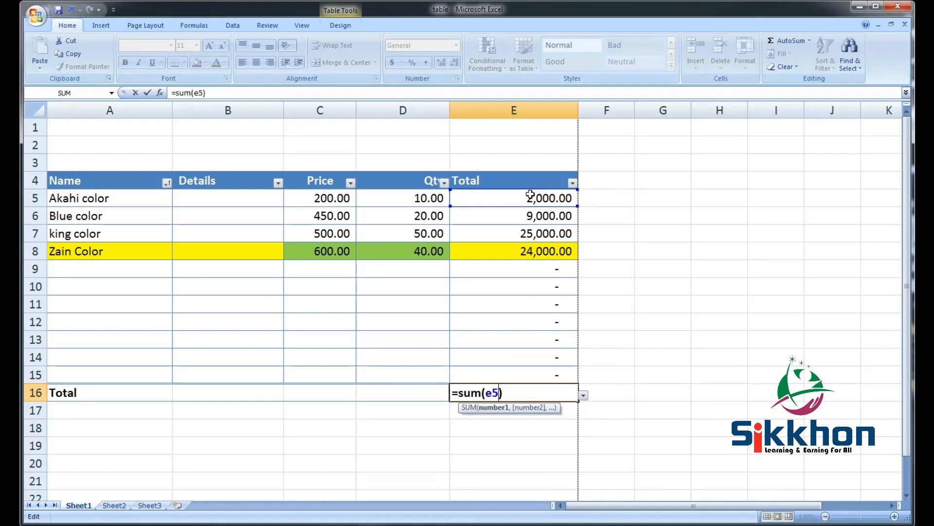
pyautogui.moveTo(514, 198); pyautogui.dragTo(513, 374)
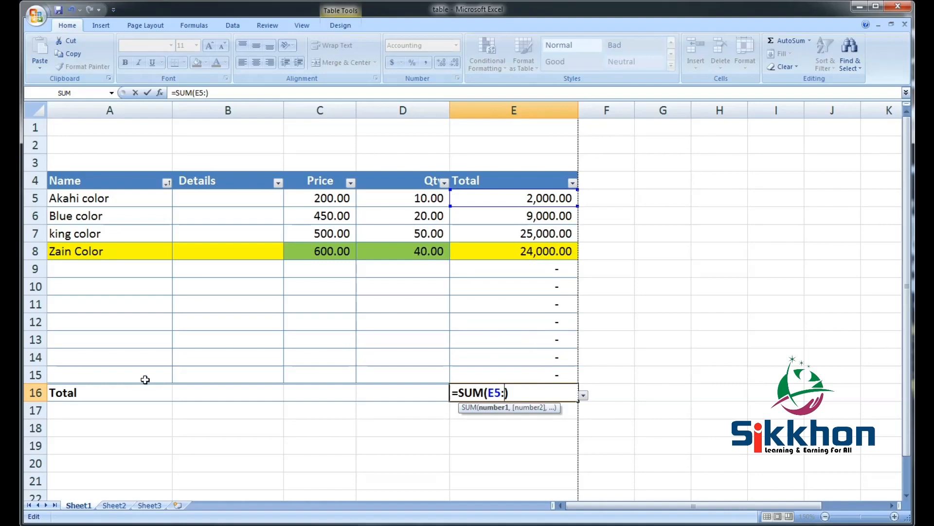
pyautogui.moveTo(437, 387)
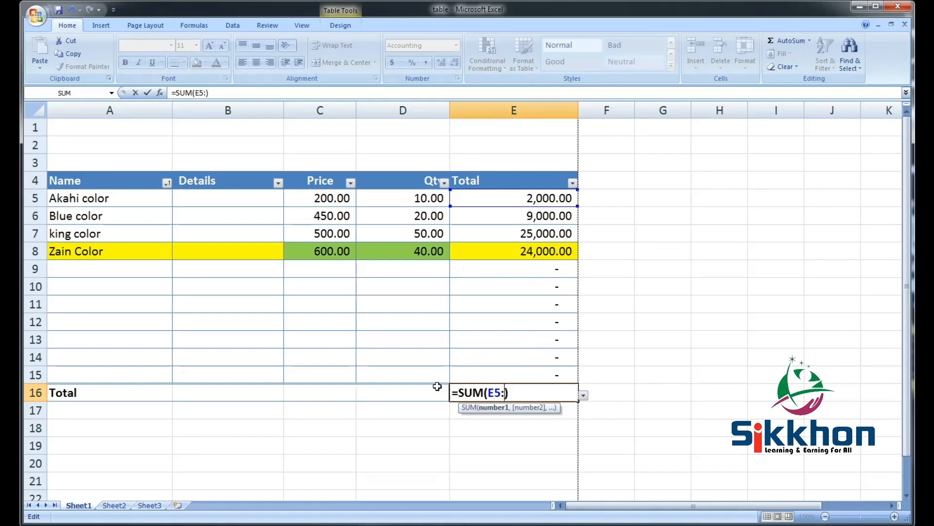
pyautogui.write('e')
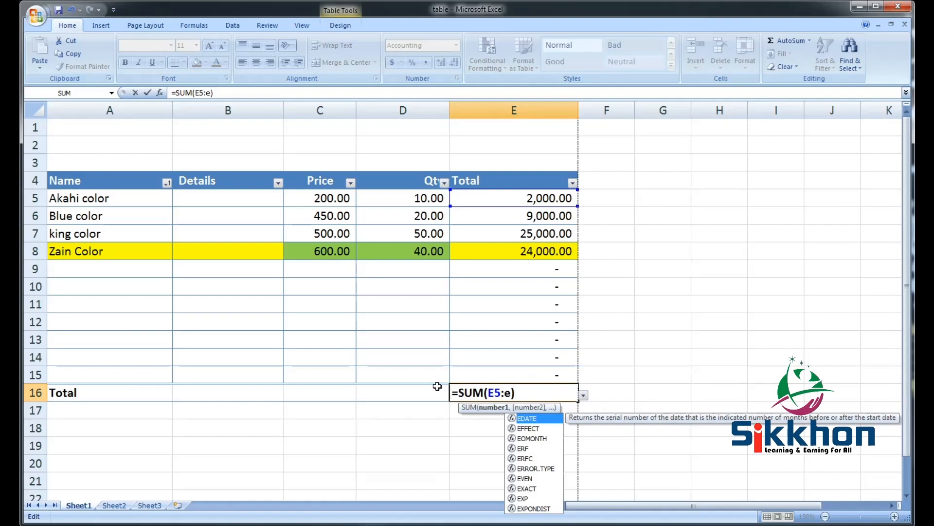
pyautogui.write('15')
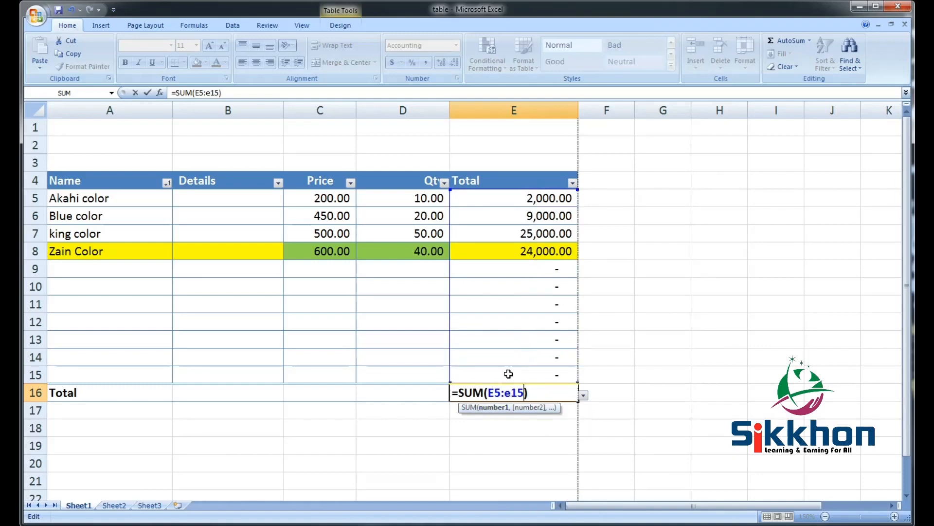
pyautogui.moveTo(500, 404)
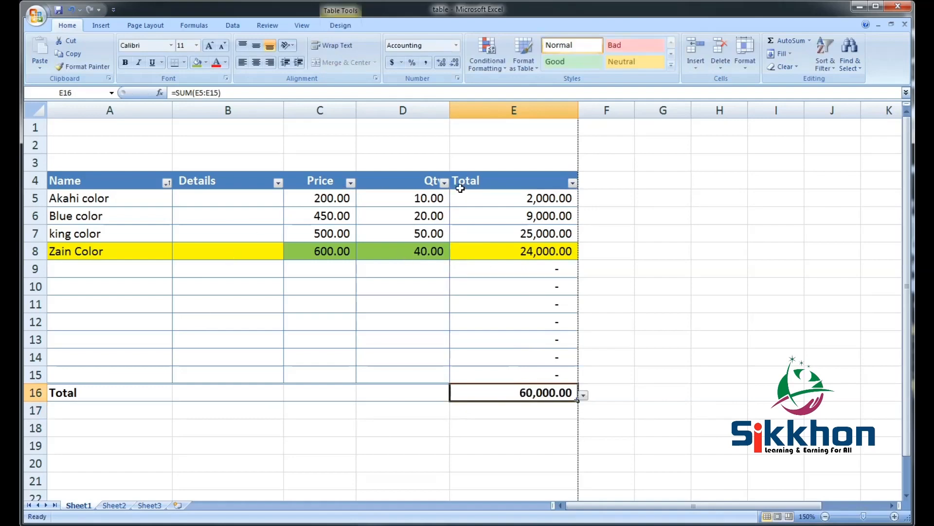
pyautogui.moveTo(533, 371)
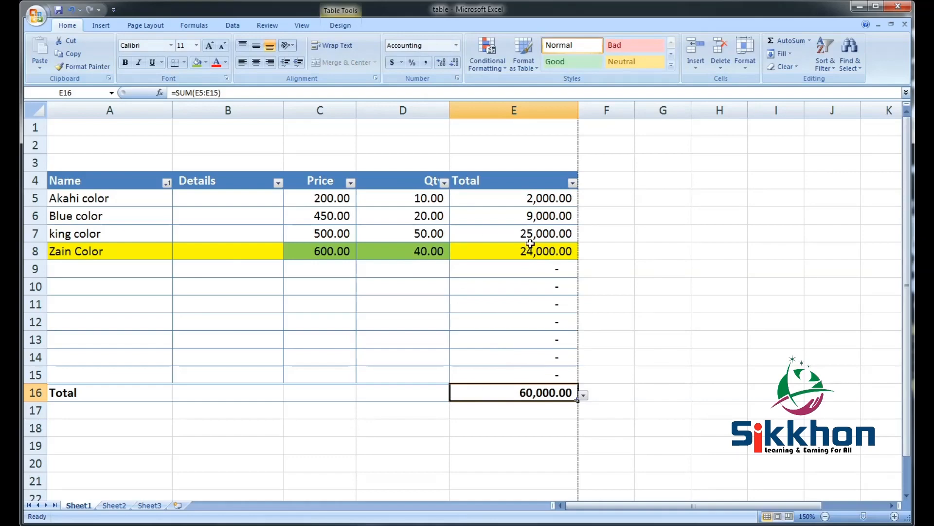
pyautogui.moveTo(426, 259)
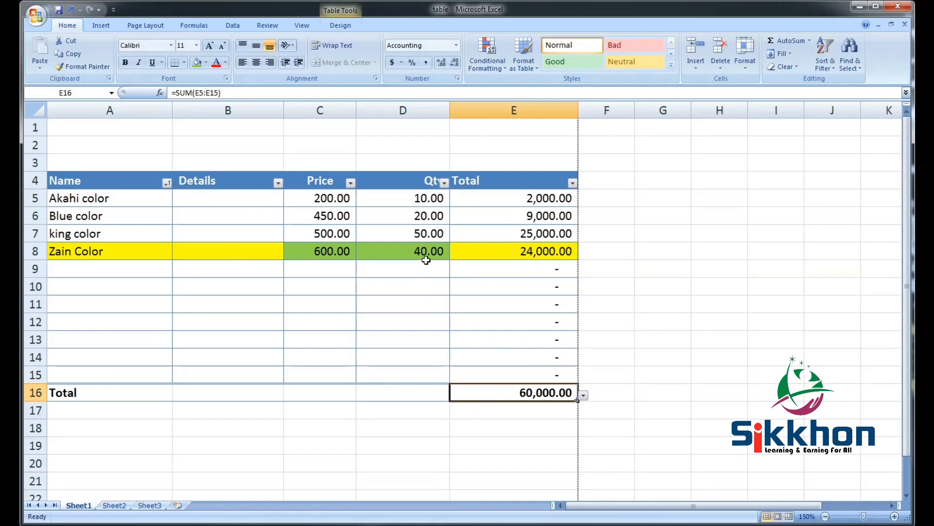